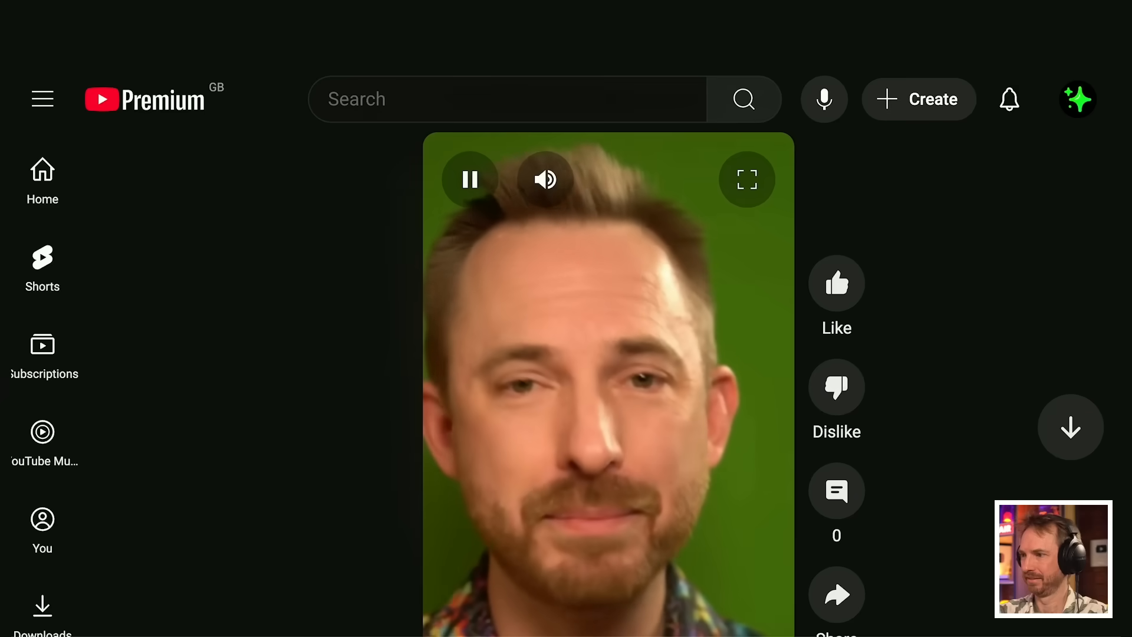
Confirm the YouTube channel dashboard is empty, then submit the trending-topics question to Perplexity and return to Zapier
scroll("down", 3)
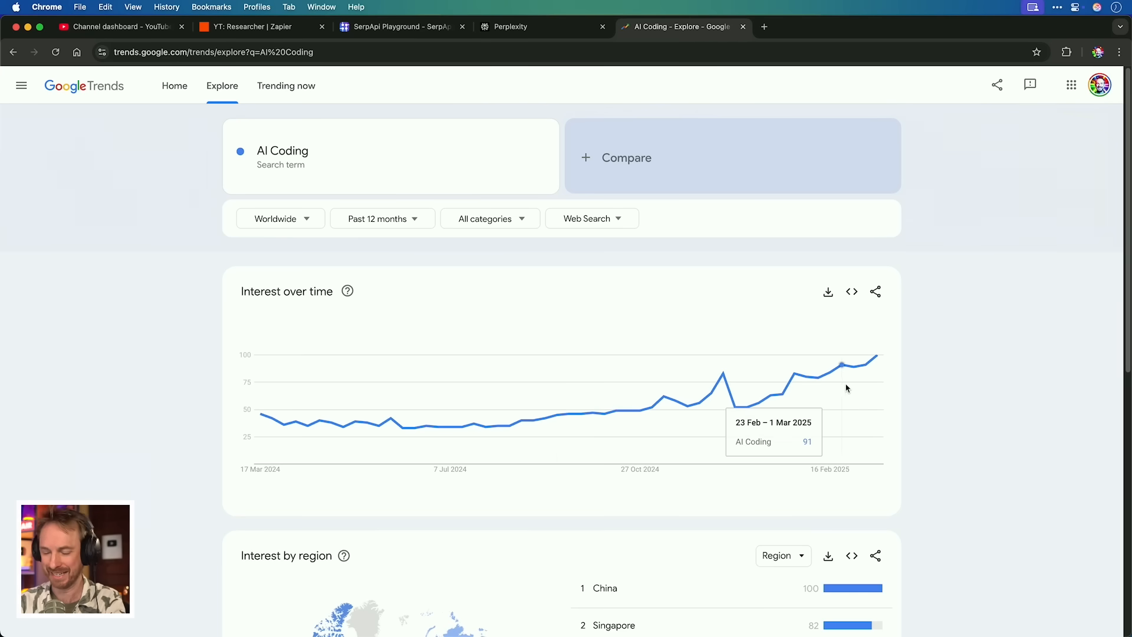
left_click(289, 27)
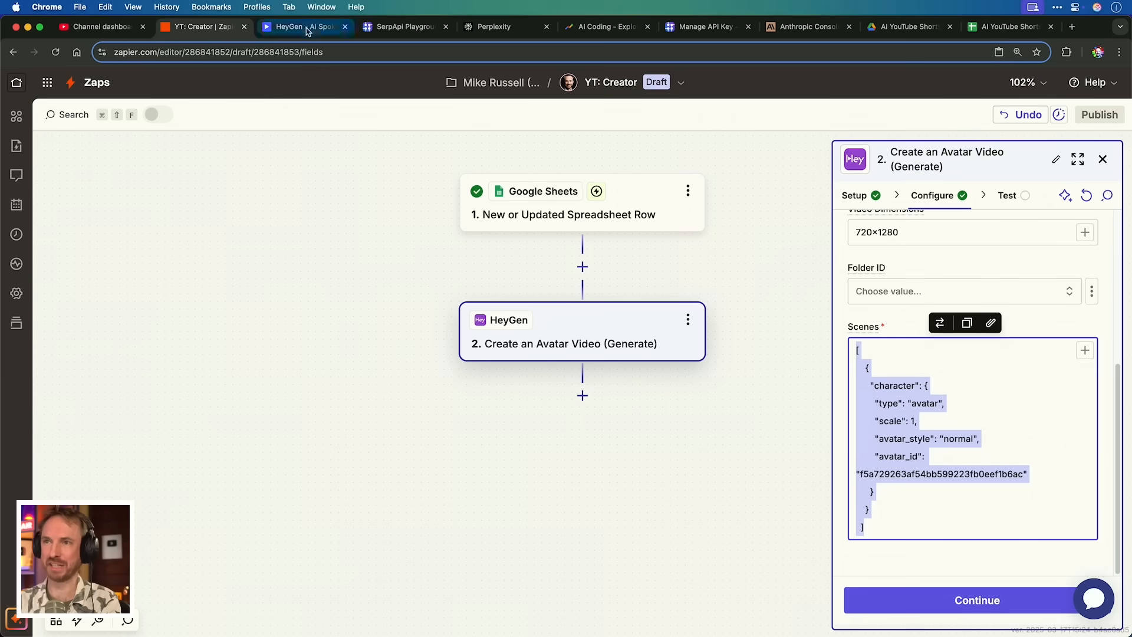
left_click(99, 27)
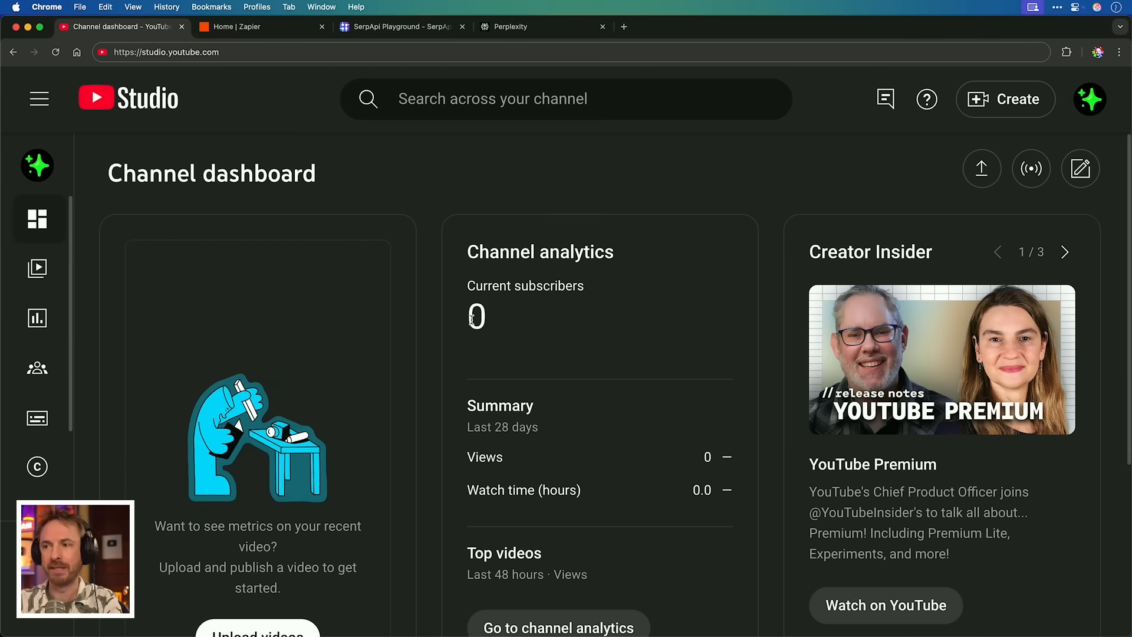
mouse_move(558, 359)
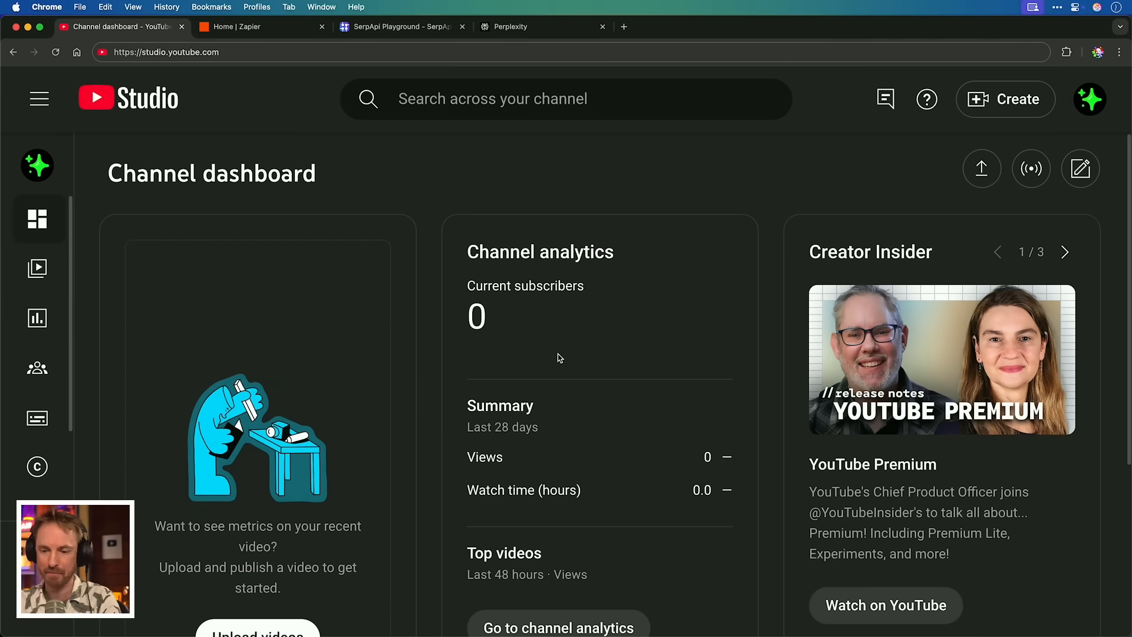
left_click(259, 27)
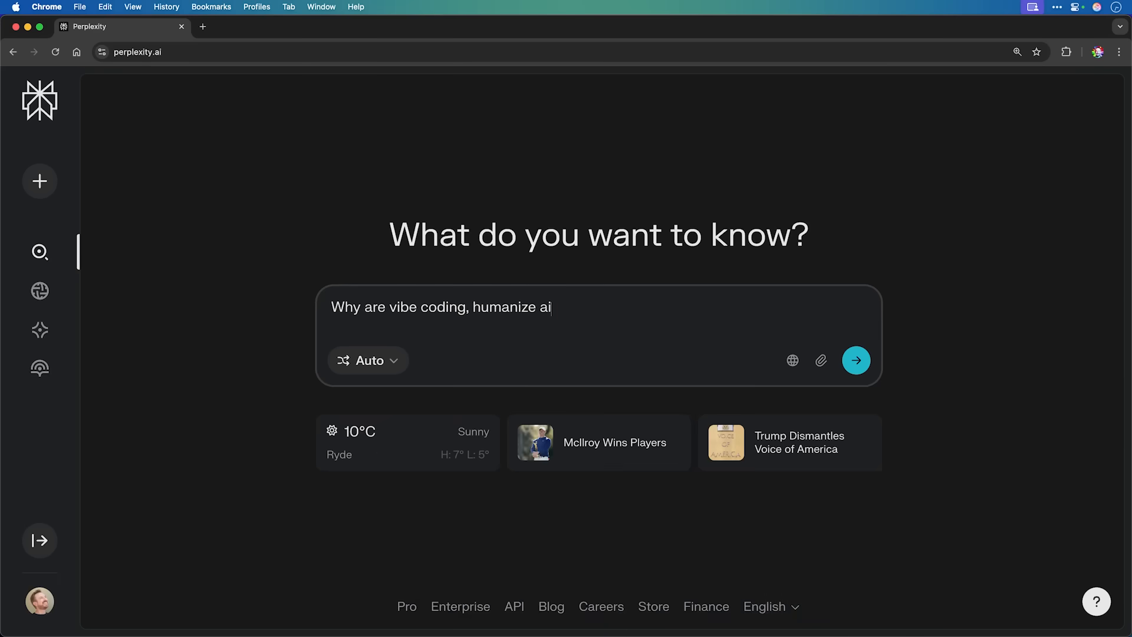
left_click(856, 361)
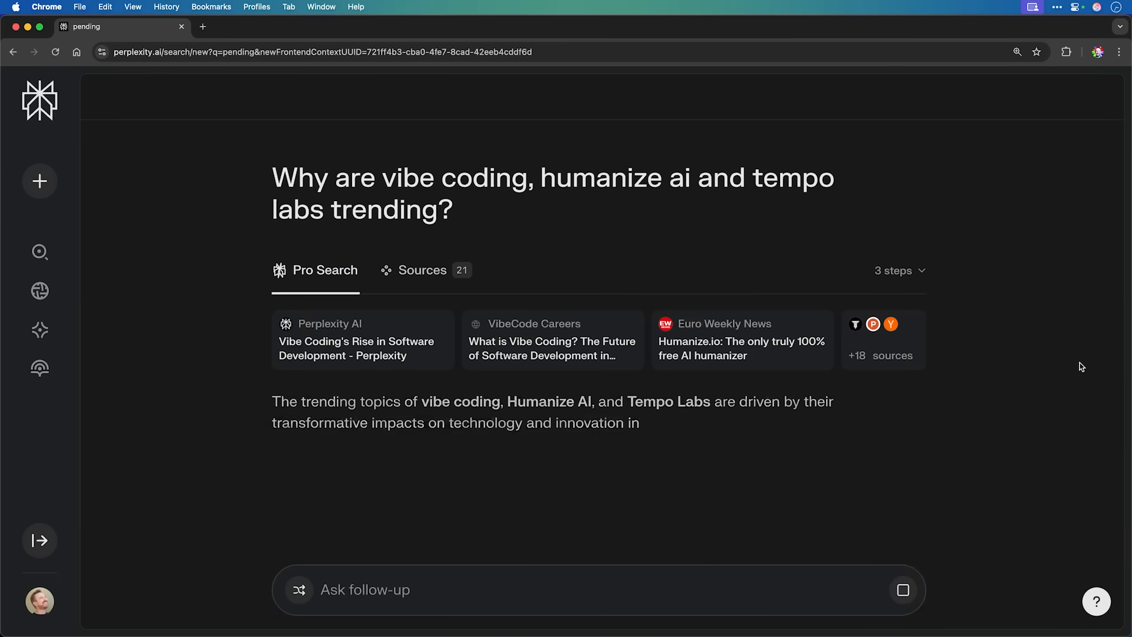
left_click(202, 27)
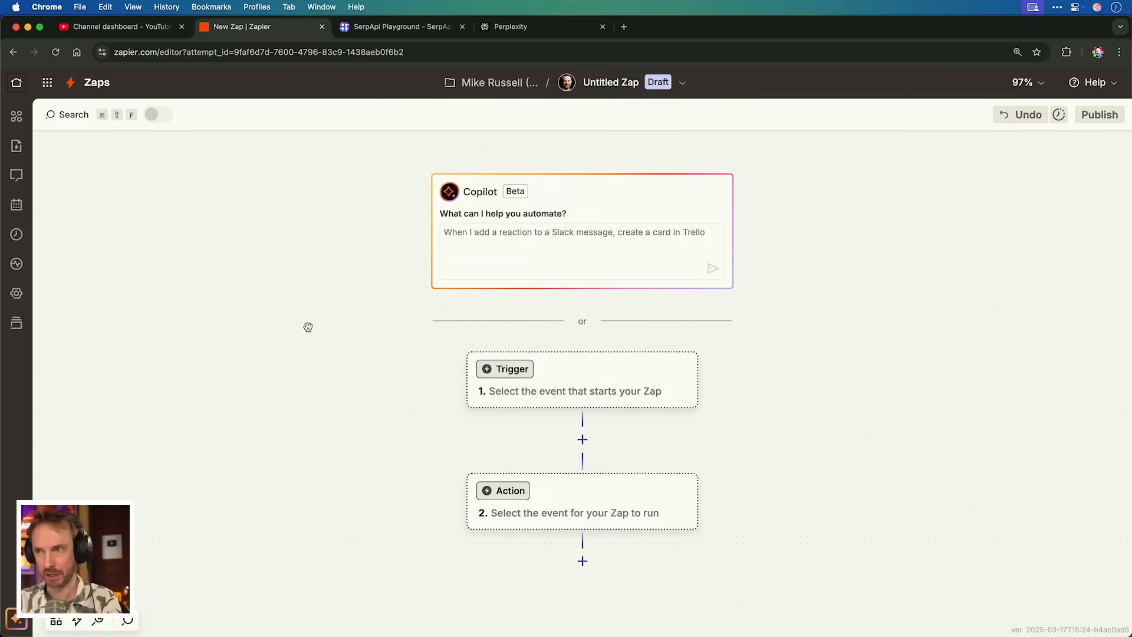
Name the zap 'YT: Researcher' and set a Schedule by Zapier trigger running Every Day
type("YT")
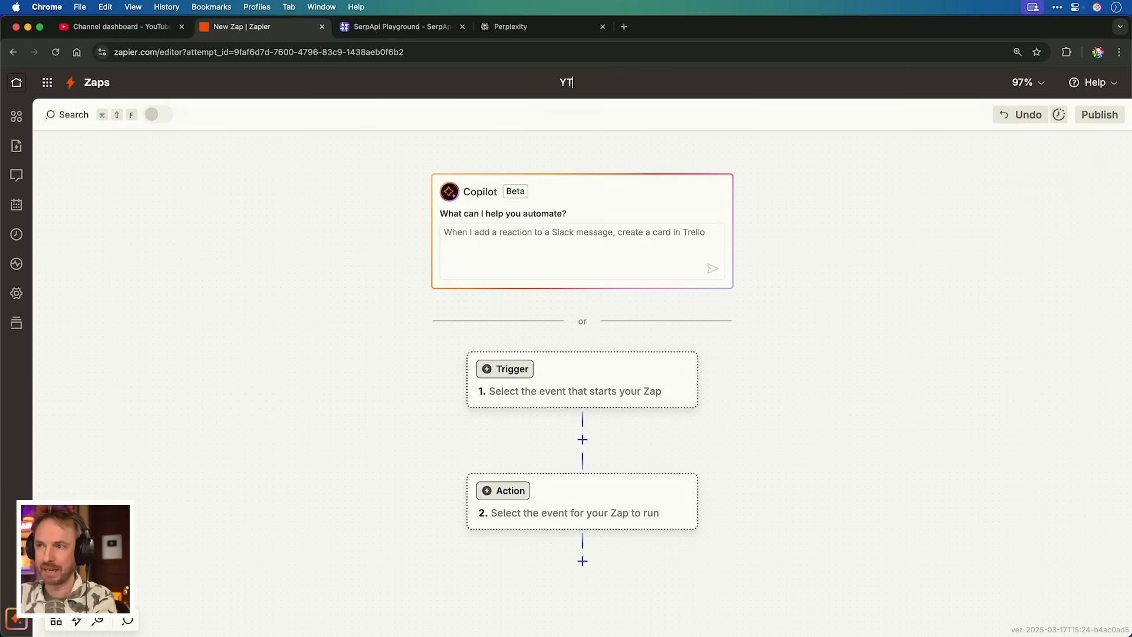
type(": Researcher")
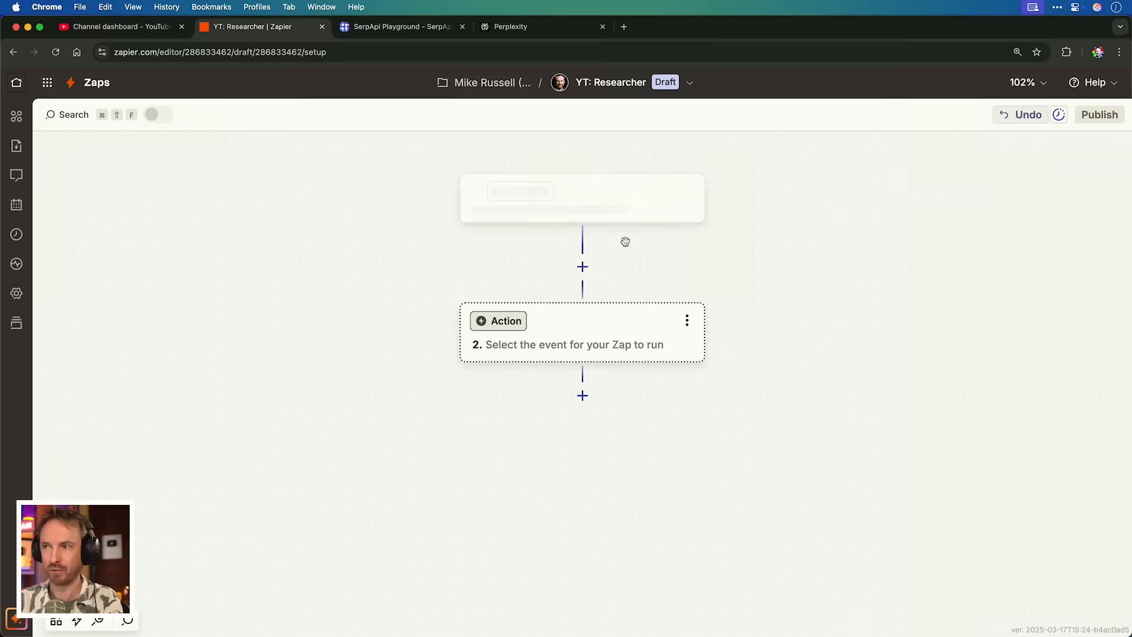
left_click(582, 199)
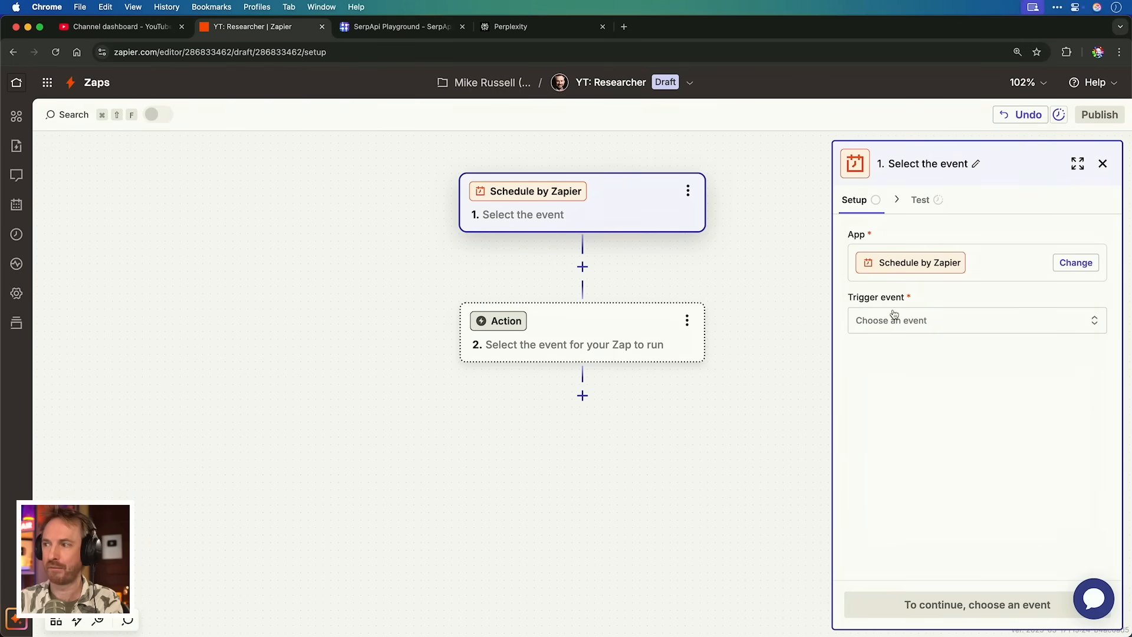
left_click(976, 319)
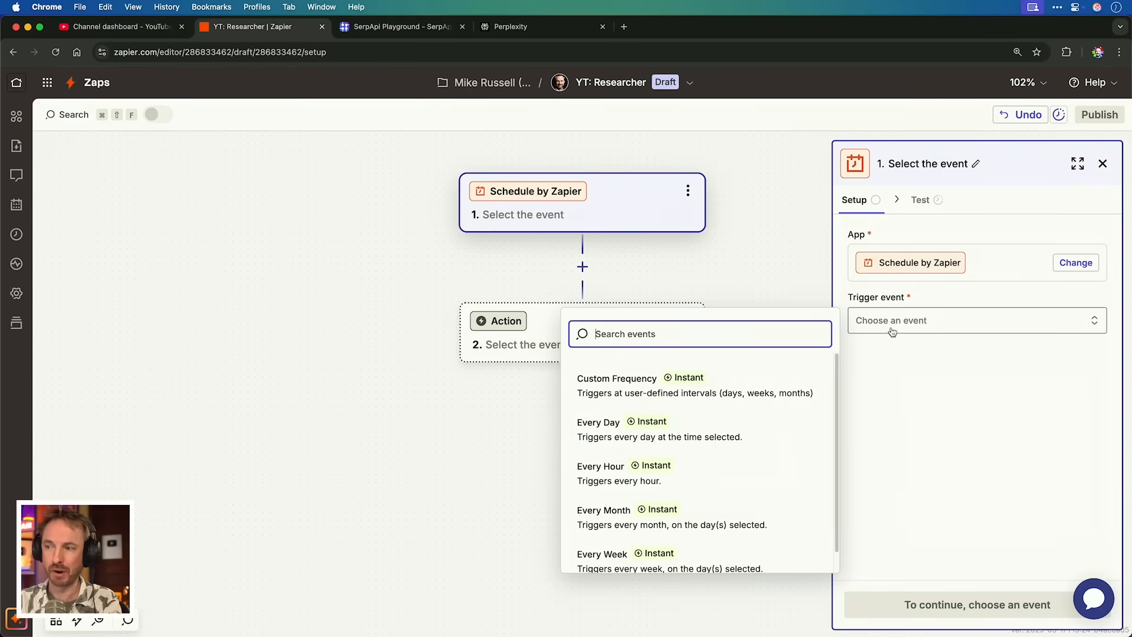
left_click(598, 422)
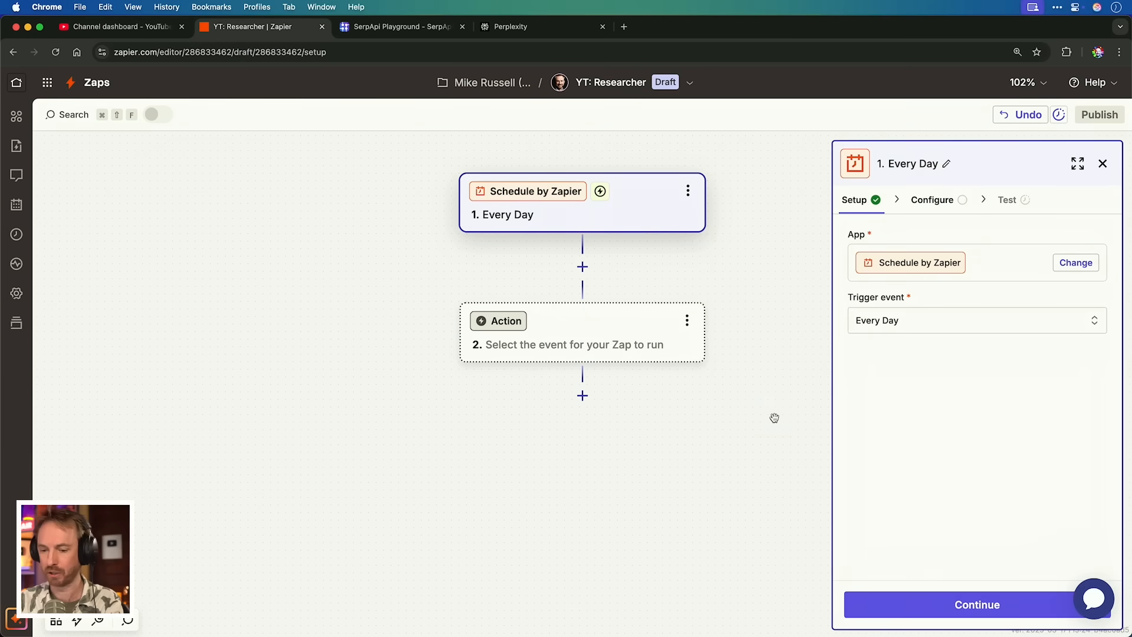
left_click(498, 321)
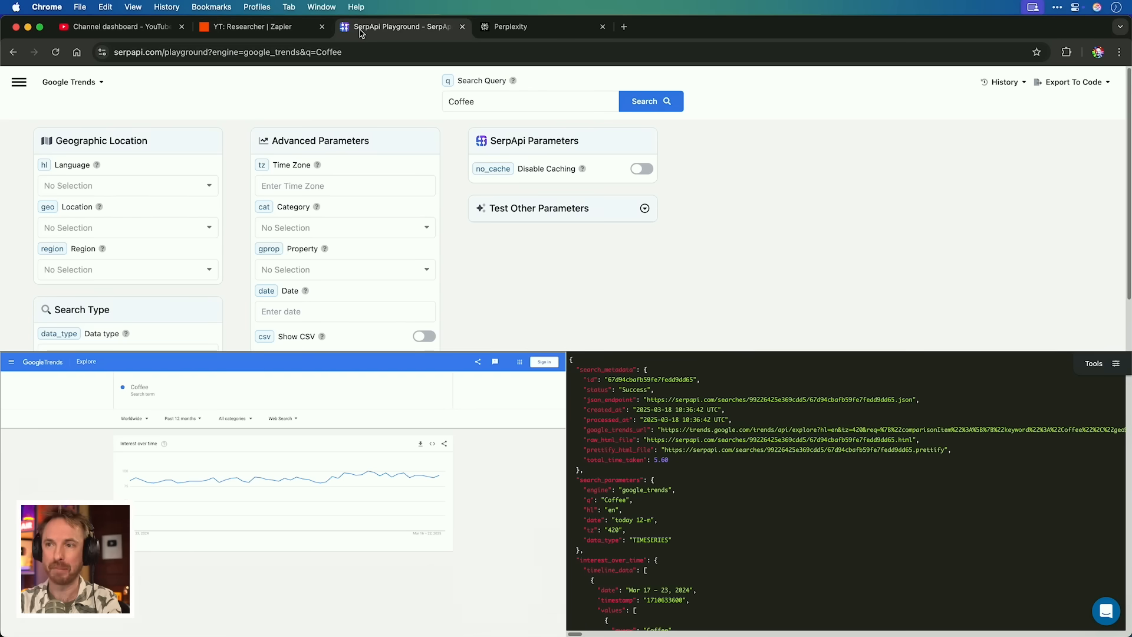
mouse_move(282, 437)
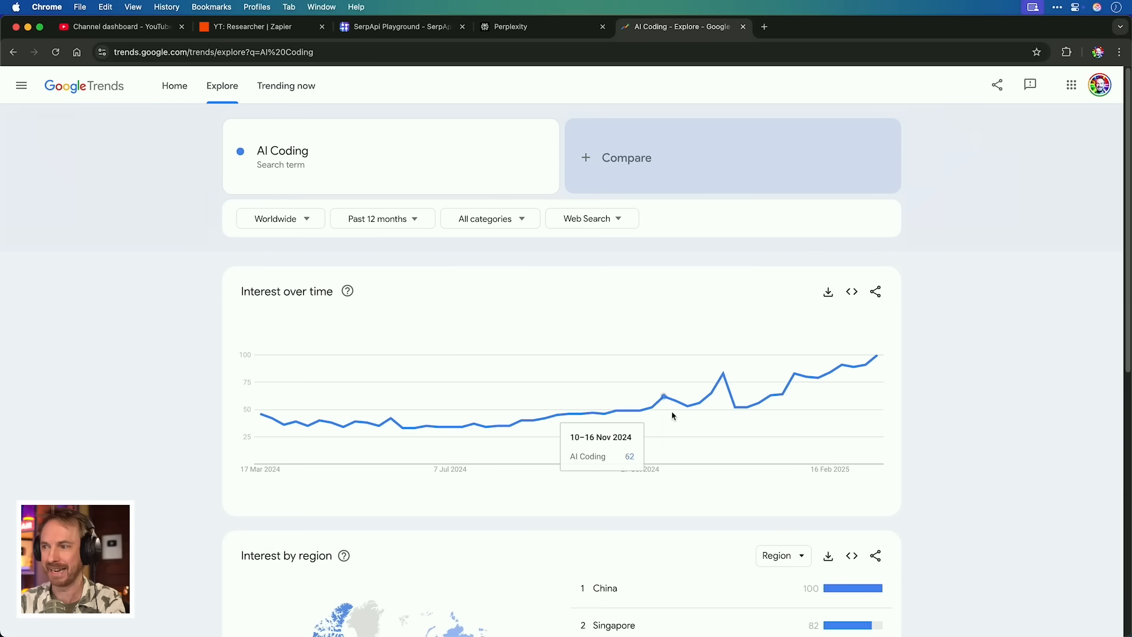
mouse_move(853, 396)
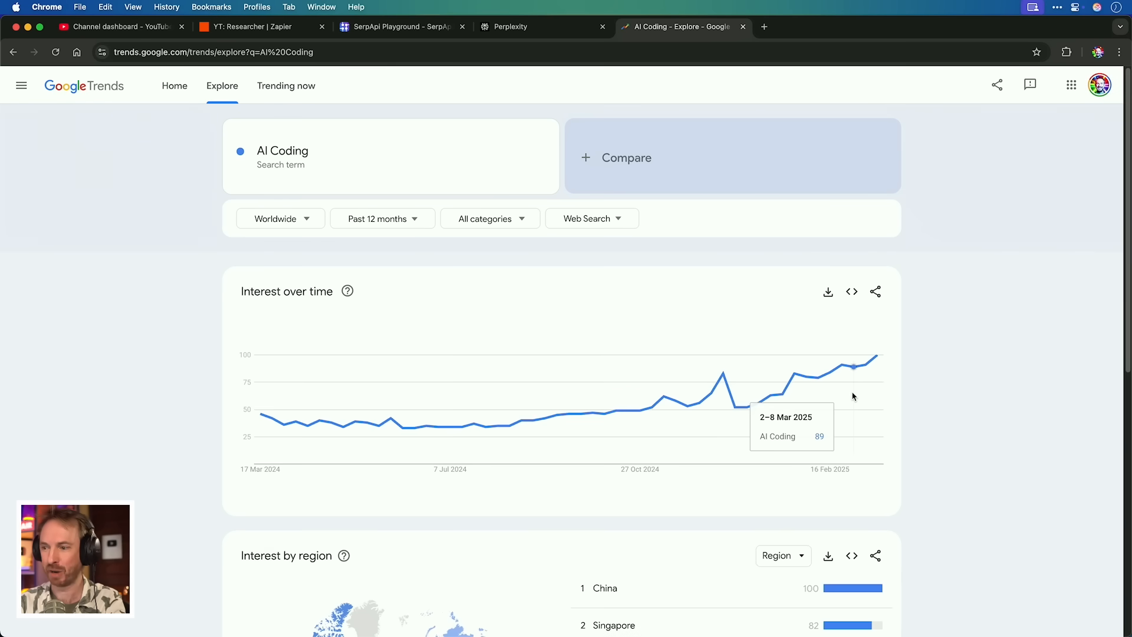
View the rising related queries for AI Coding, then limit the trend to Past day in one country
scroll("down", 3)
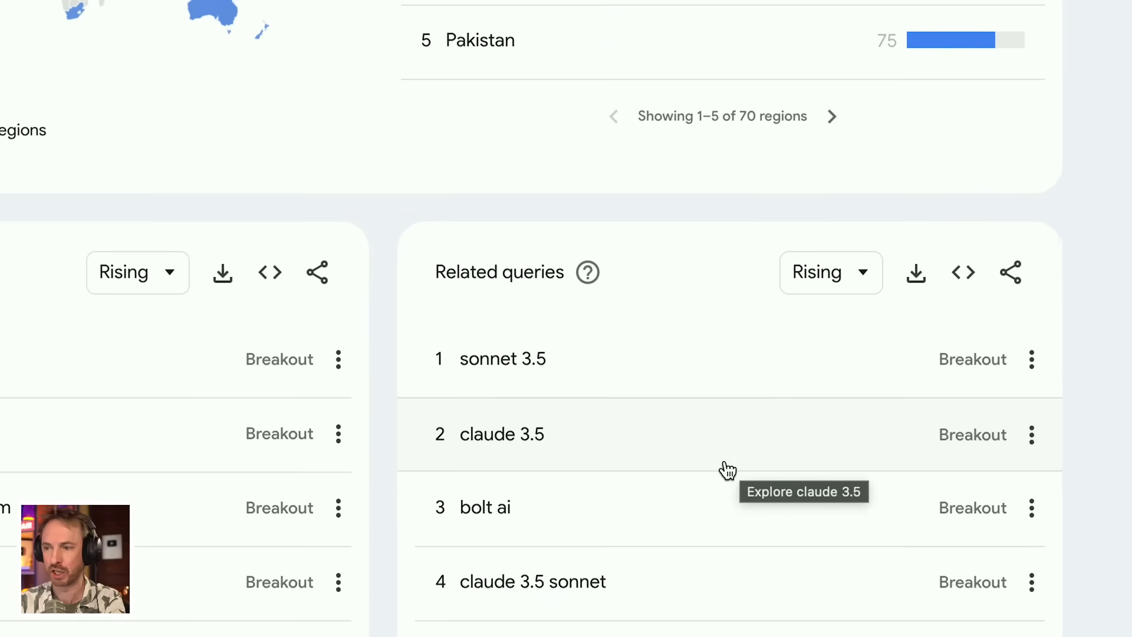
left_click(281, 218)
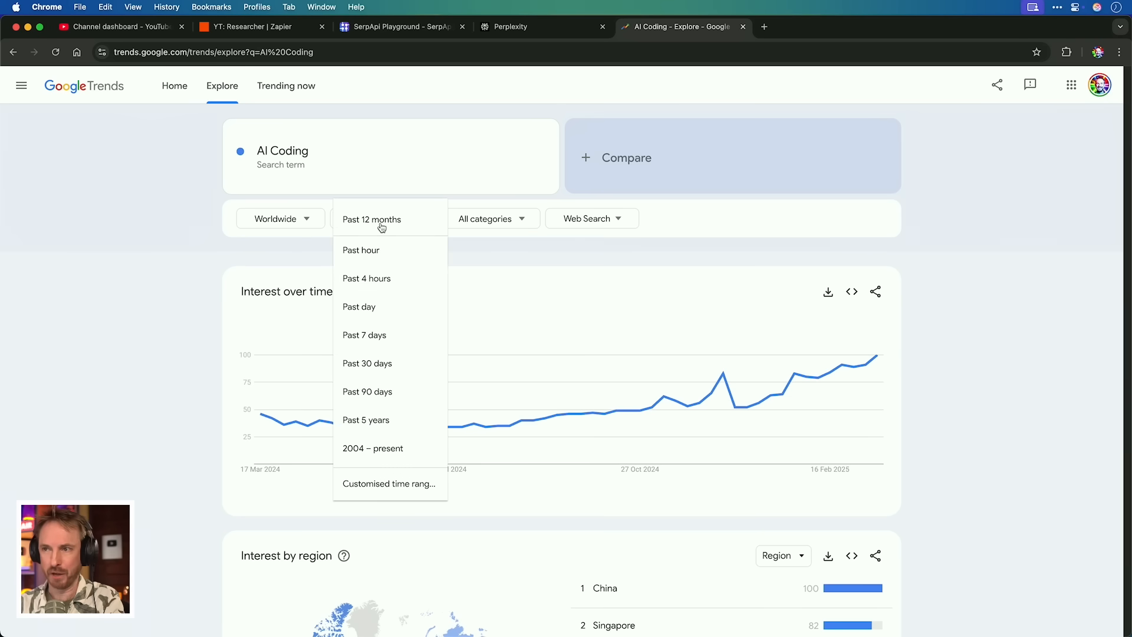
left_click(359, 307)
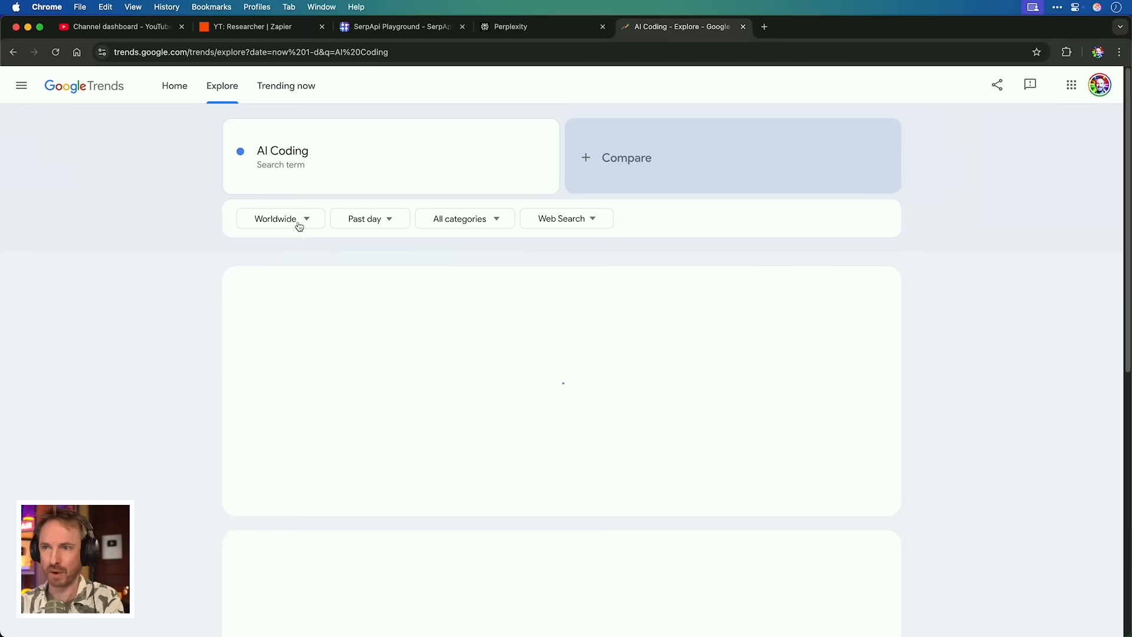
type("uni")
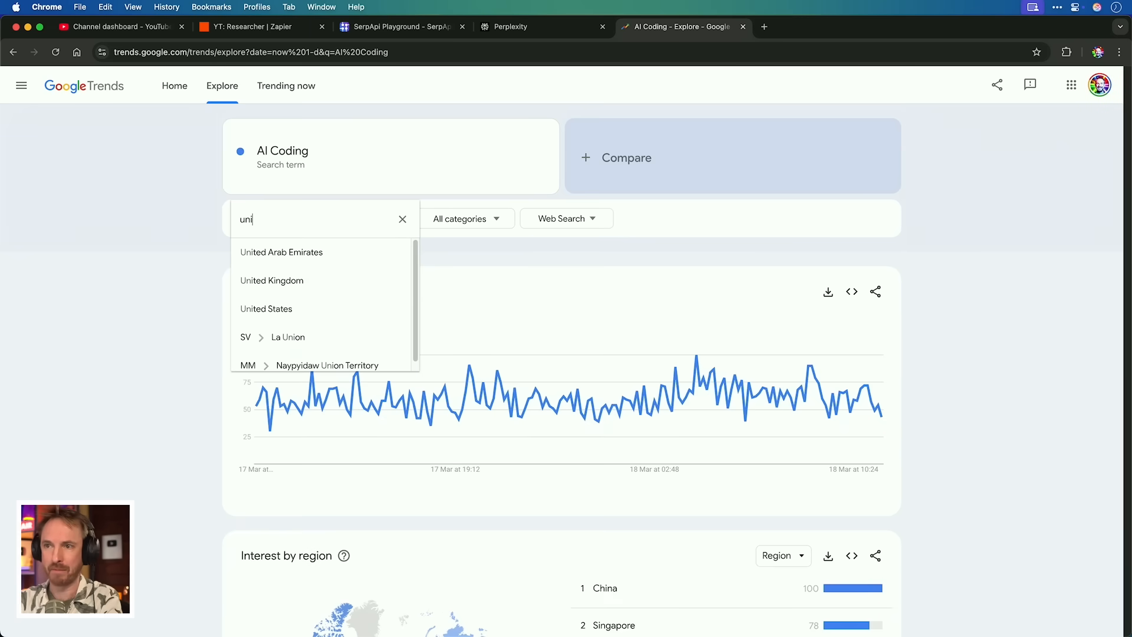
left_click(266, 308)
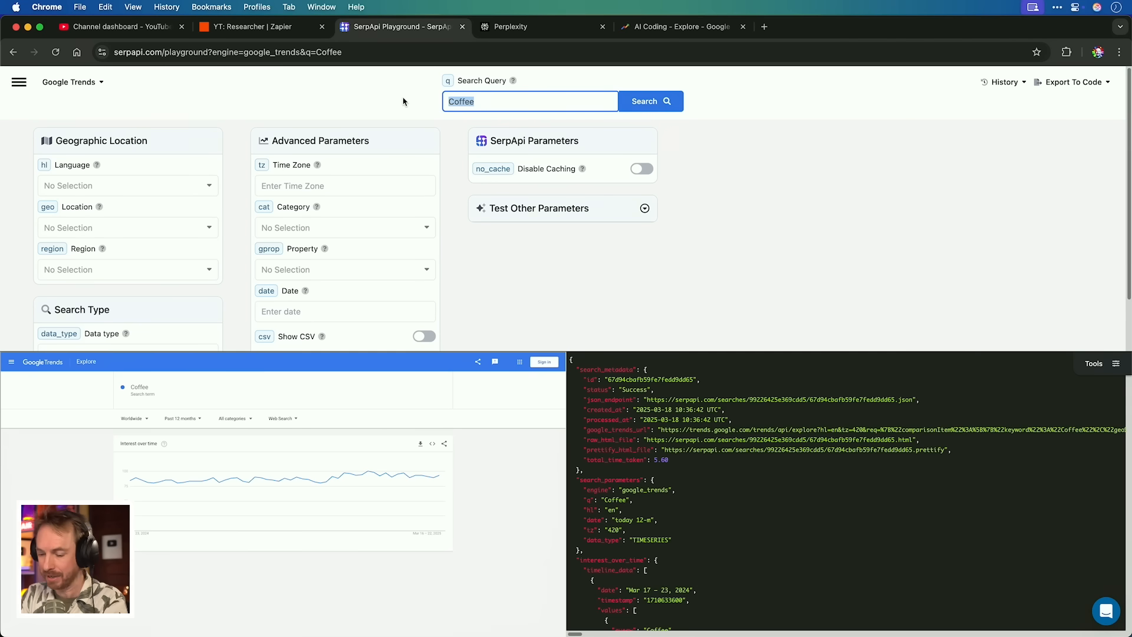
Register a free SerpApi account and reach the dashboard showing the private API key
left_click(648, 101)
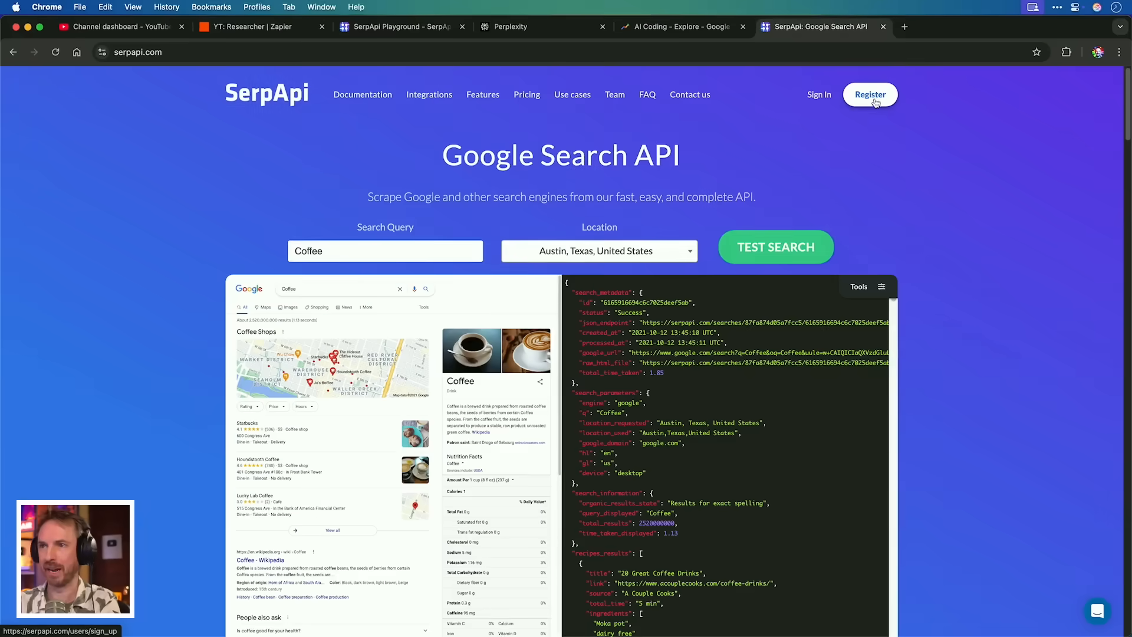
left_click(871, 94)
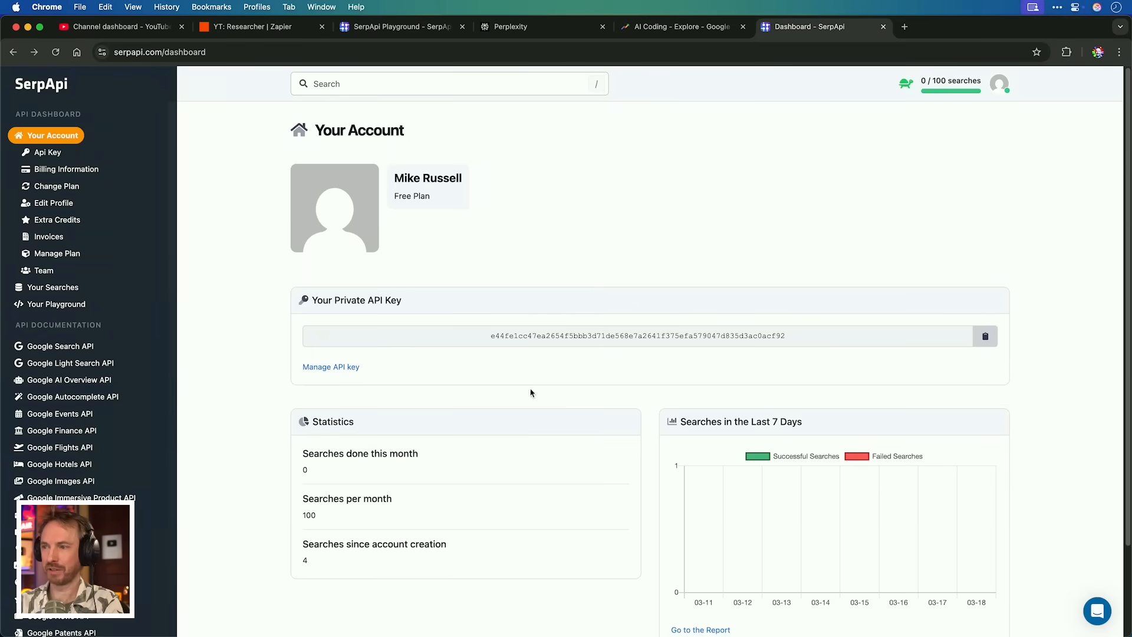
left_click(984, 336)
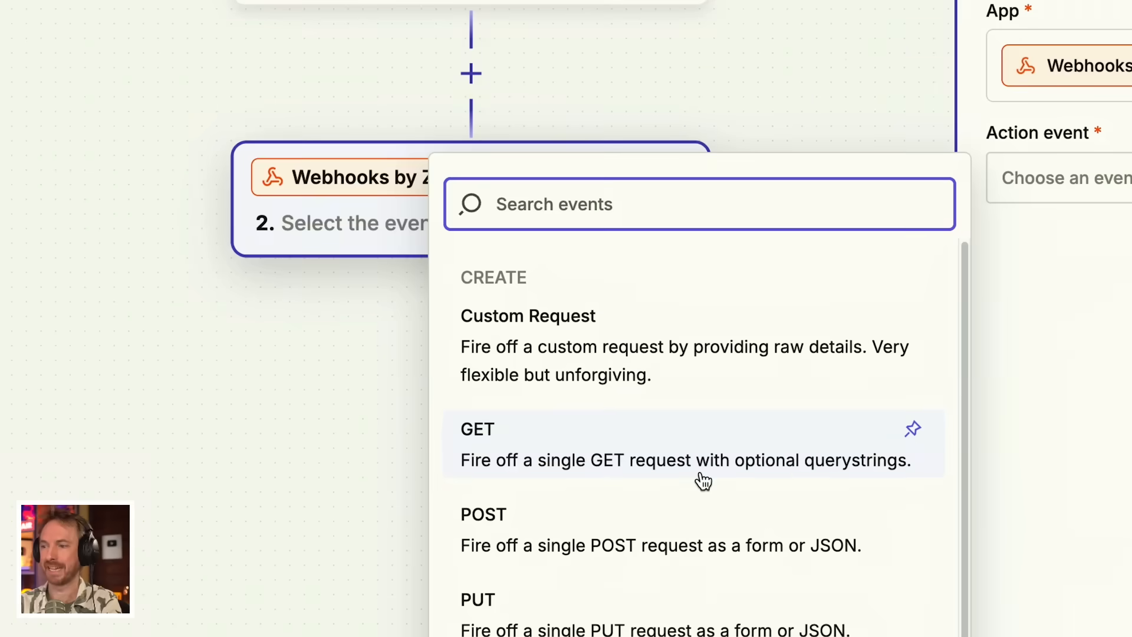
Set the webhook to GET, test the SerpApi request, and review returned queries like ai coding assistant
left_click(683, 445)
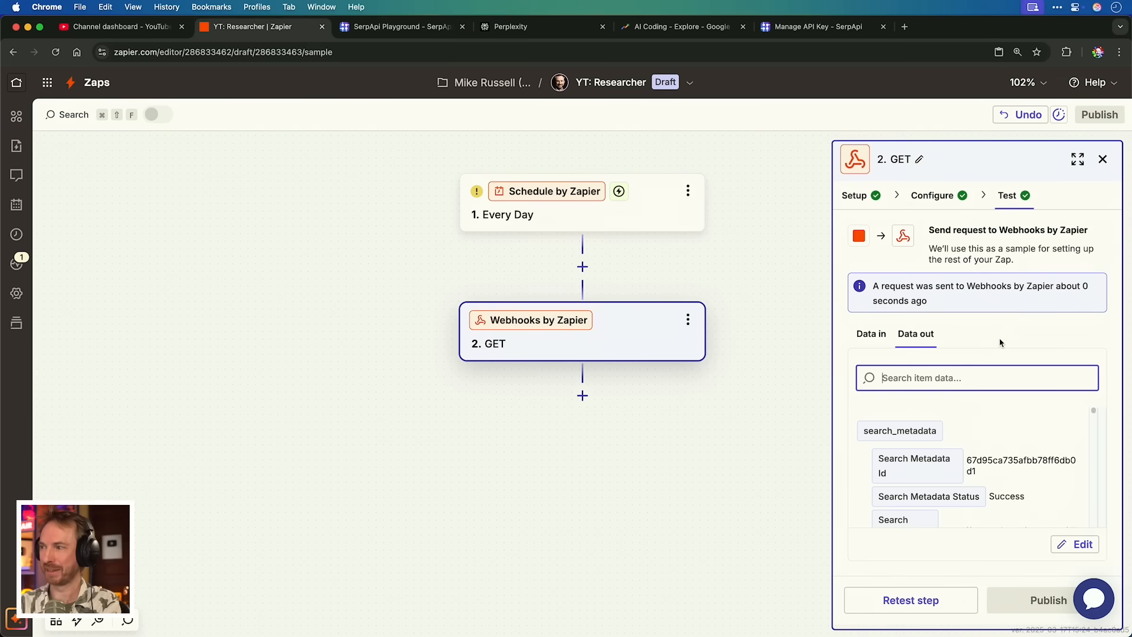
mouse_move(1004, 402)
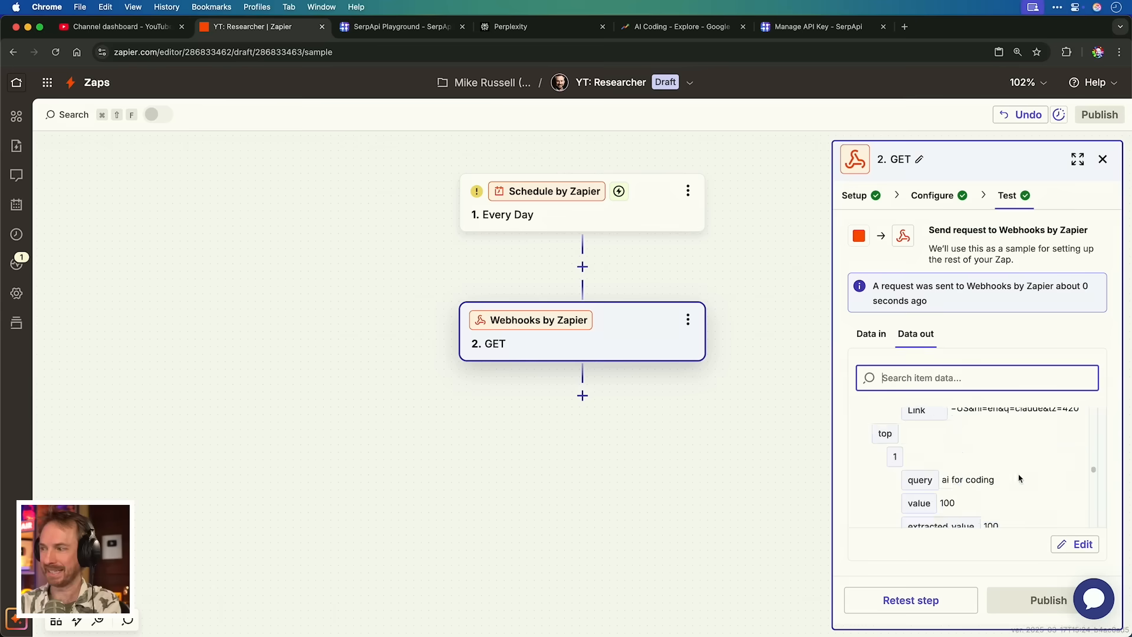
scroll("down", 3)
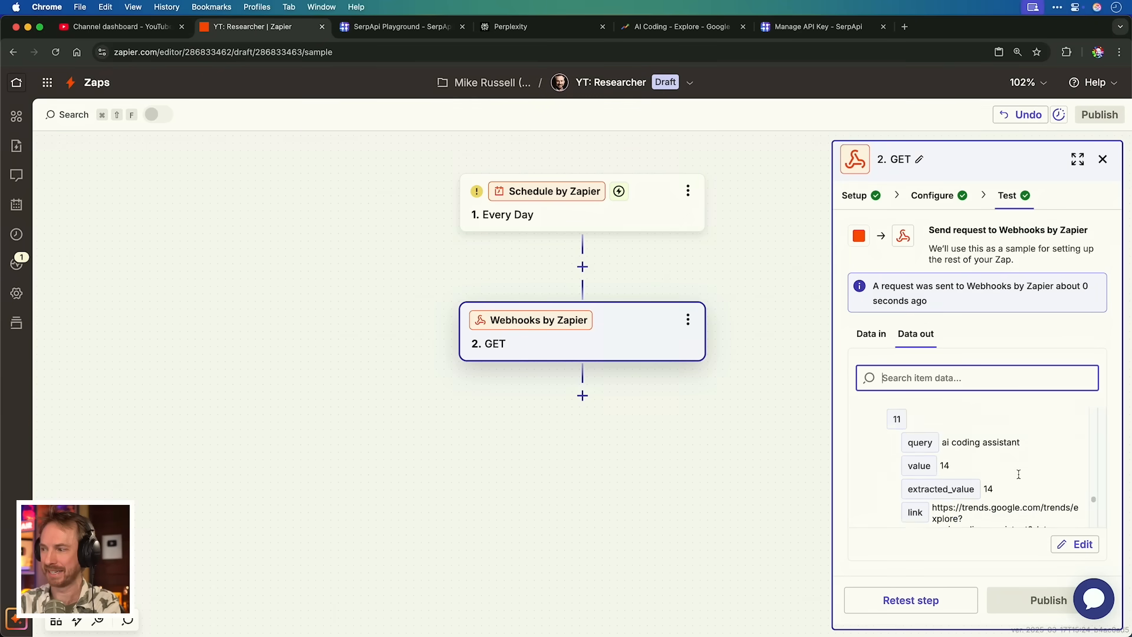
left_click(582, 395)
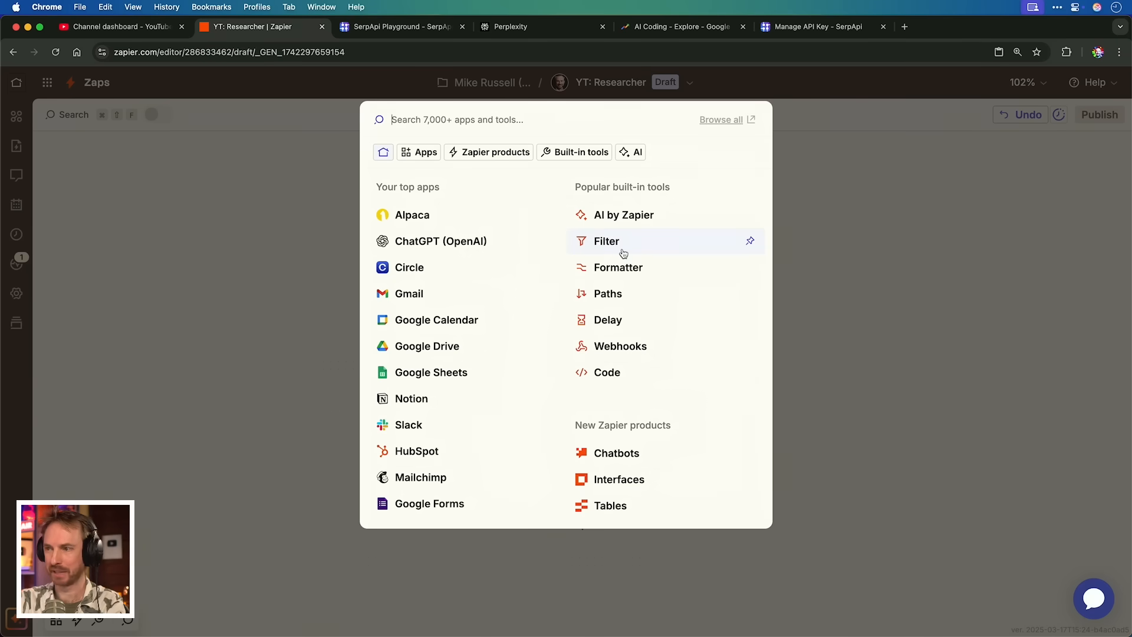
Add a filter passing only rising query values (Number) Greater than 1000 and confirm the test would continue
left_click(607, 240)
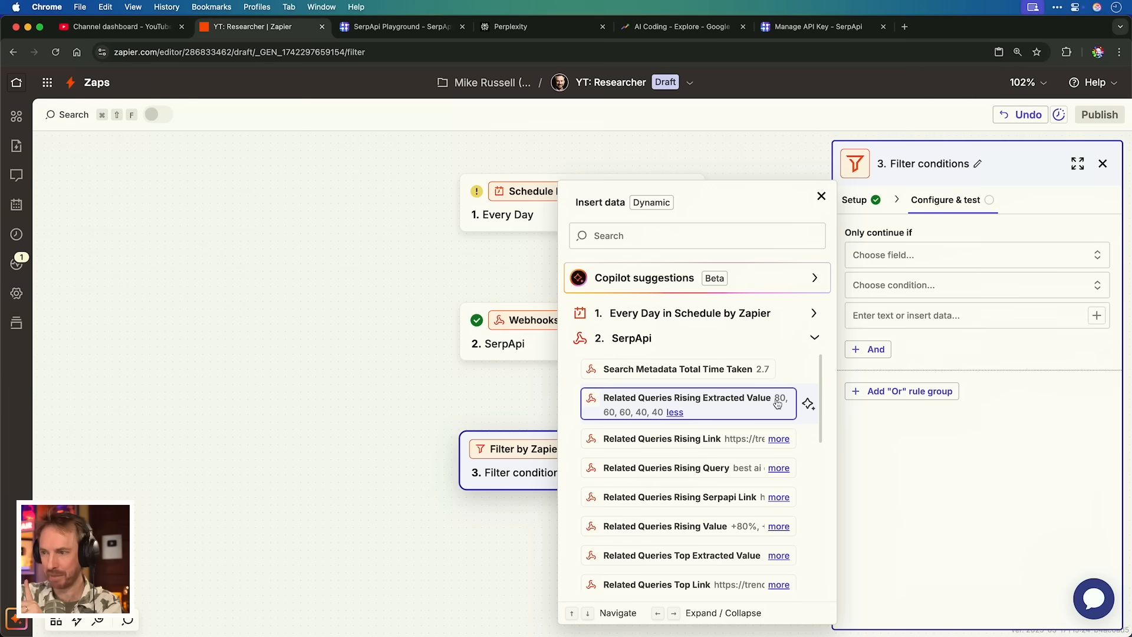
mouse_move(611, 412)
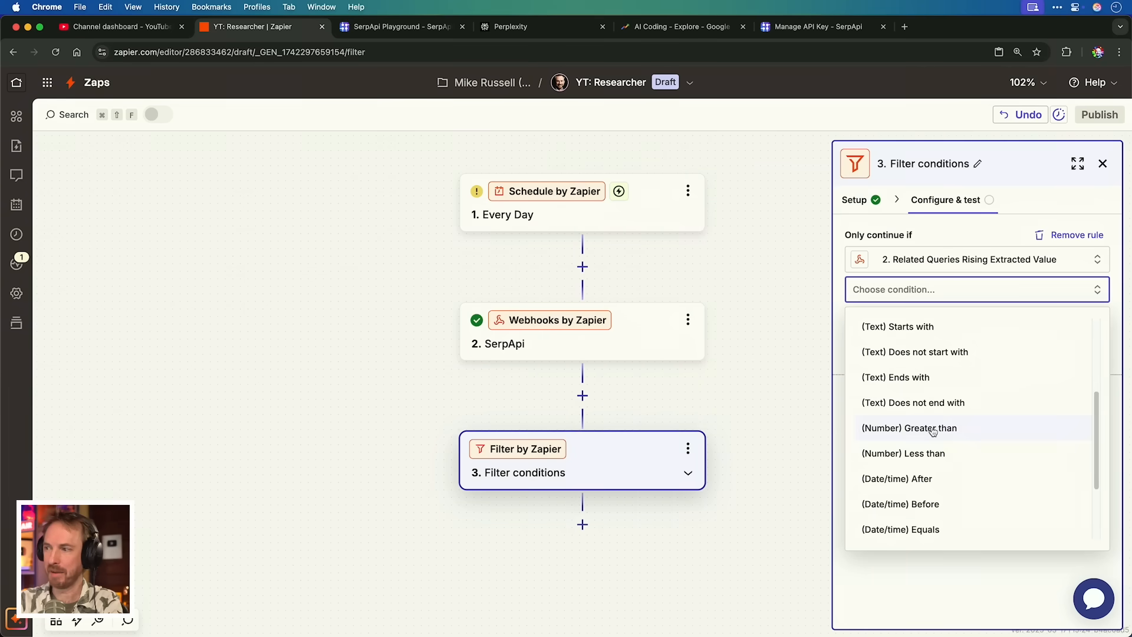
left_click(909, 427)
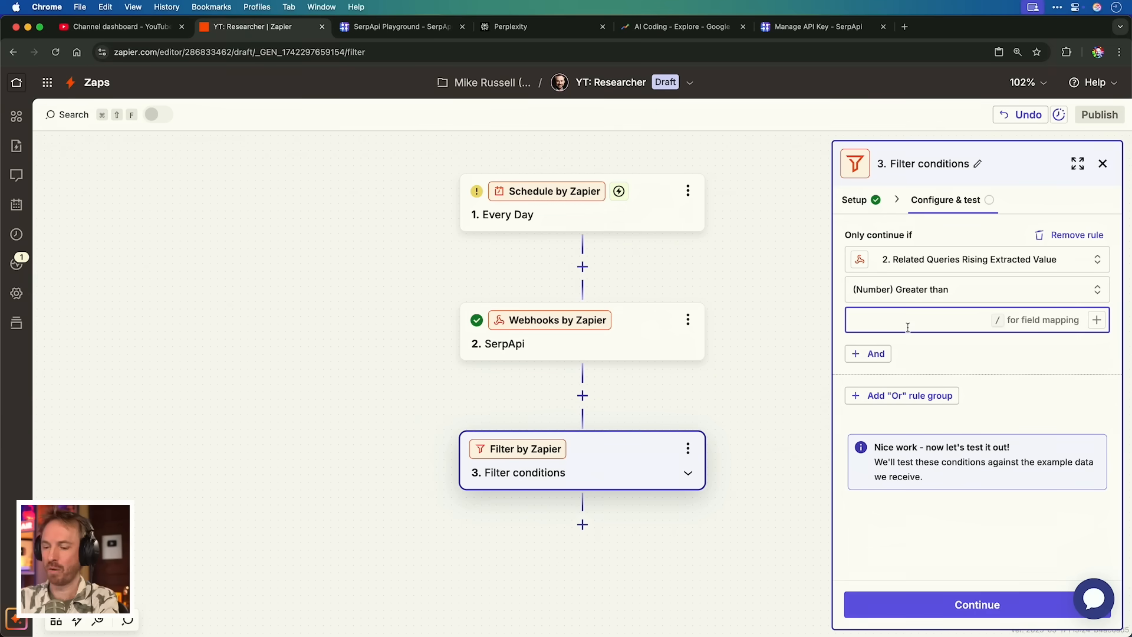
type("1000")
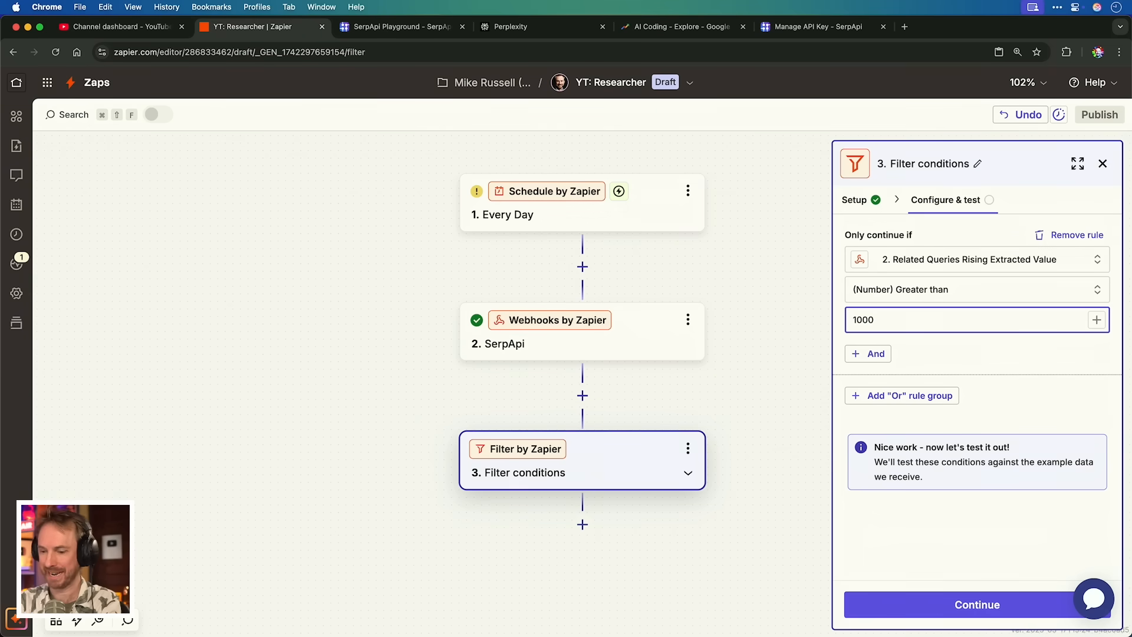
left_click(977, 604)
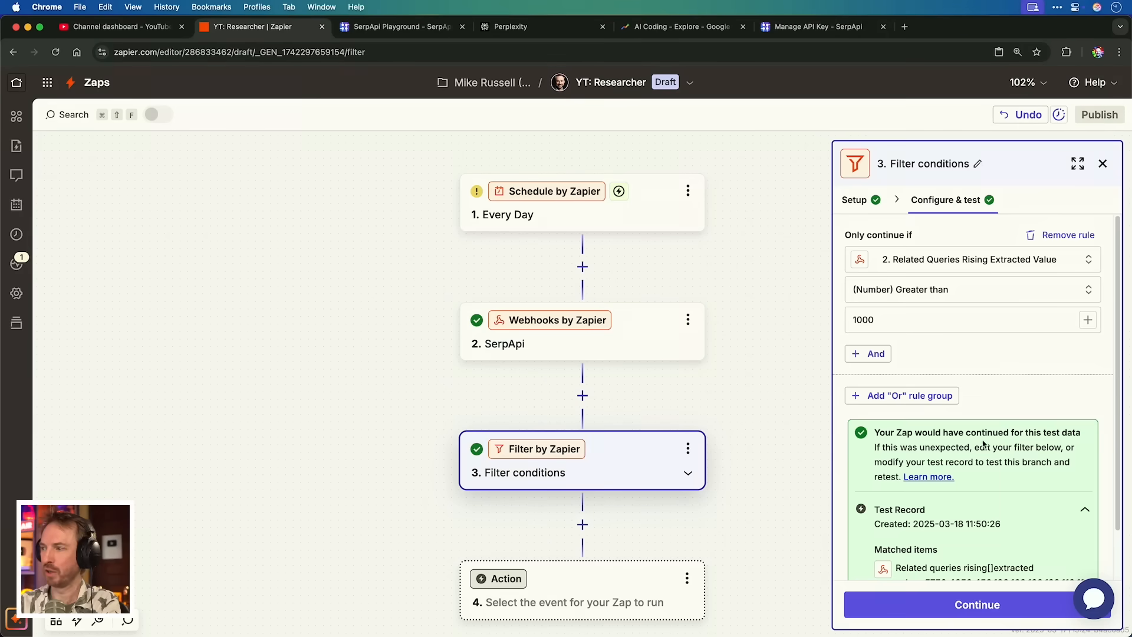
scroll("down", 3)
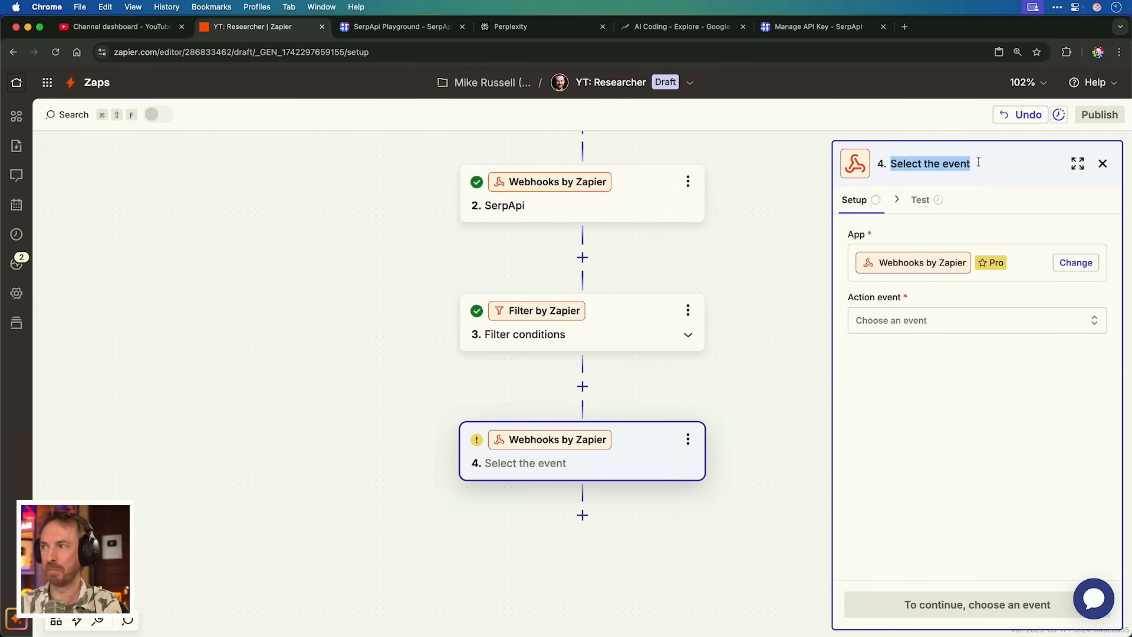
Make the Perplexity step a POST request and map Related Queries Rising Query into its prompt
left_click(975, 320)
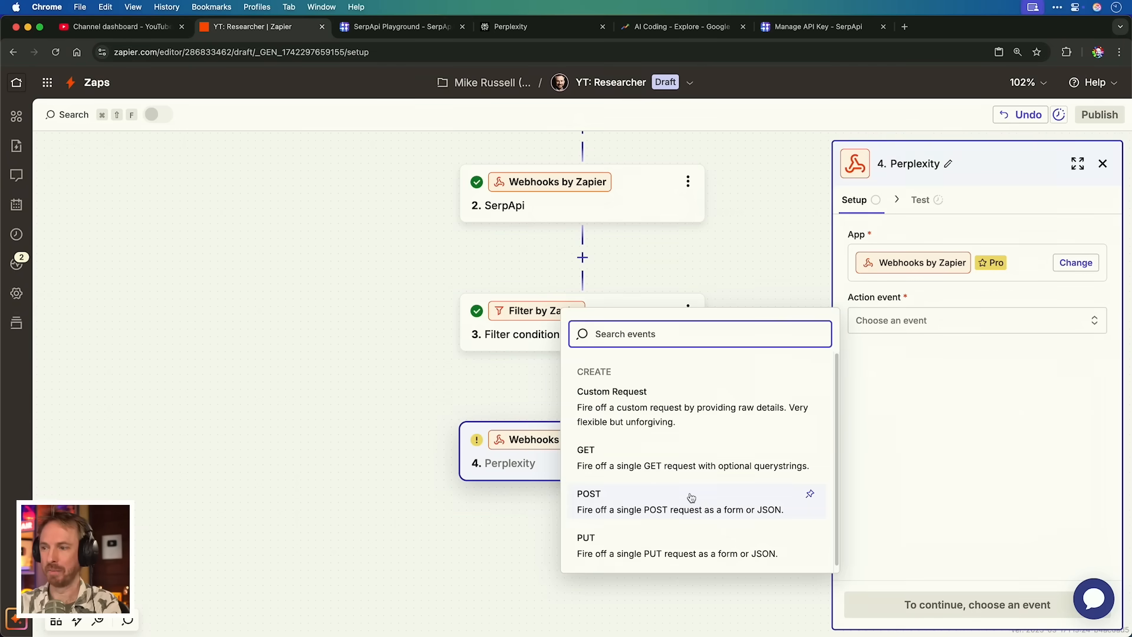
left_click(590, 498)
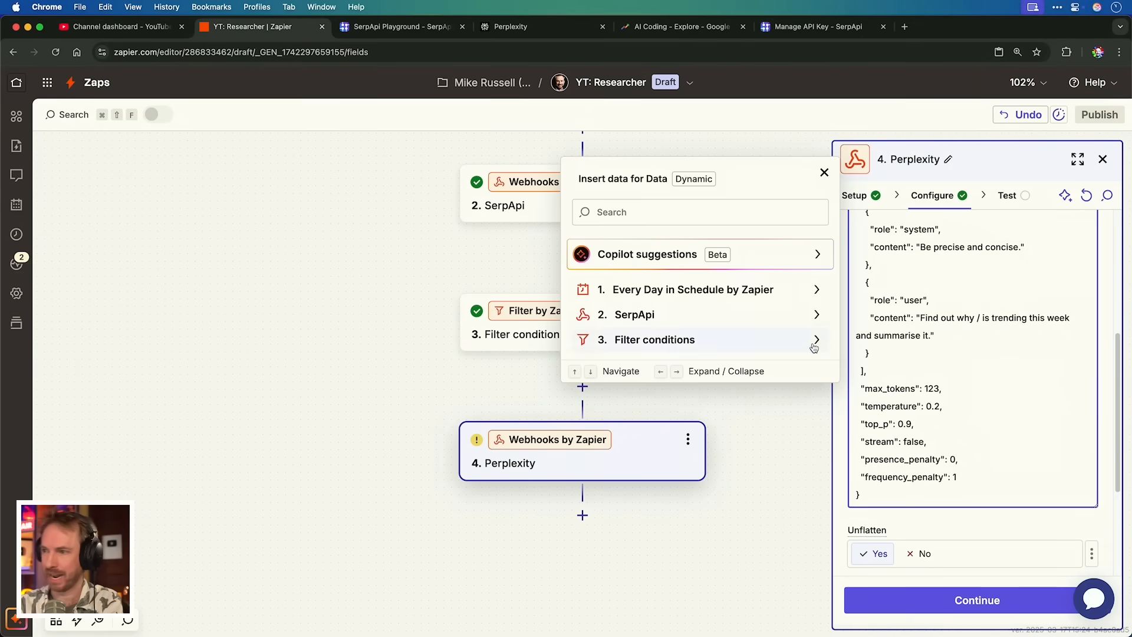
left_click(635, 313)
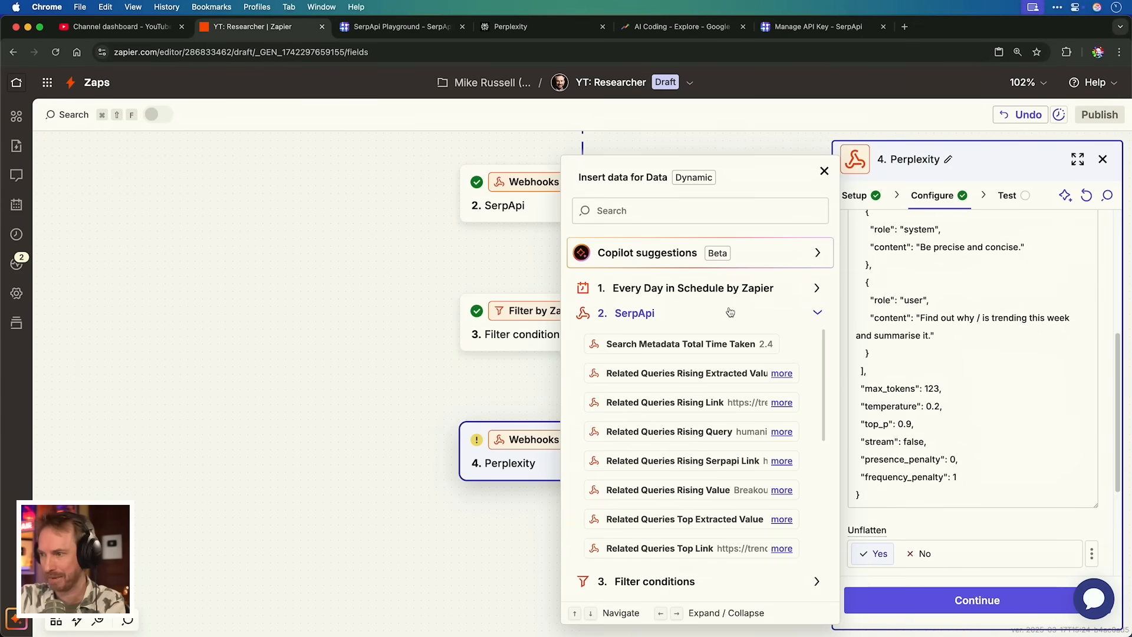
left_click(782, 432)
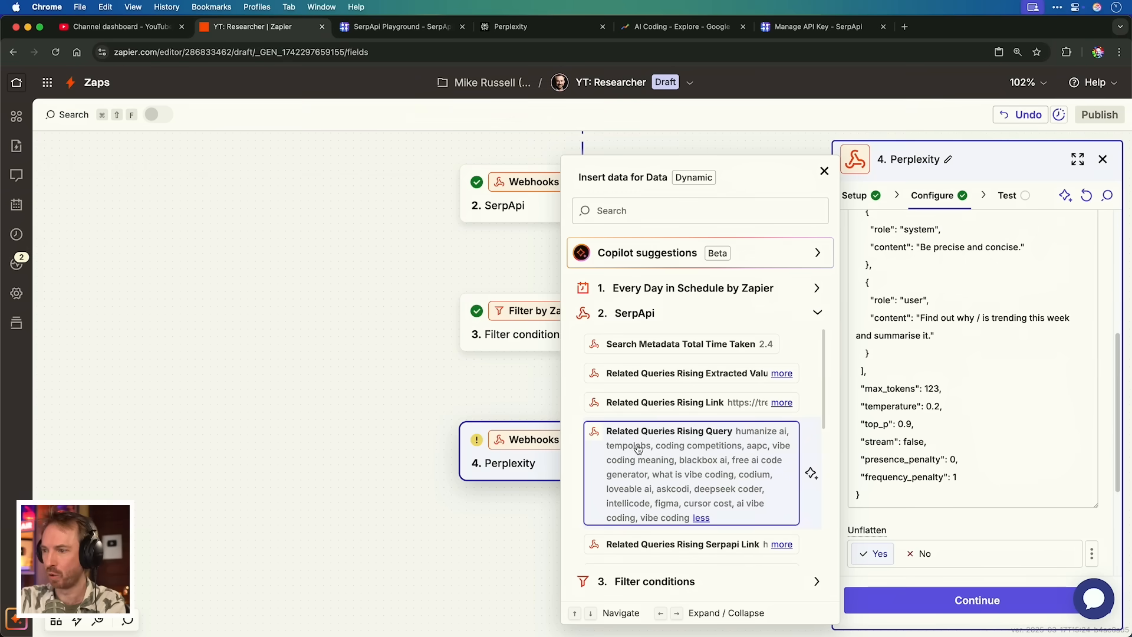
left_click(669, 432)
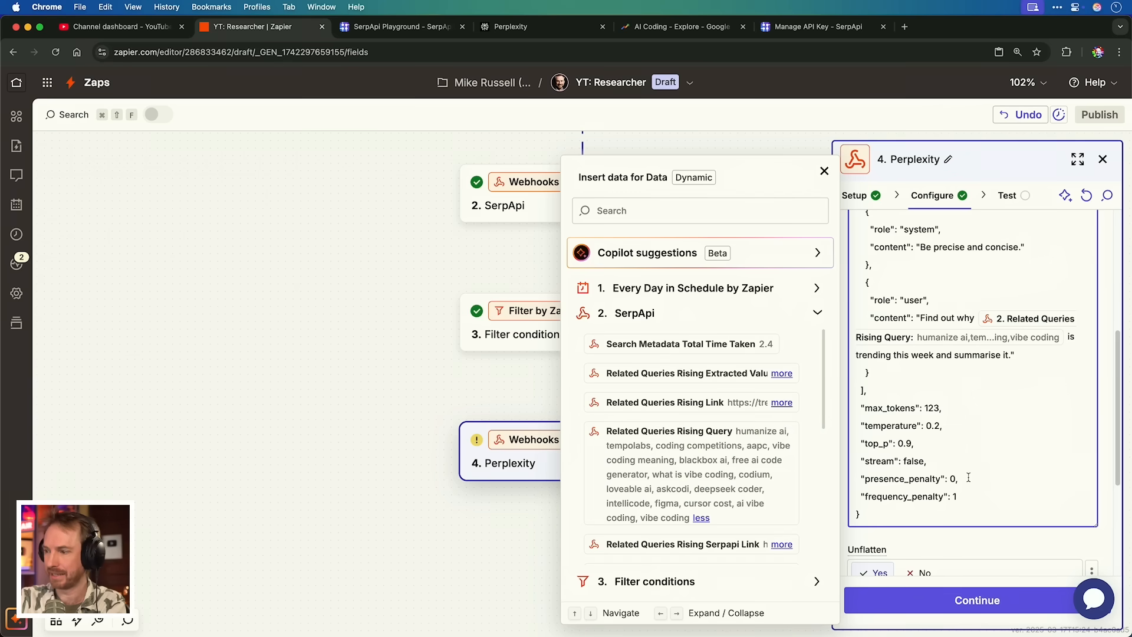
Try the question 'Why are vibe coding, humanize ai and...' on the Perplexity site and return to the zap
left_click(511, 27)
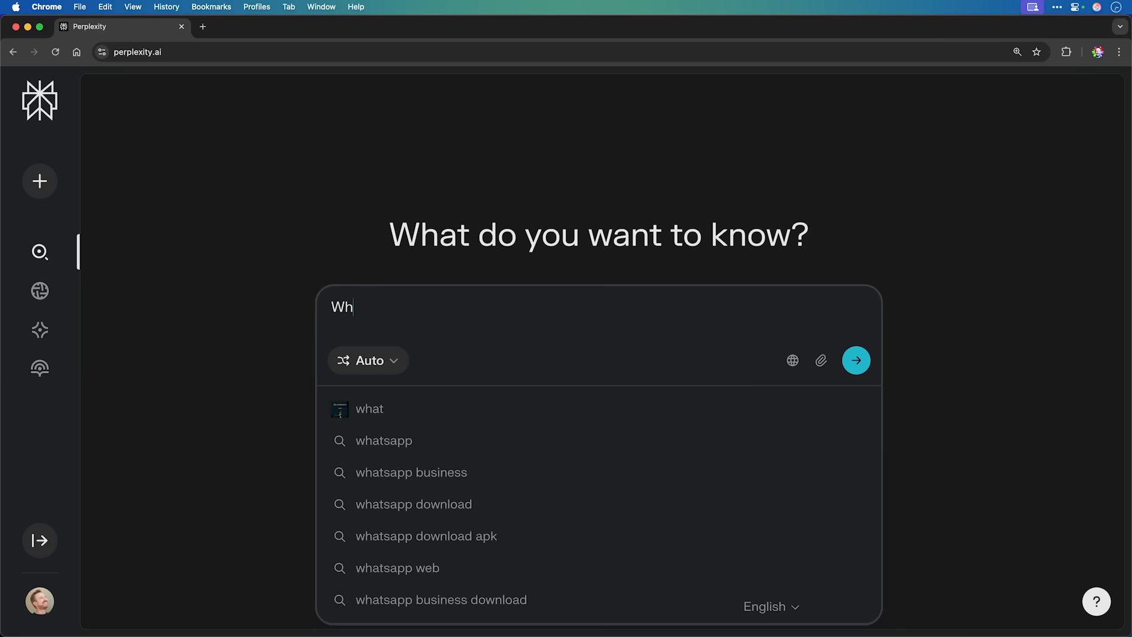
type("Why are vibe coding, humanize ai and")
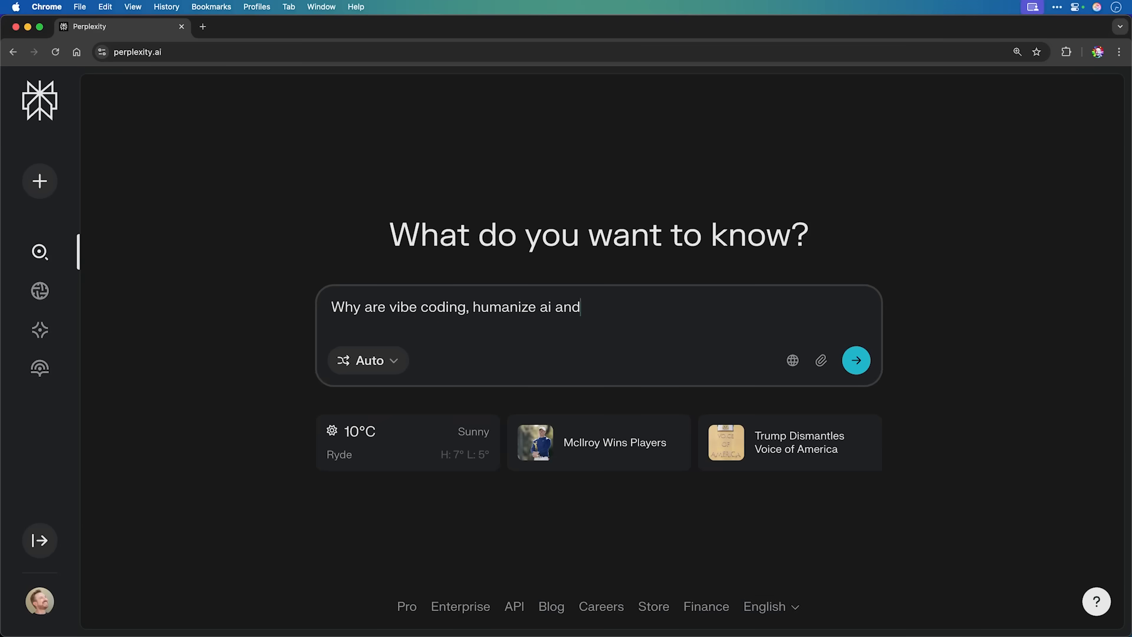
left_click(856, 361)
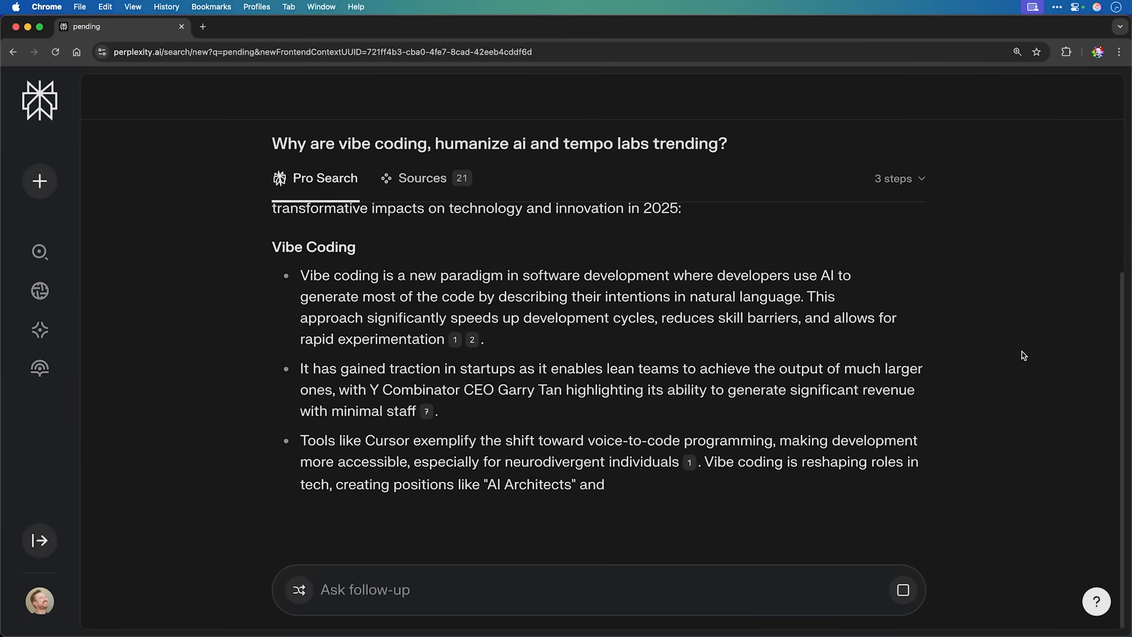
left_click(252, 27)
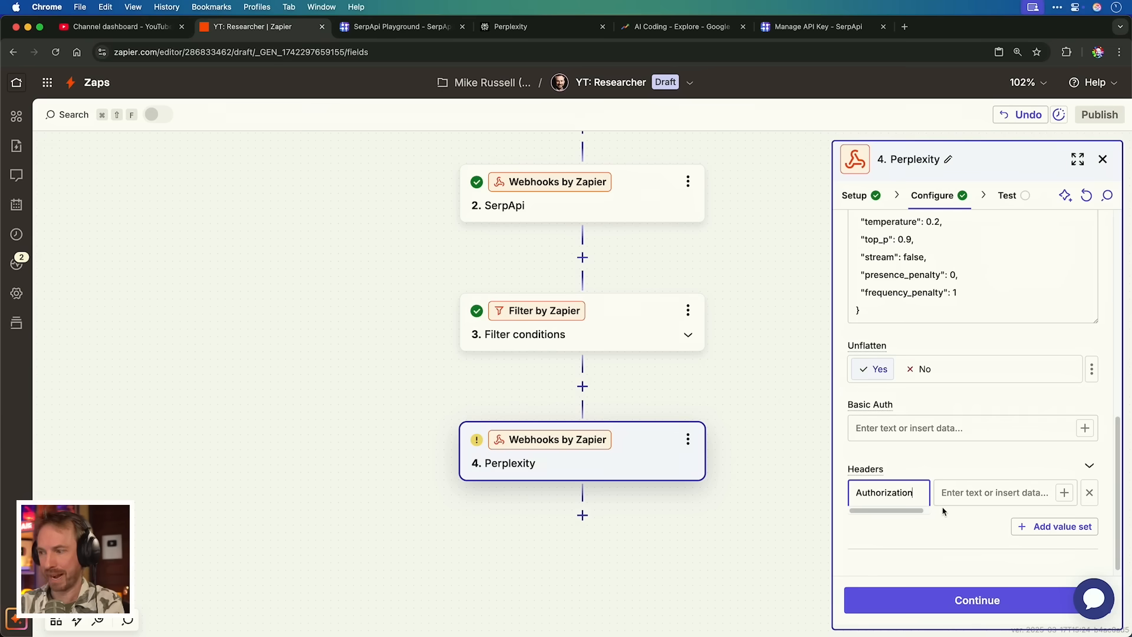
Add the Authorization and Content-Type headers, then test the request and review the vibe coding answer
type("***")
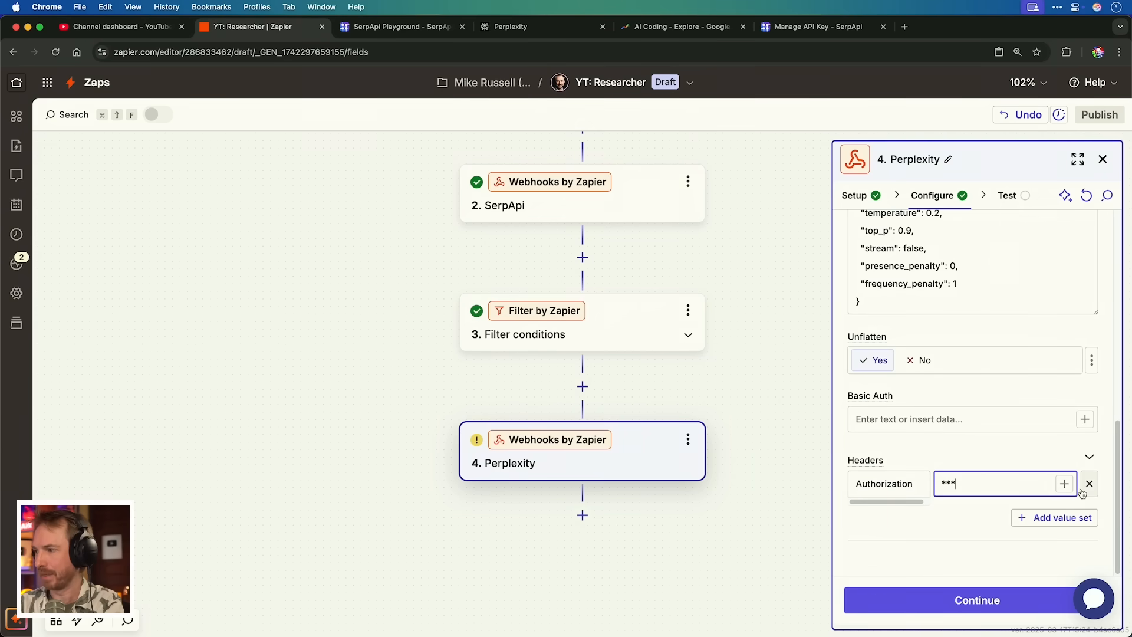
left_click(1061, 517)
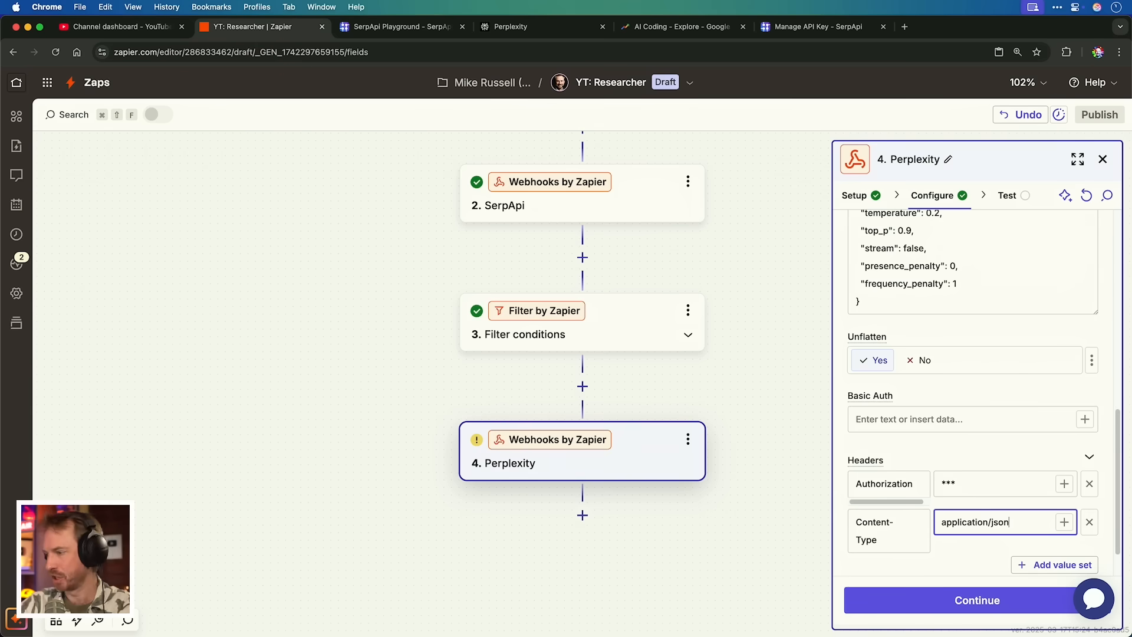
left_click(977, 600)
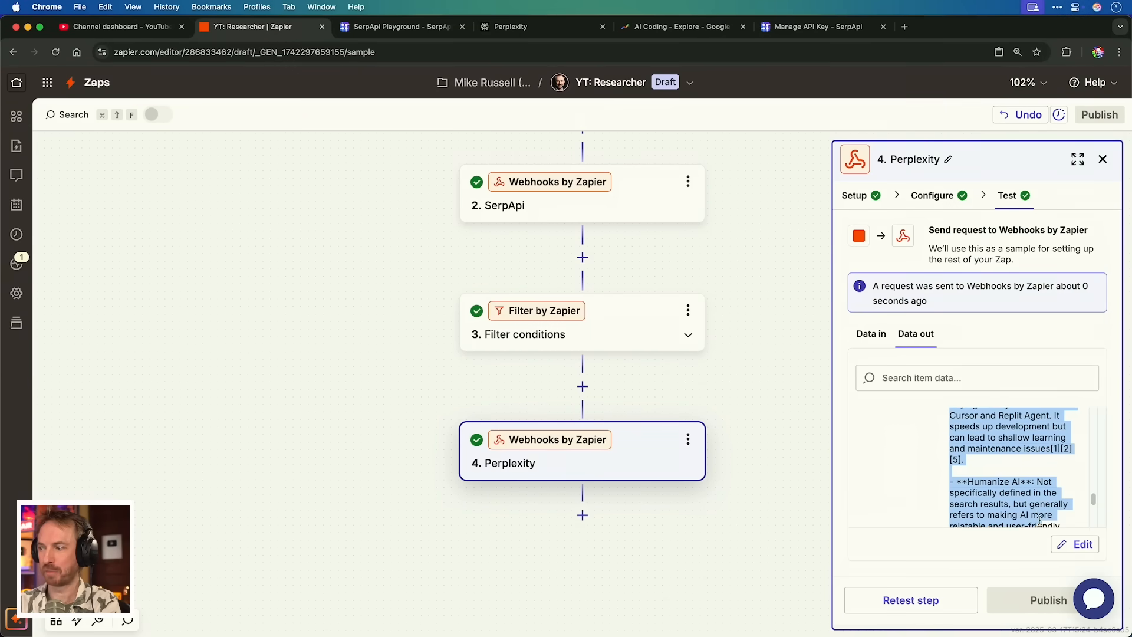
scroll("down", 3)
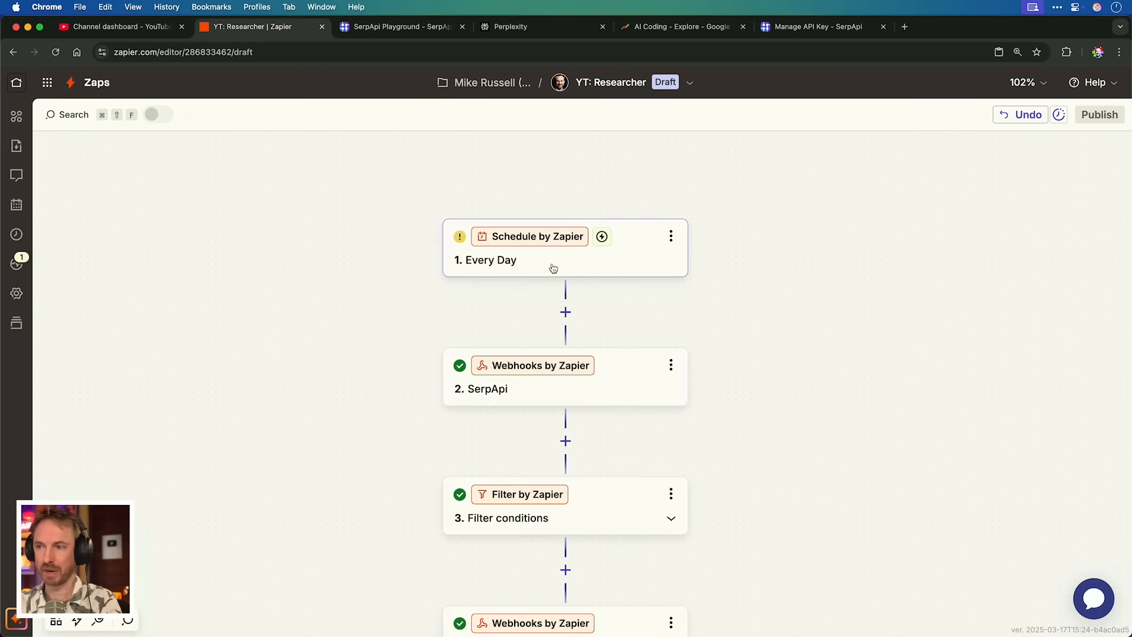
scroll("down", 3)
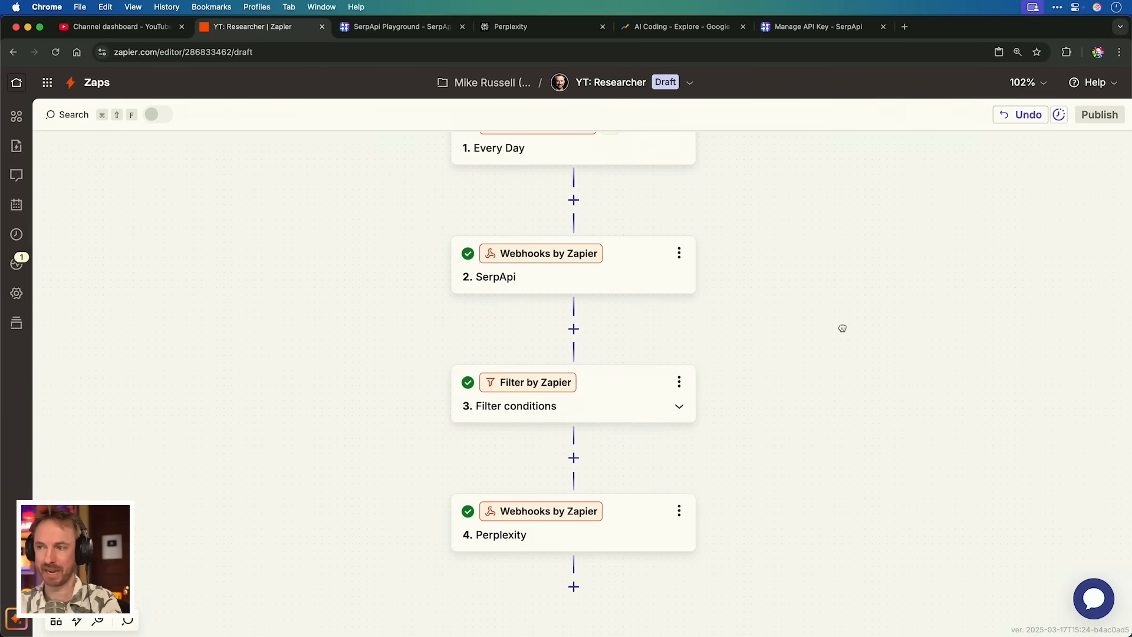
scroll("down", 3)
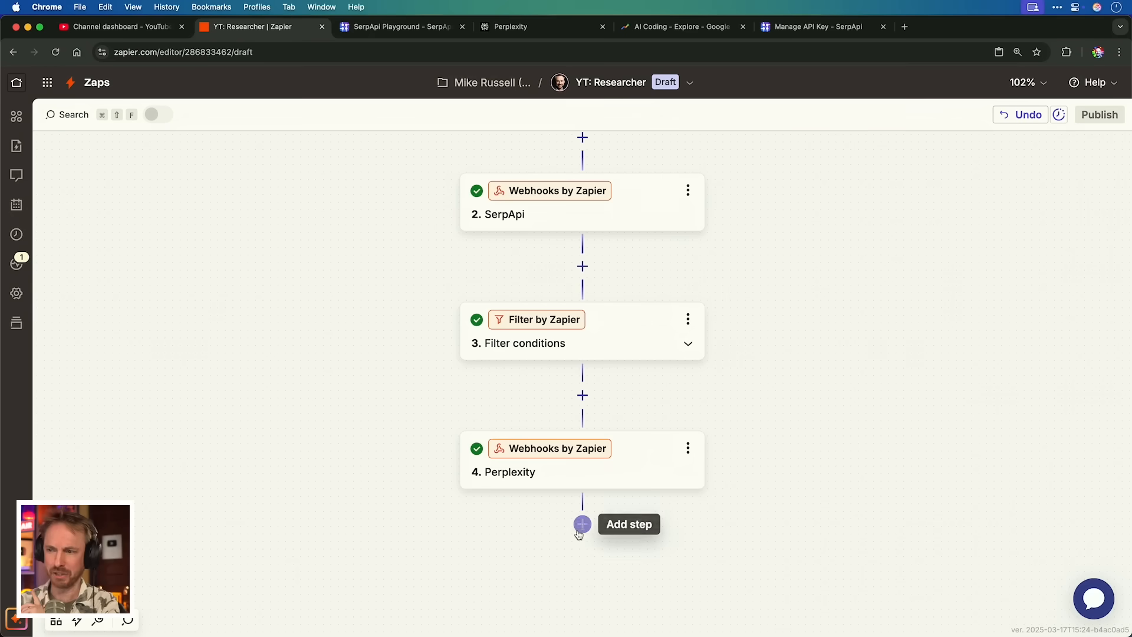
Add an Anthropic Claude step after Perplexity with a new API key created in the Default workspace
left_click(581, 524)
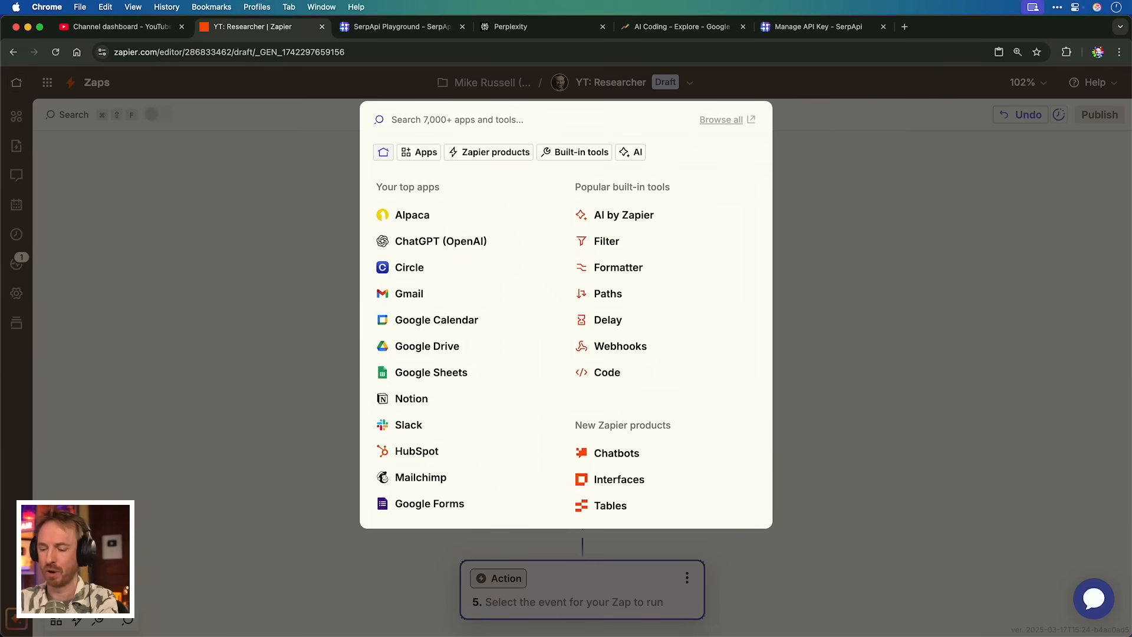
type("anth")
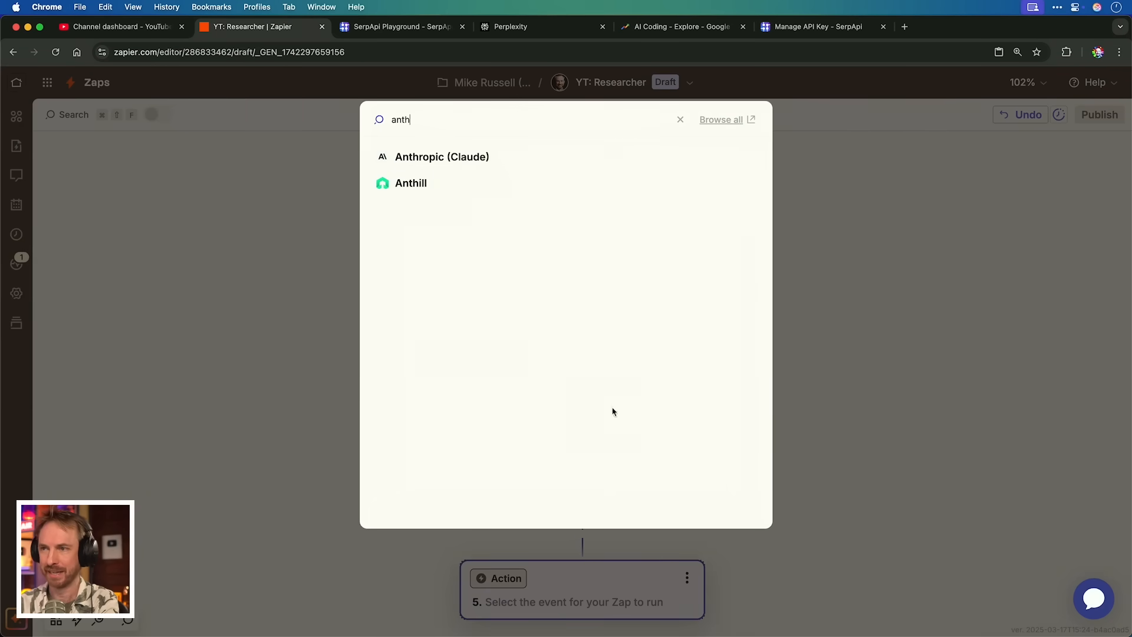
left_click(442, 157)
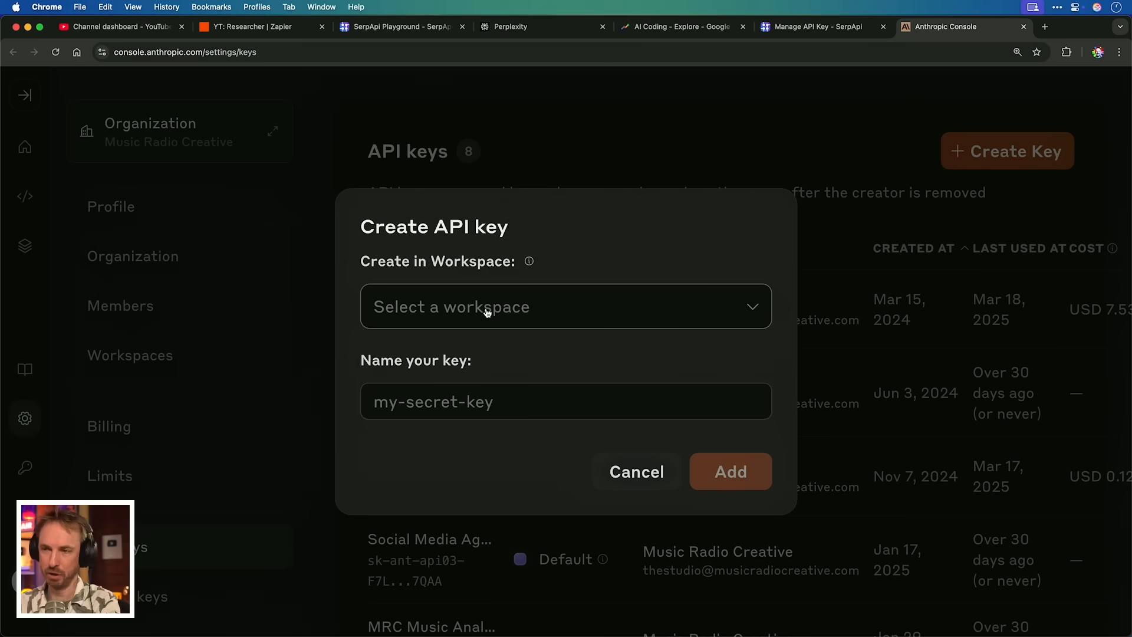
left_click(565, 307)
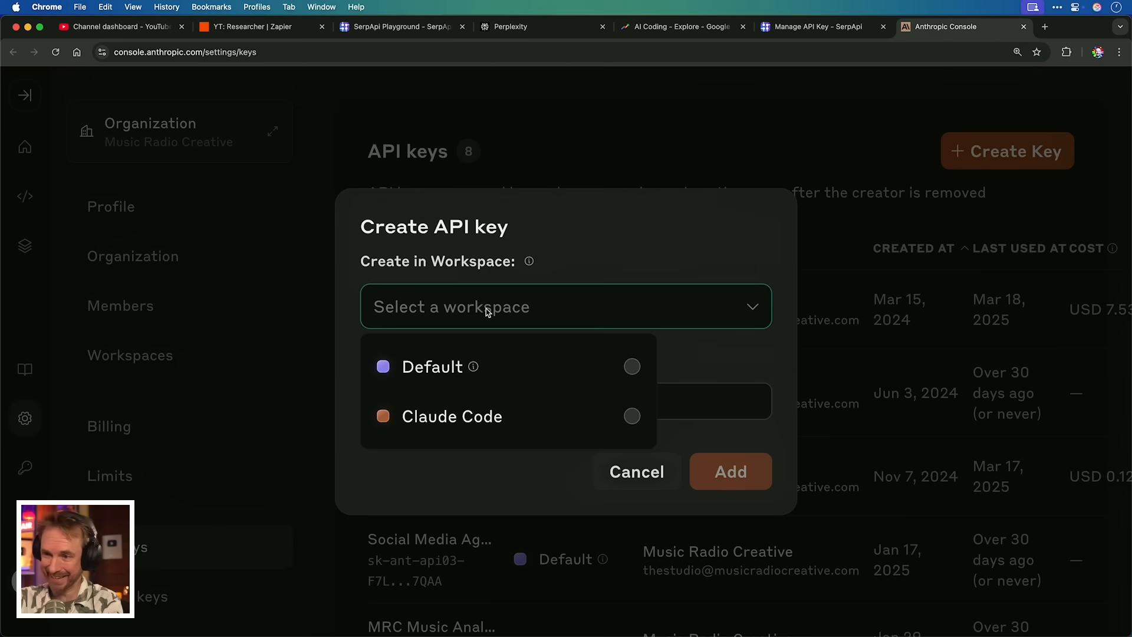
left_click(433, 366)
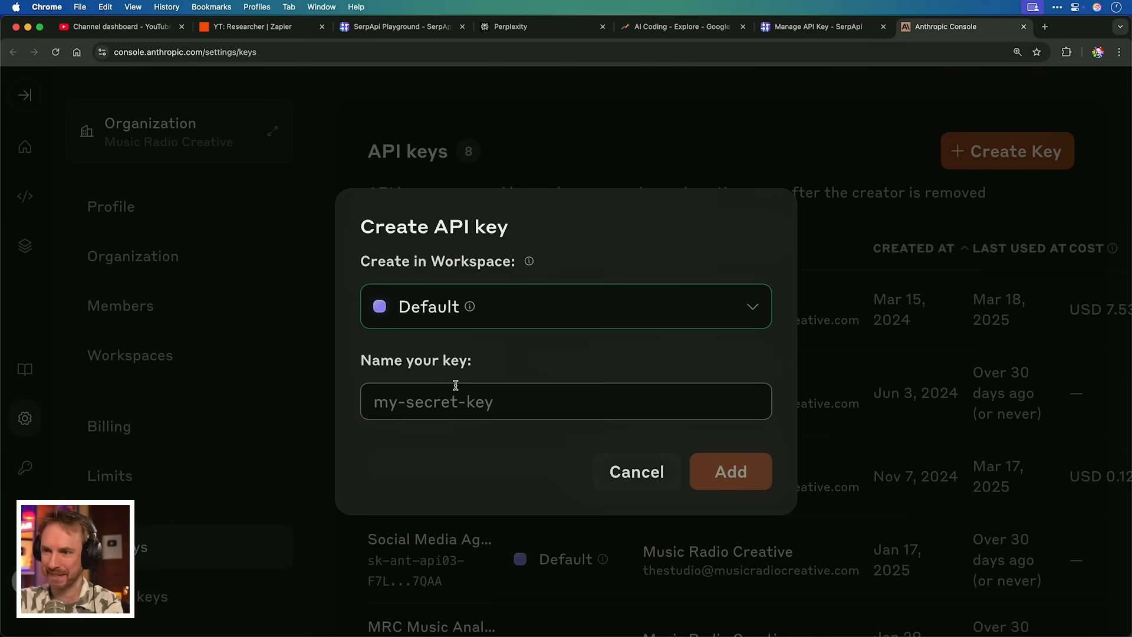
type("za")
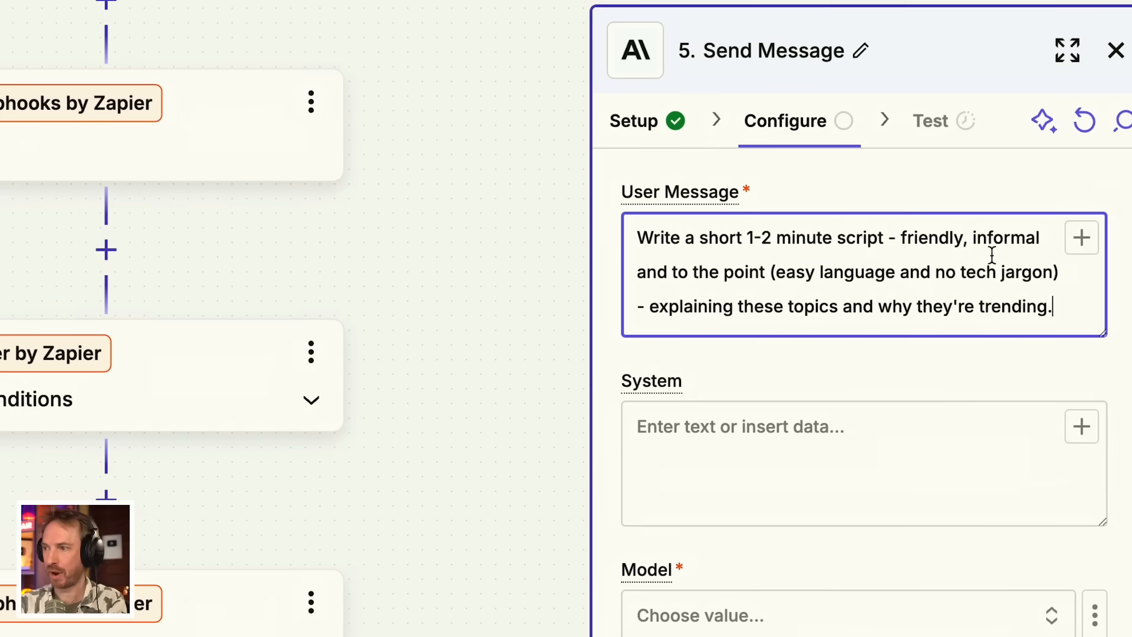
mouse_move(949, 285)
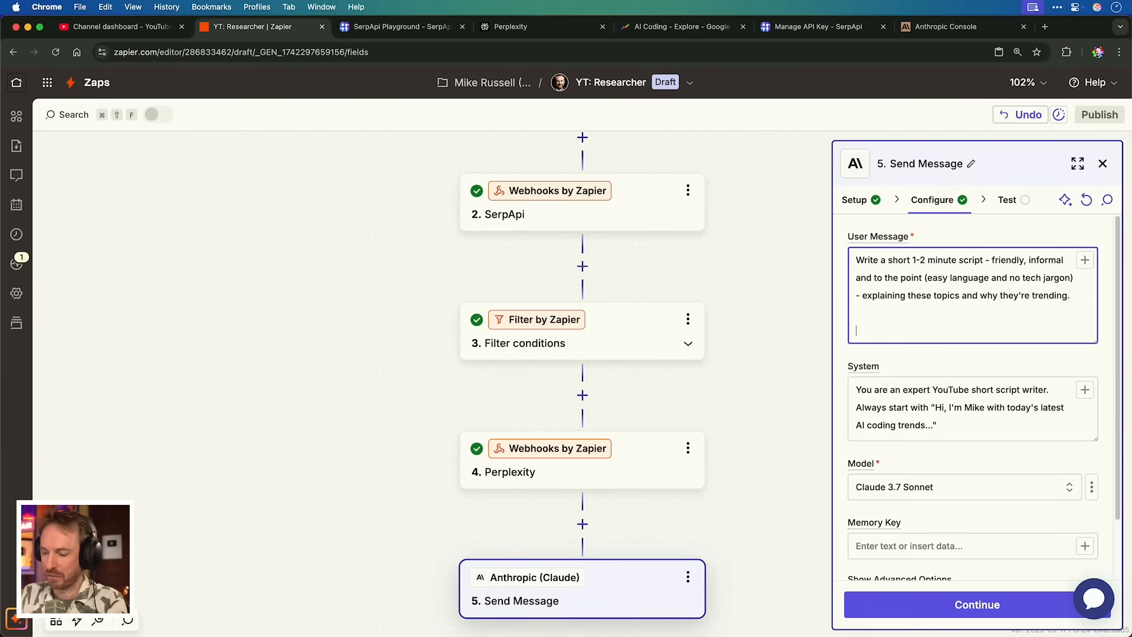
Feed Perplexity's message content to Claude 3.7 Sonnet with a script-only instruction and run the test
type("/")
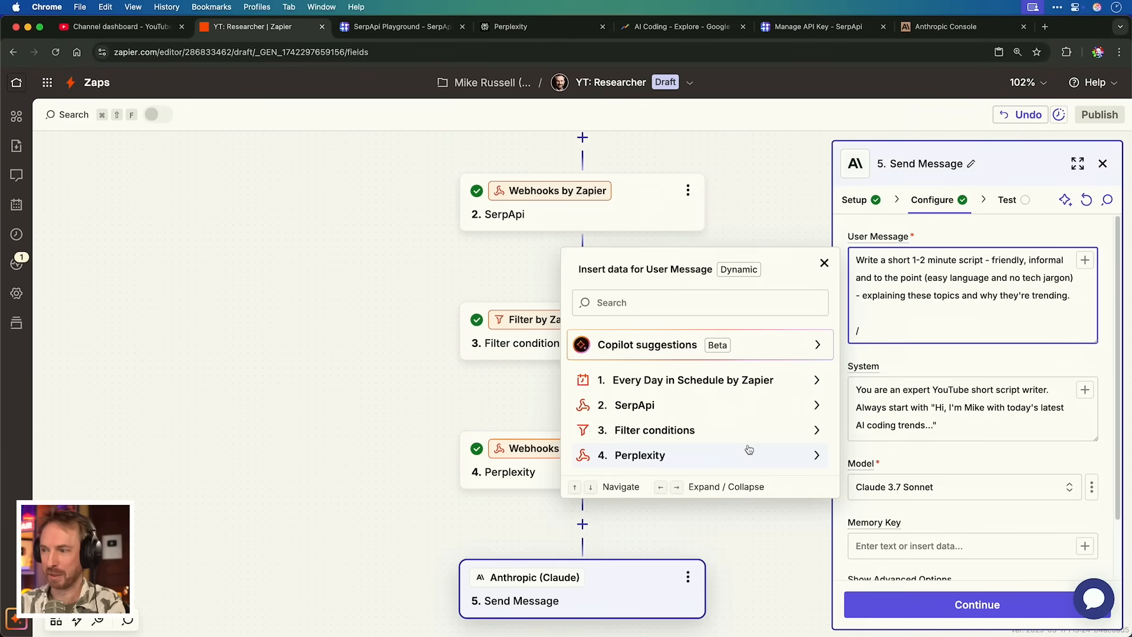
left_click(639, 455)
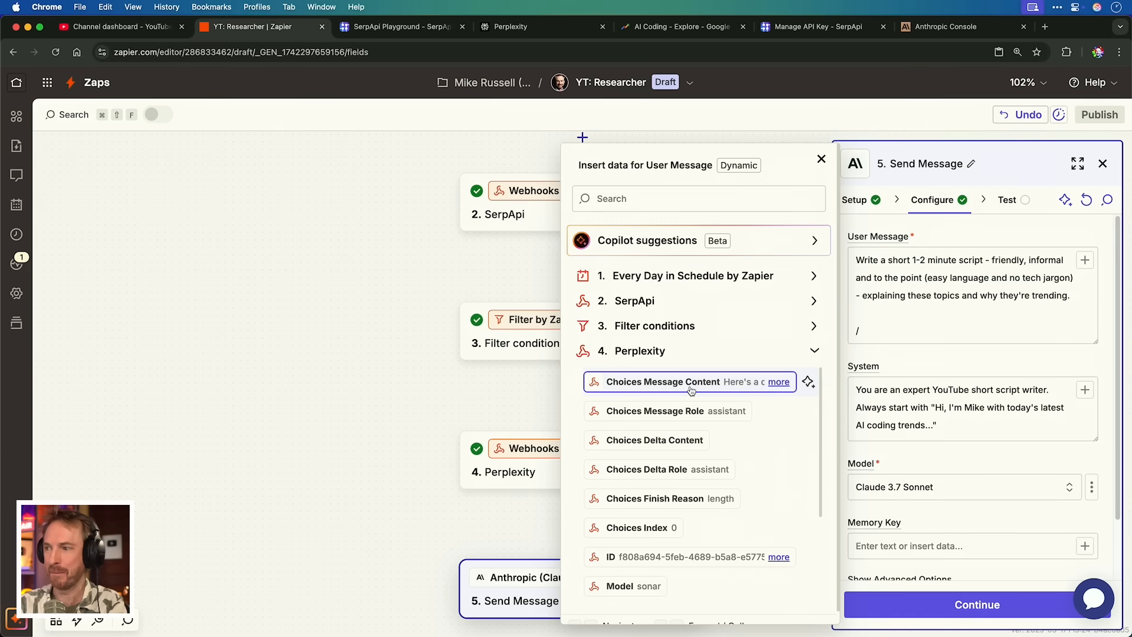
left_click(663, 381)
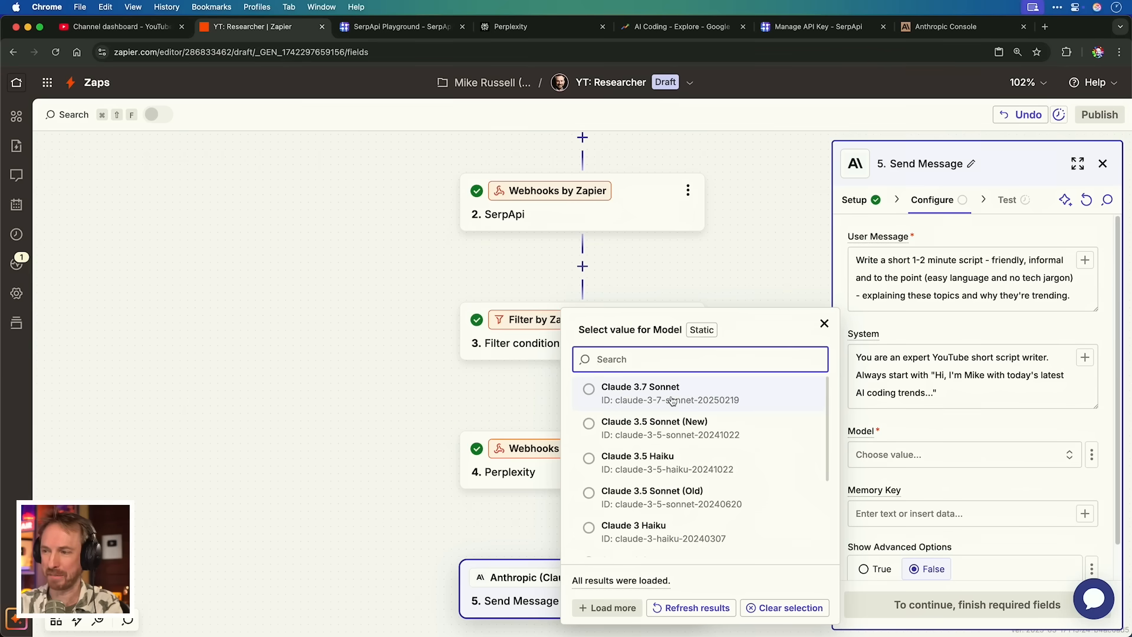
left_click(639, 393)
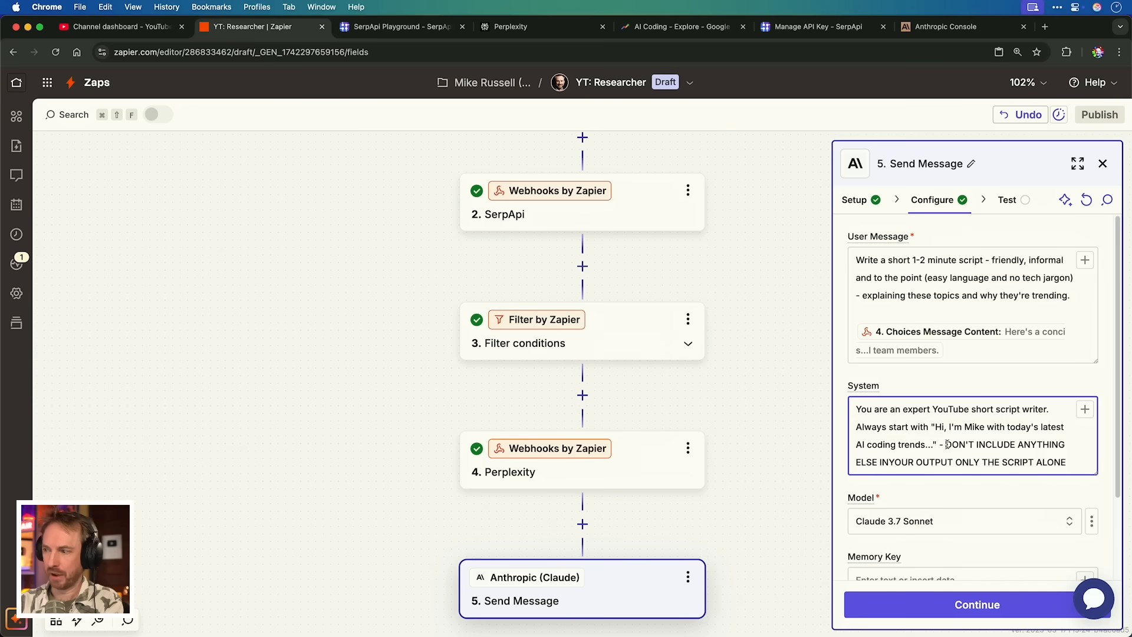
left_click_drag(946, 445, 1072, 463)
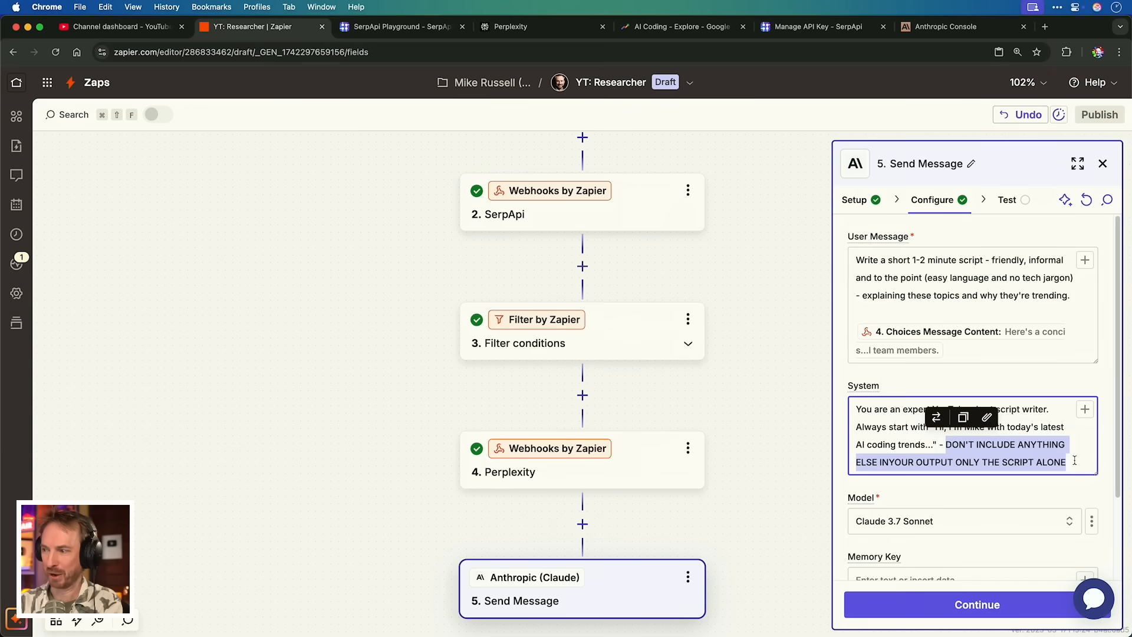
left_click(1006, 201)
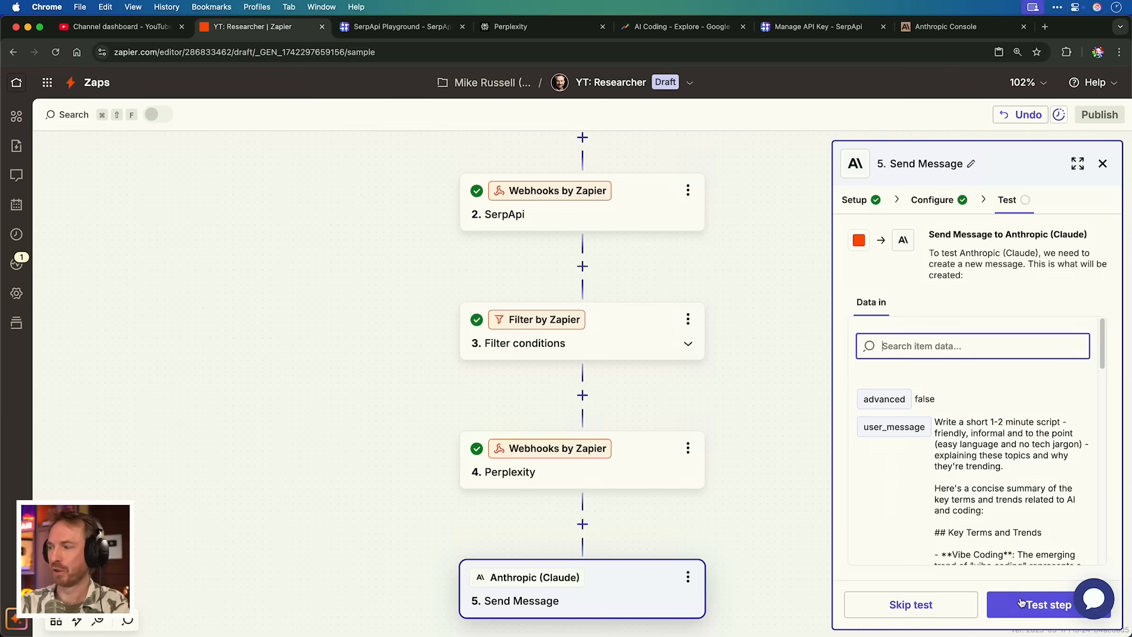
left_click(1038, 604)
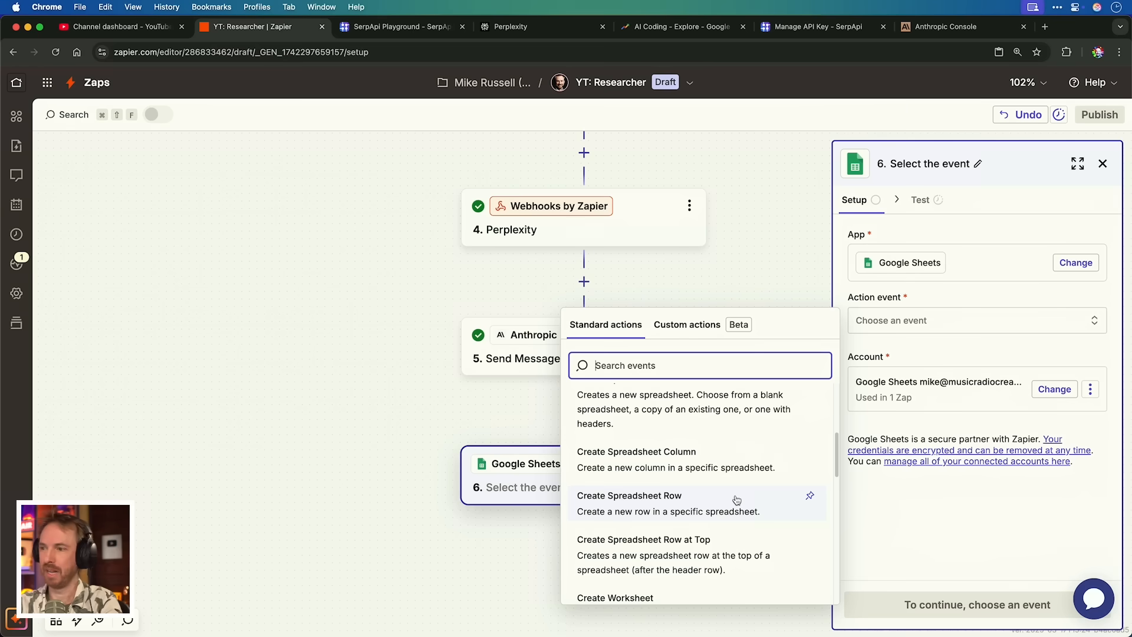
Set the Google Sheets step to Create Spreadsheet Row after the AI by Zapier analysis step
left_click(629, 496)
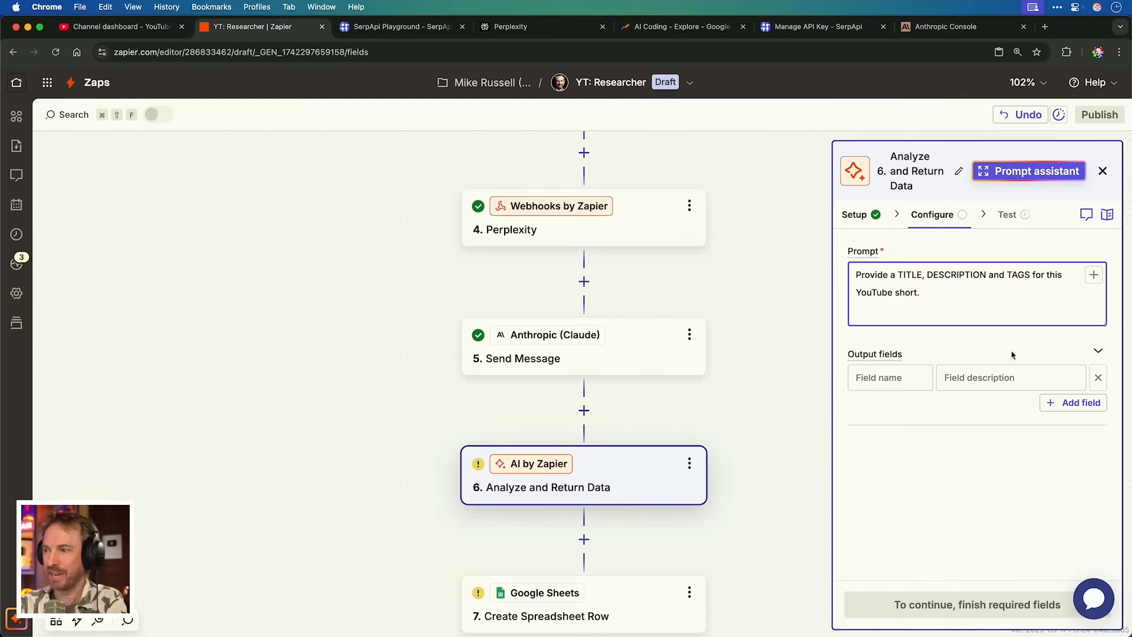
Define the AI step's output fields title, description and tags
left_click(890, 377)
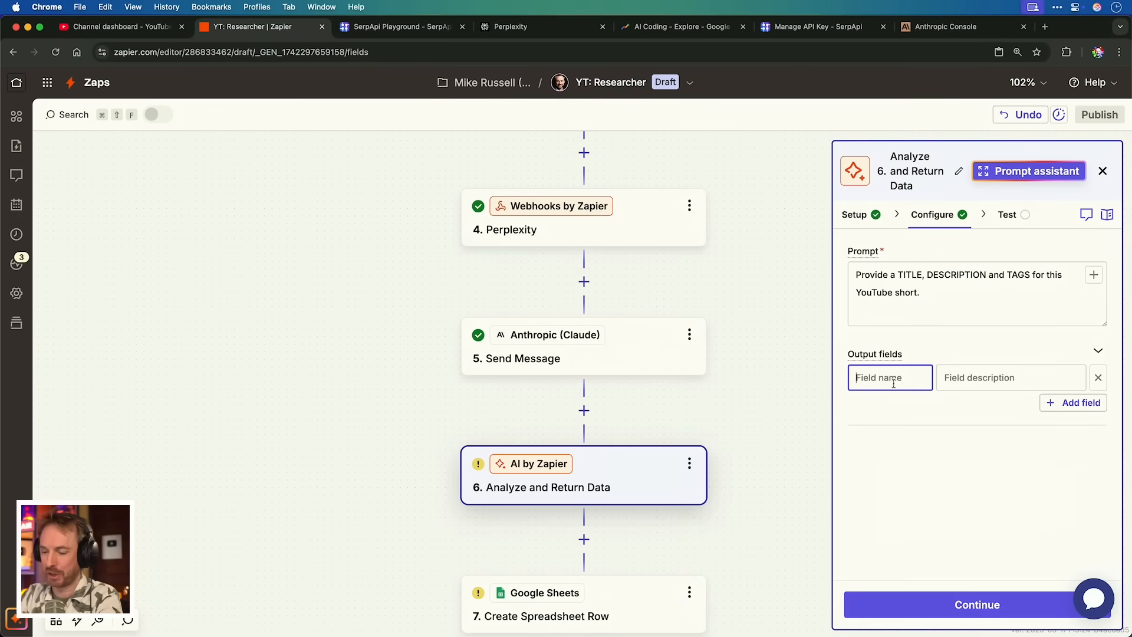
type("description")
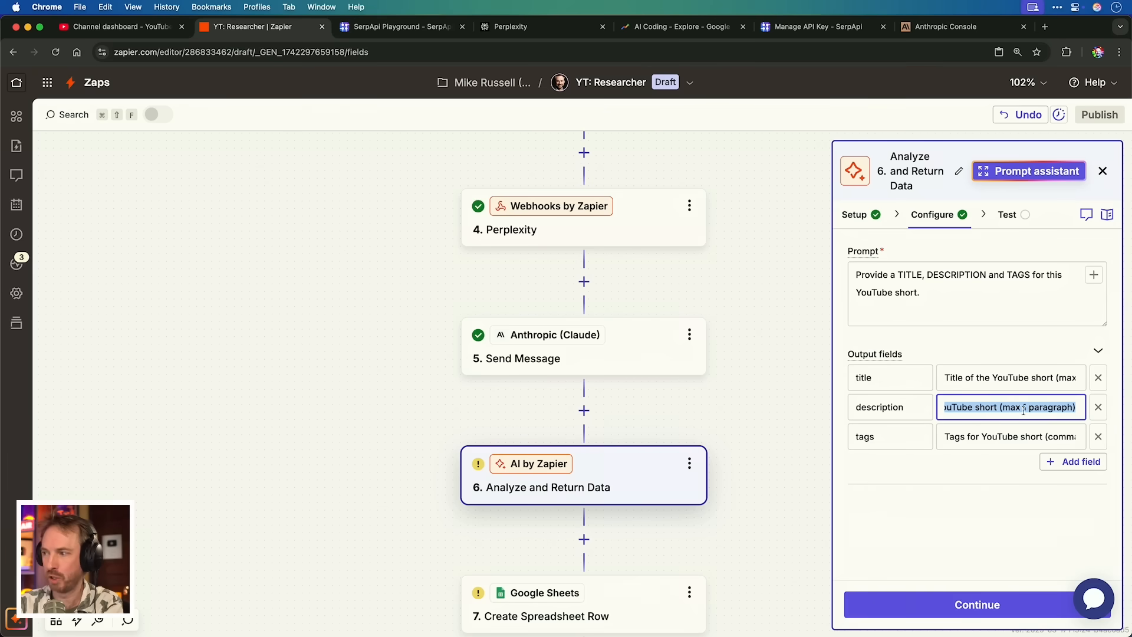
left_click(1009, 436)
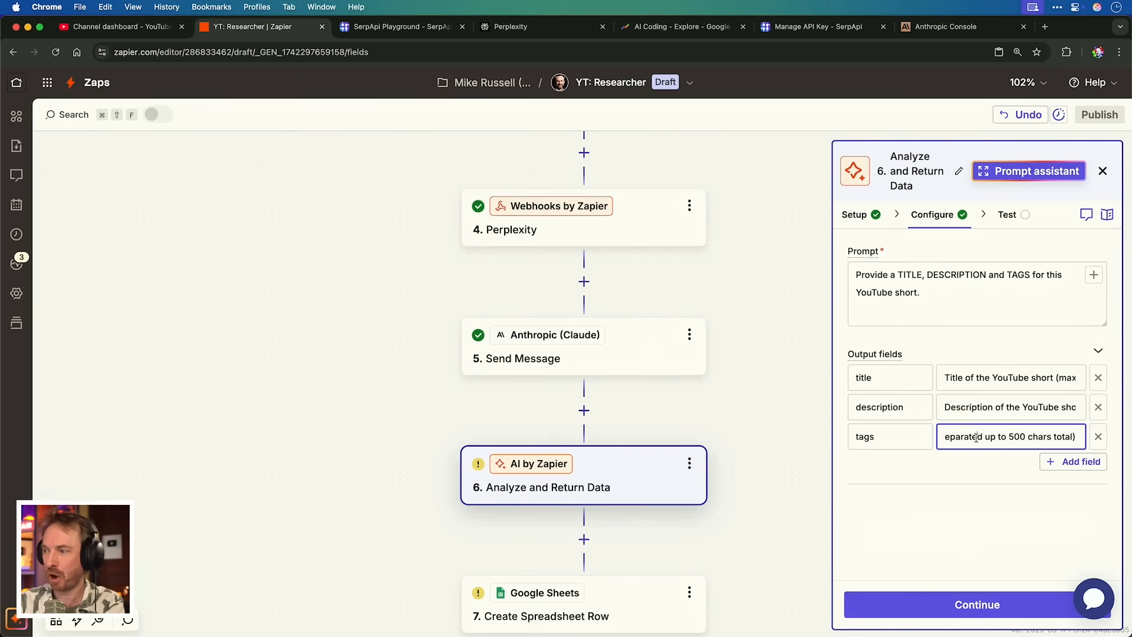
mouse_move(1015, 513)
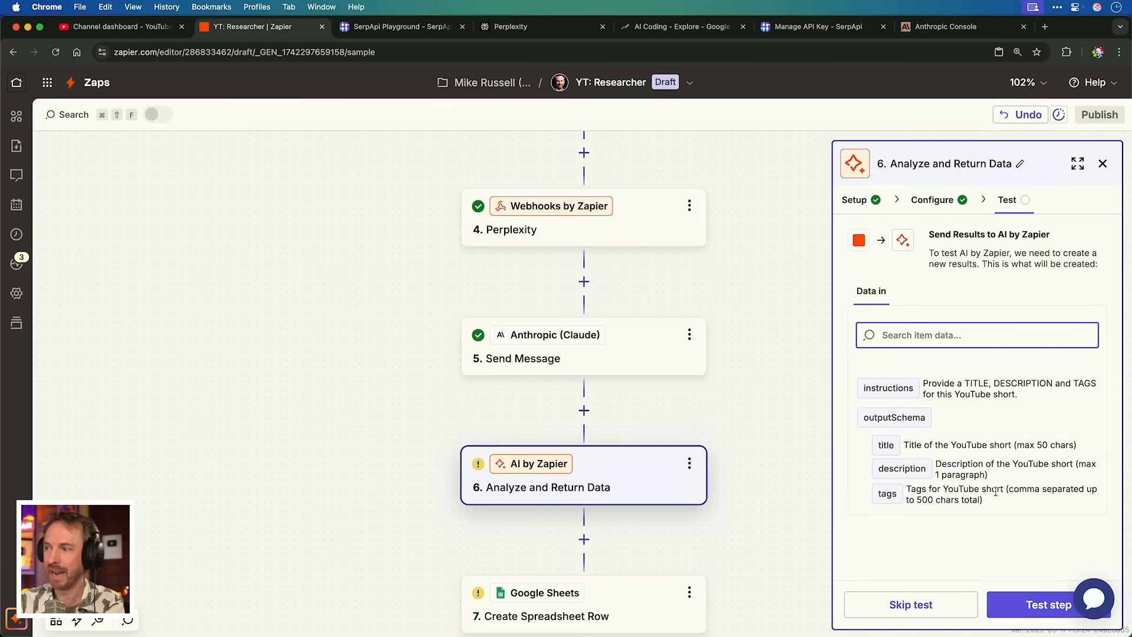
left_click(932, 200)
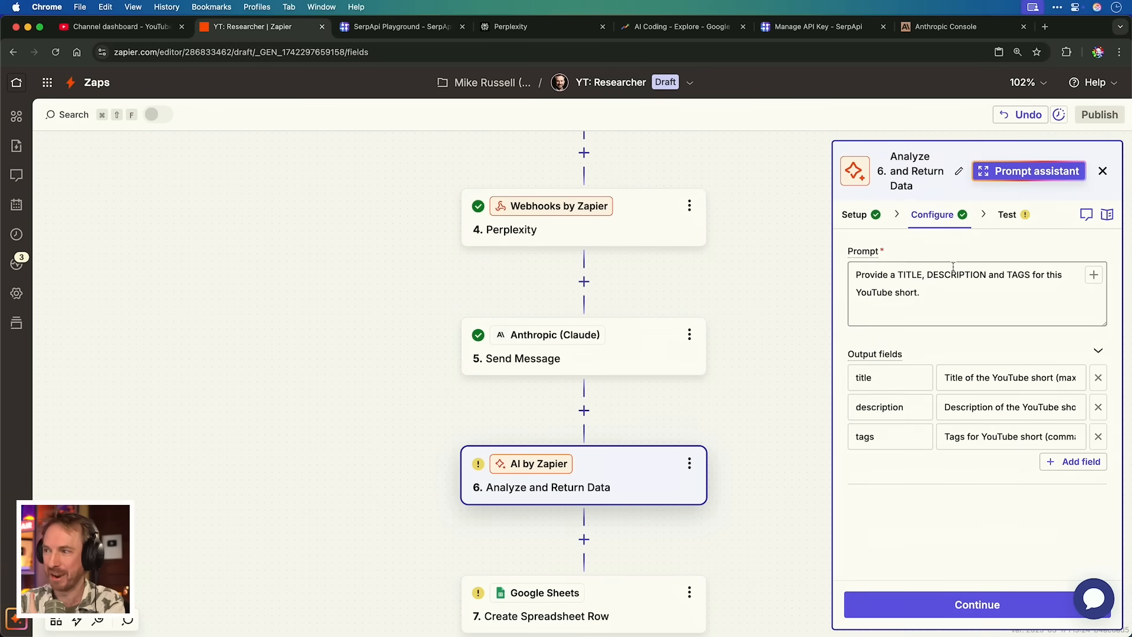
Insert Claude's Response Content Text into the prompt and test, returning '3 Game-Changing AI Coding Trends'
left_click(950, 296)
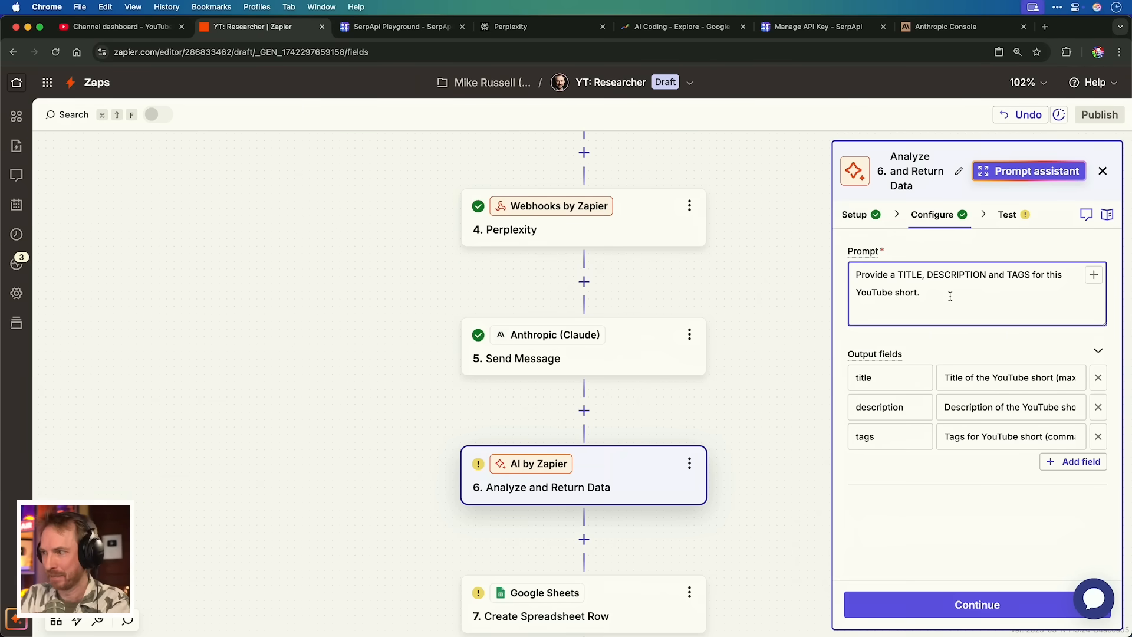
type("/")
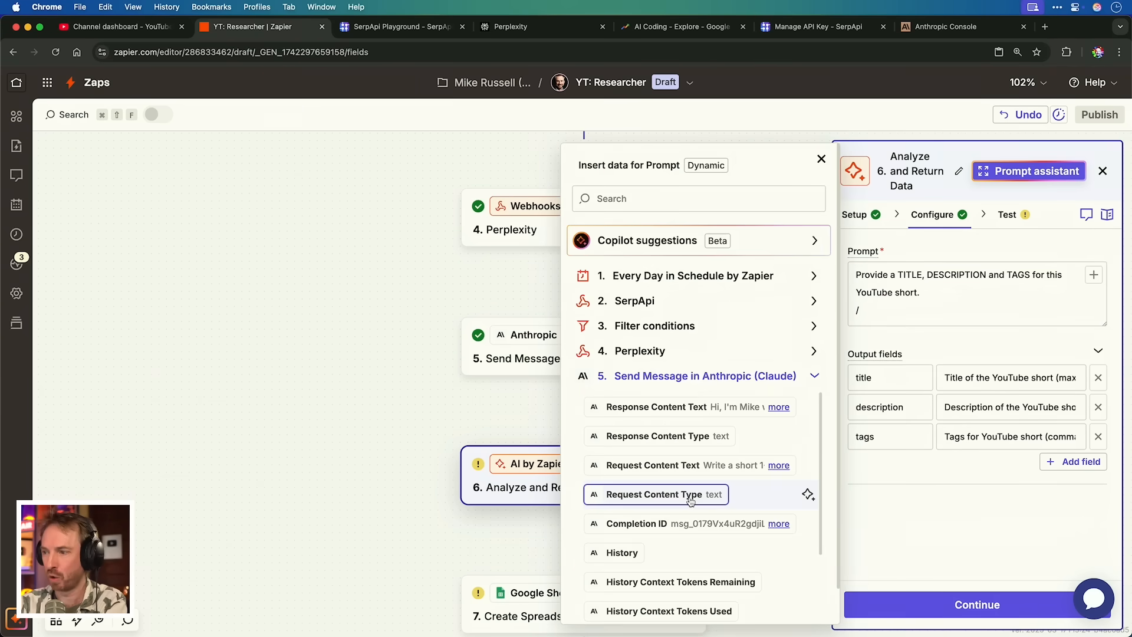
left_click(655, 407)
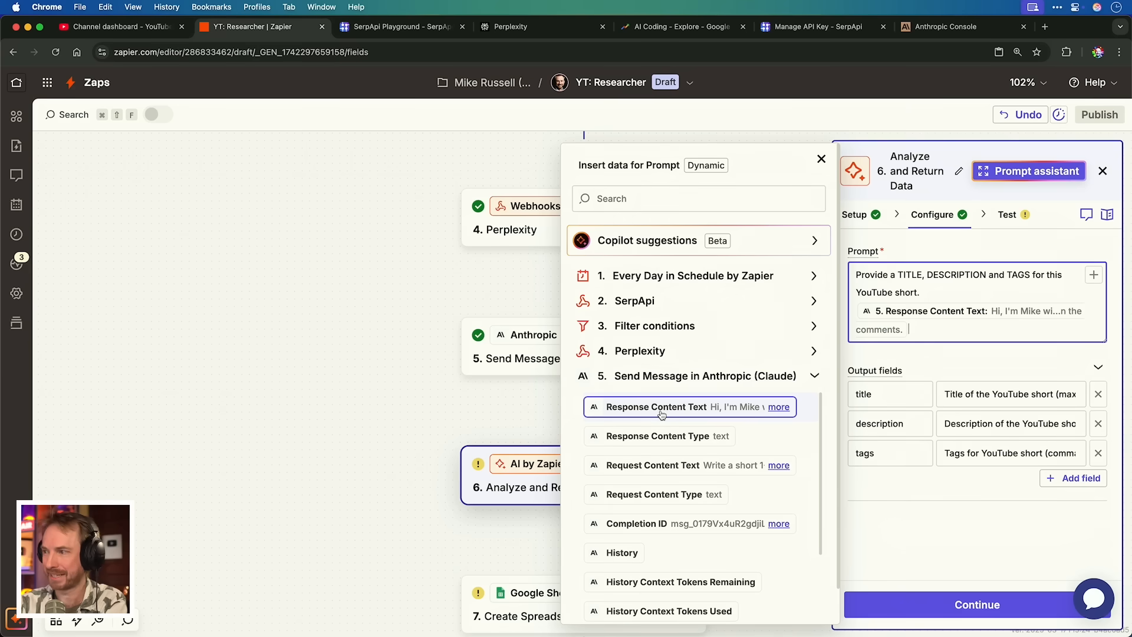
left_click(821, 158)
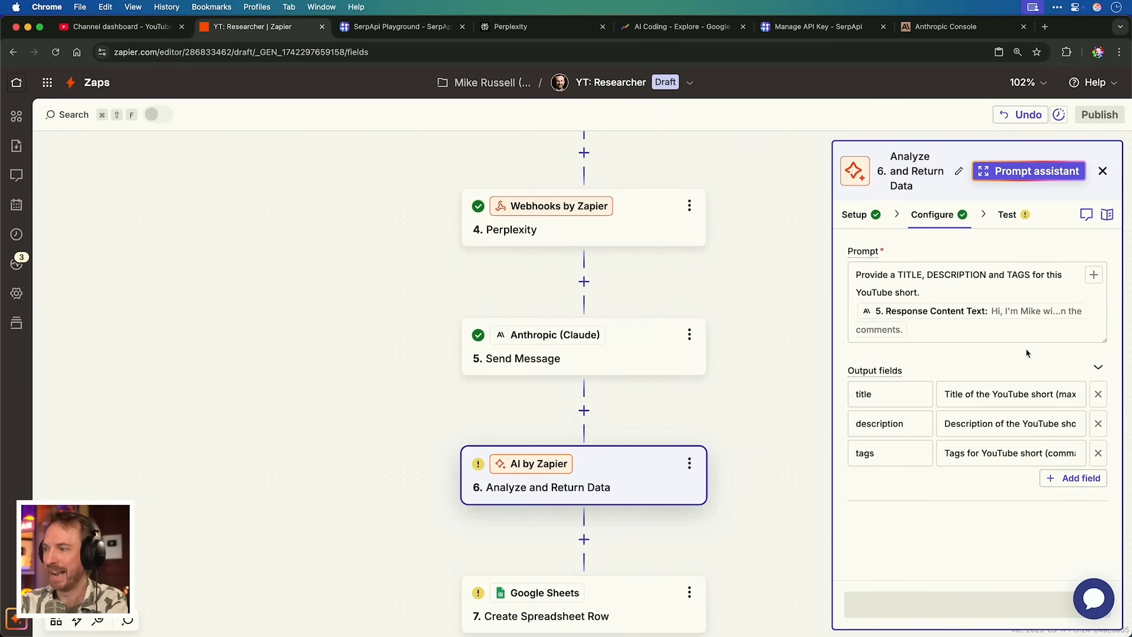
left_click(1007, 214)
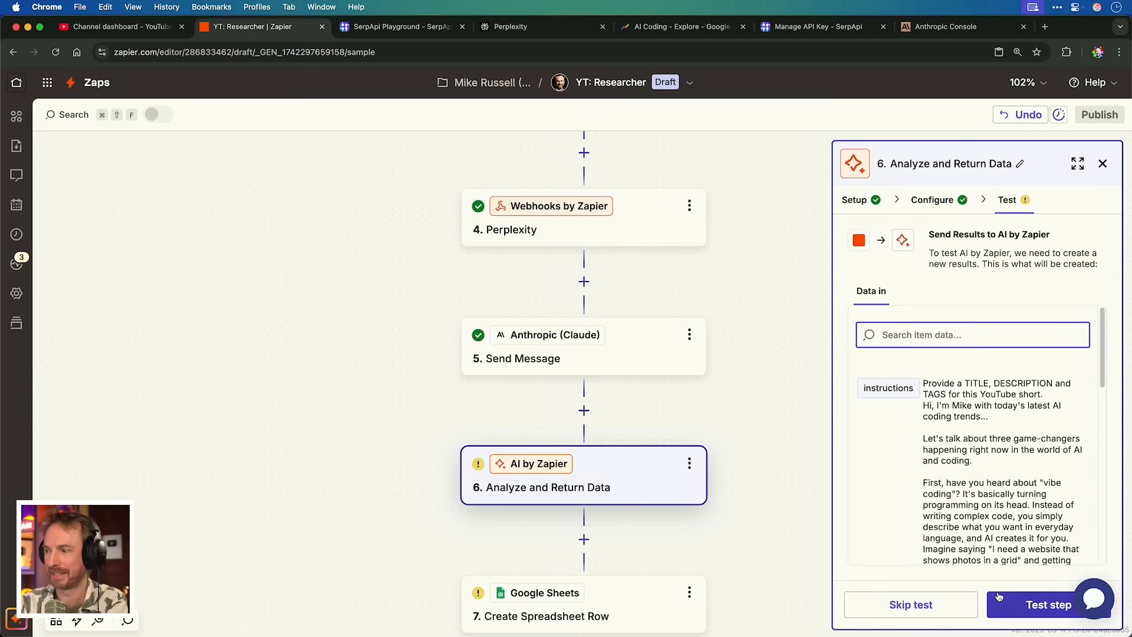
left_click(1048, 604)
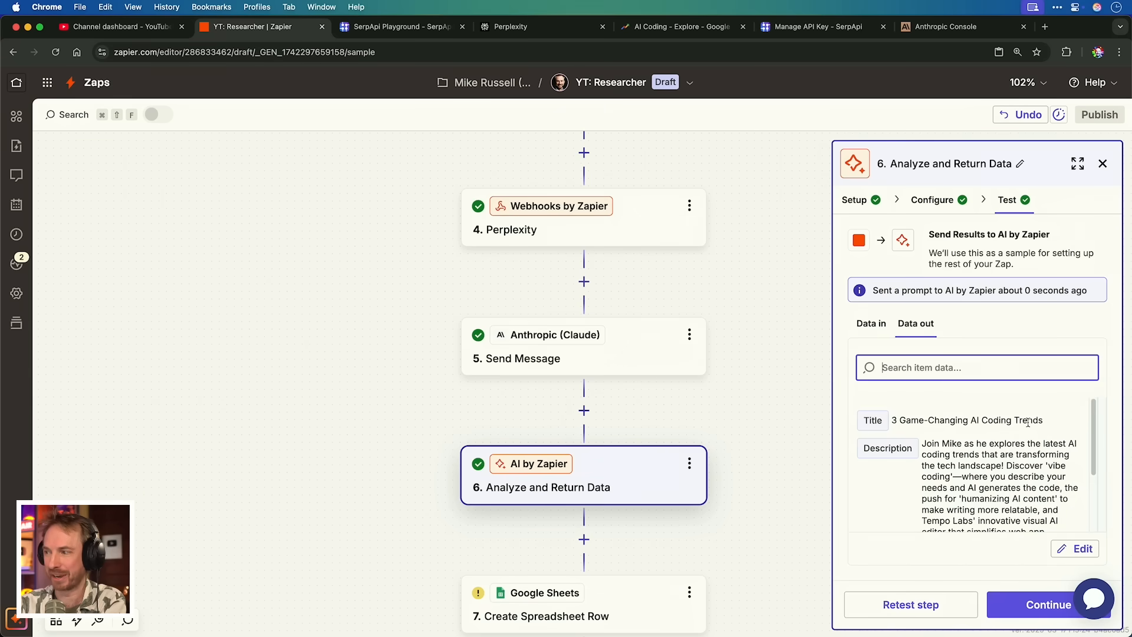
Name the spreadsheet 'AI YouTube Shorts' and give row 1 bold headers Title, Description, Tags, Script
scroll("down", 3)
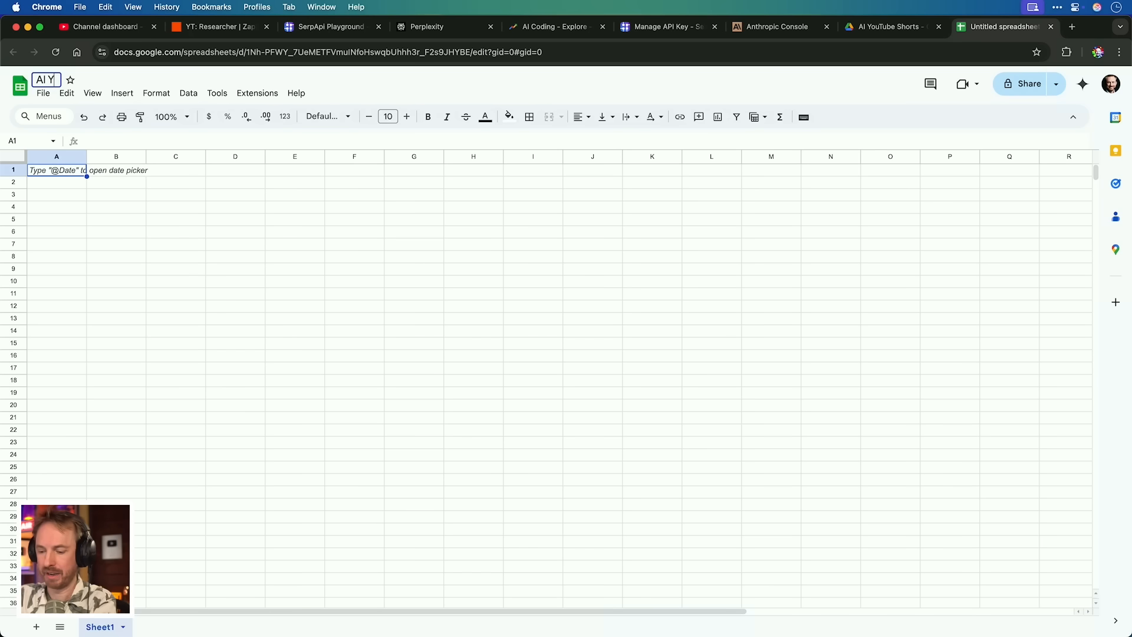
type("AI YouTube Shorts")
left_click(176, 170)
type("Tags")
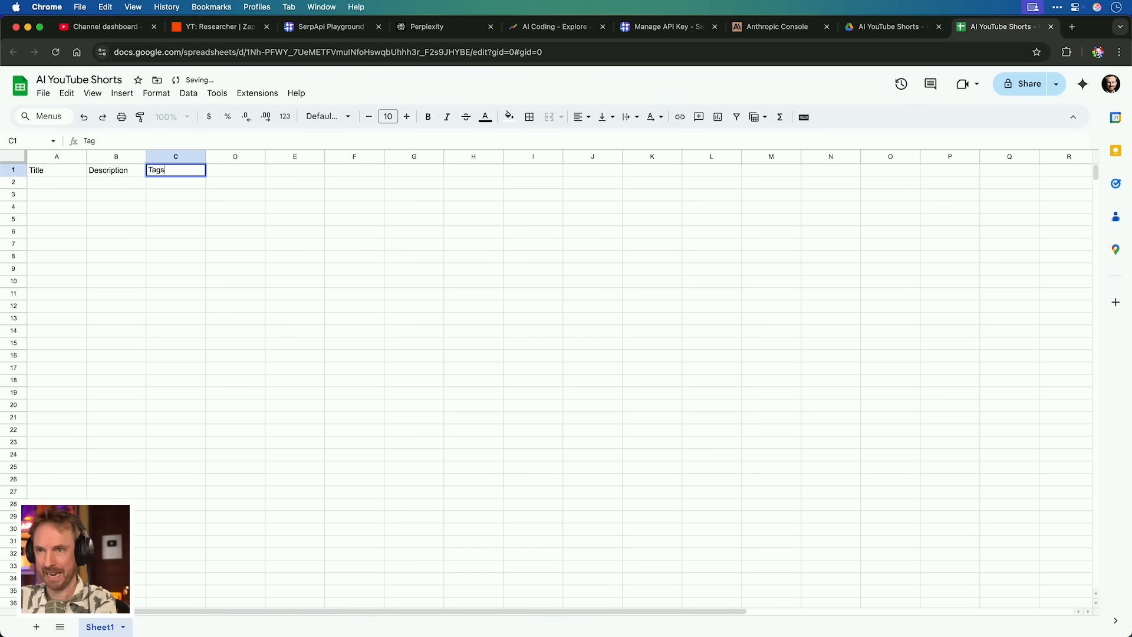
left_click(92, 92)
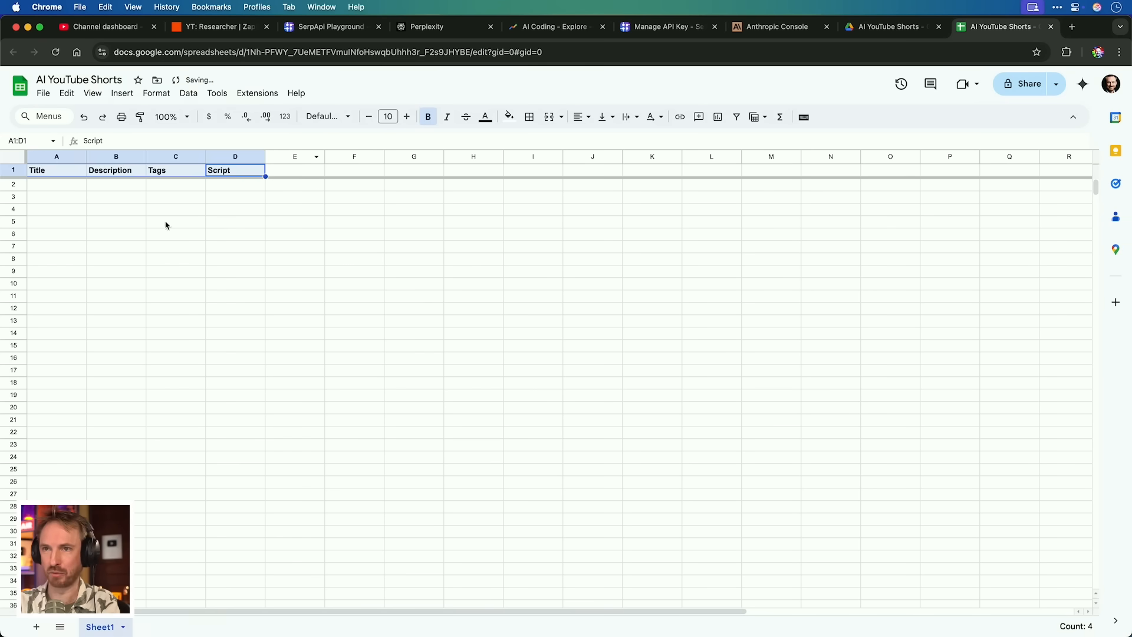
left_click(176, 220)
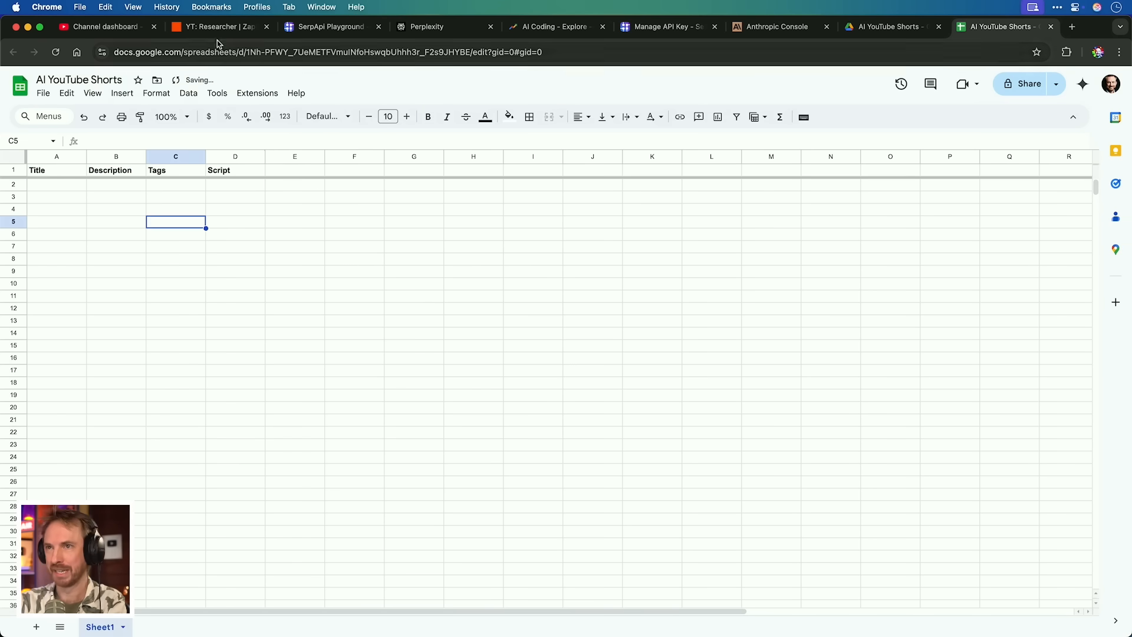
Map Title, Description, Tags and Script to prior outputs and test so a row lands in the sheet
left_click(217, 27)
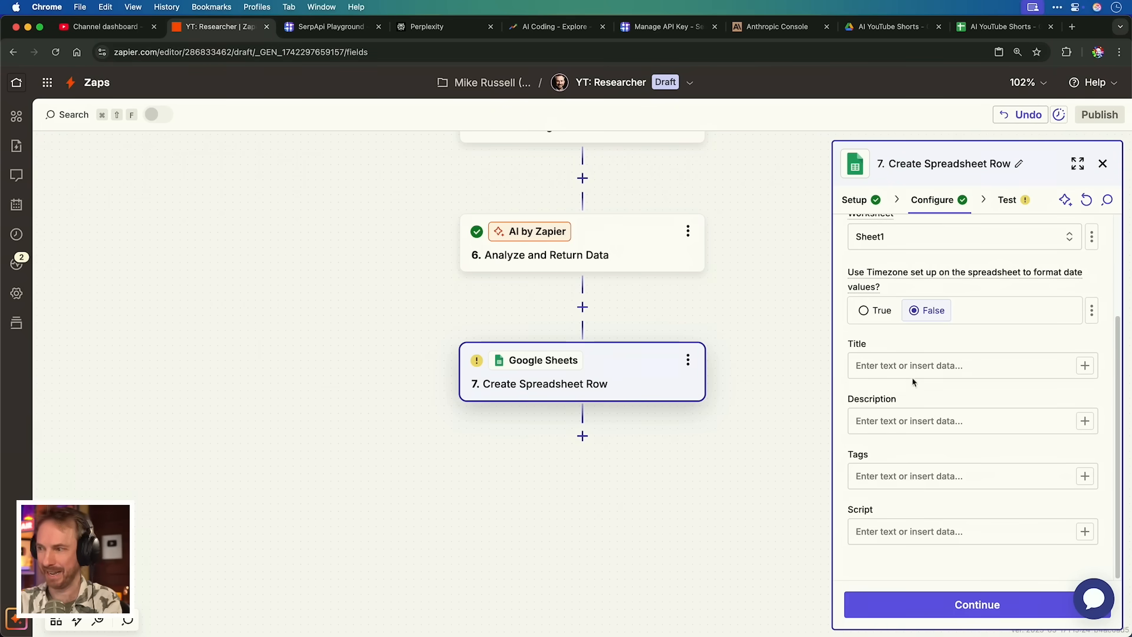
left_click(971, 365)
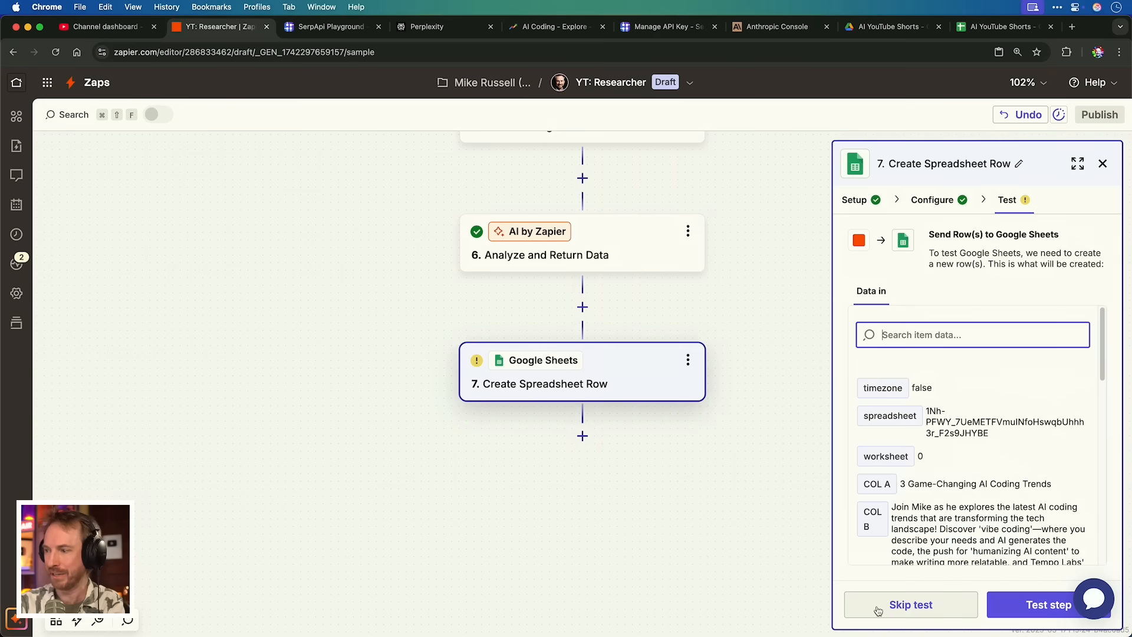
left_click(1048, 604)
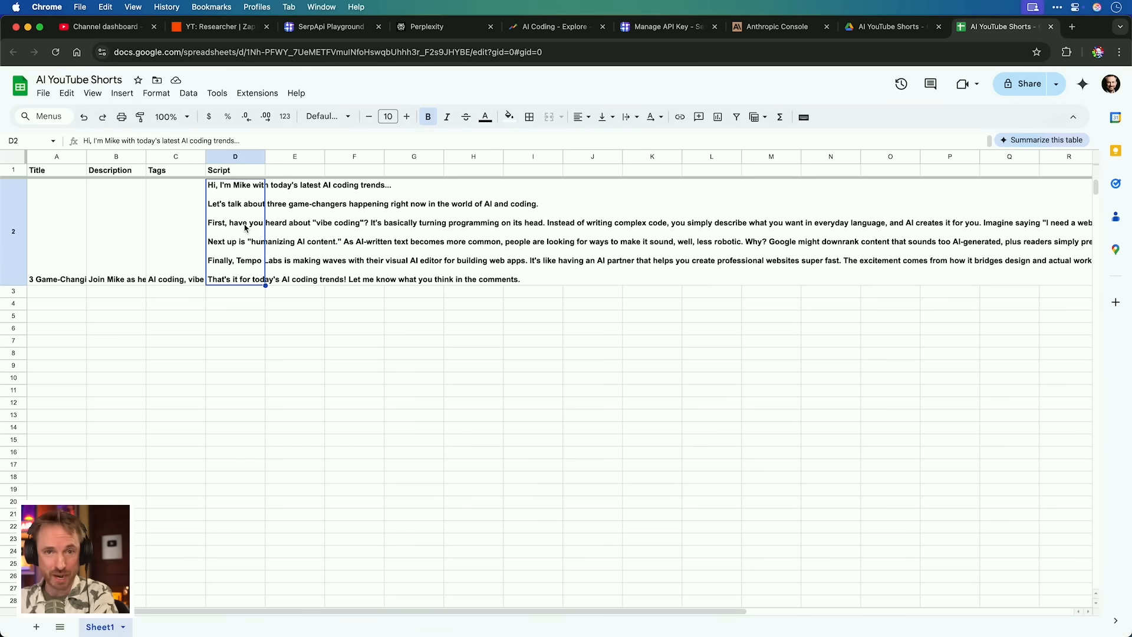
left_click(215, 27)
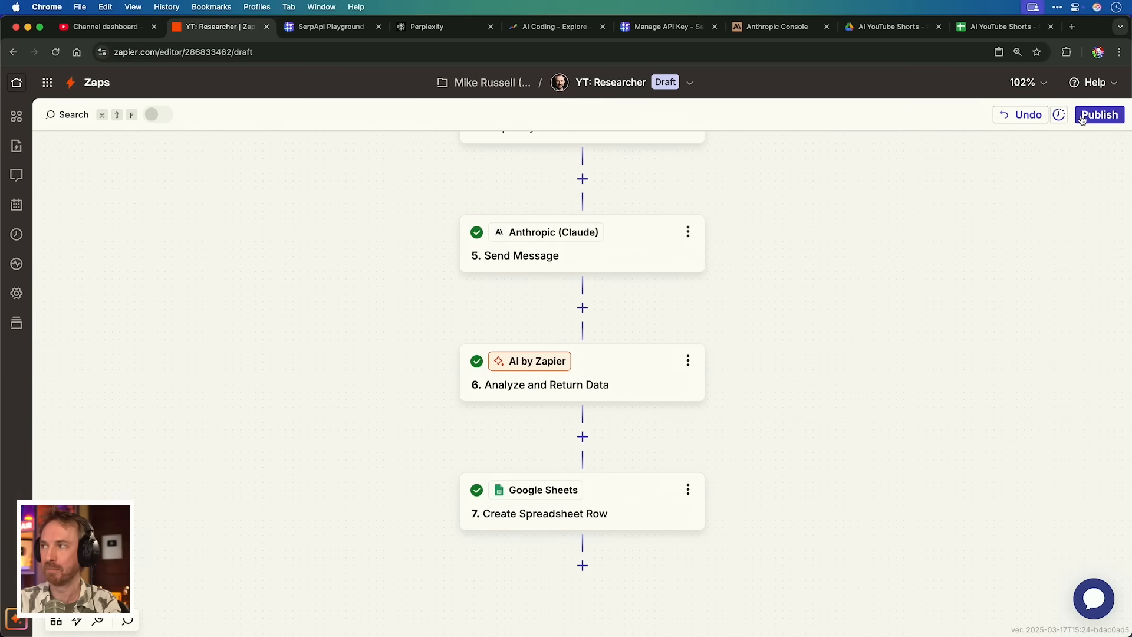
Publish the researcher zap and start a new zap triggered by Google Sheets
left_click(1098, 115)
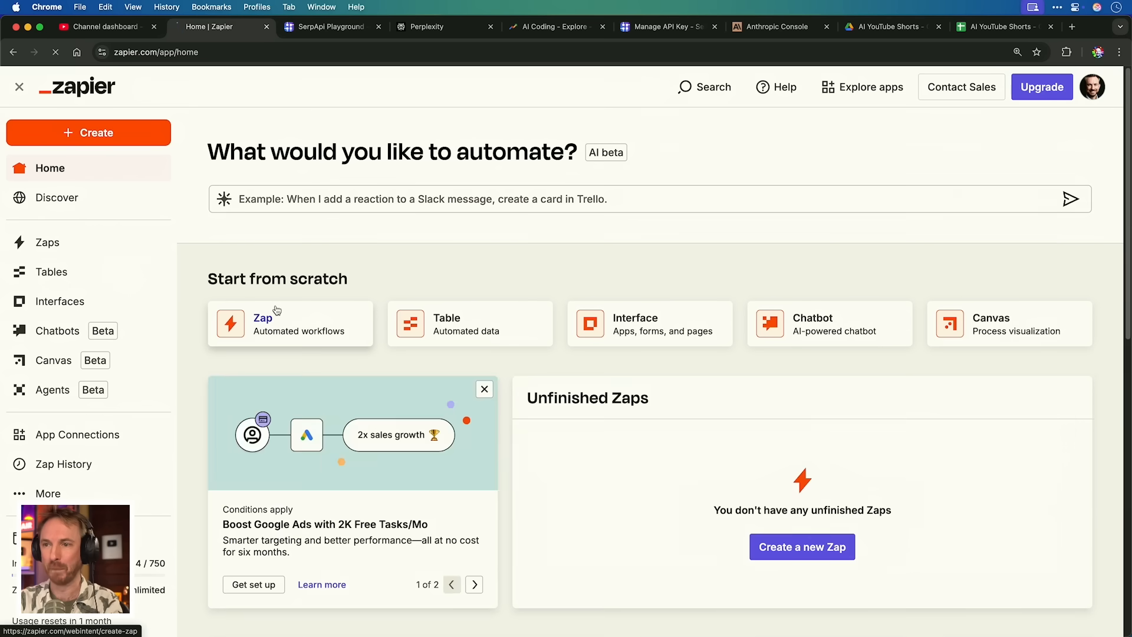
left_click(290, 323)
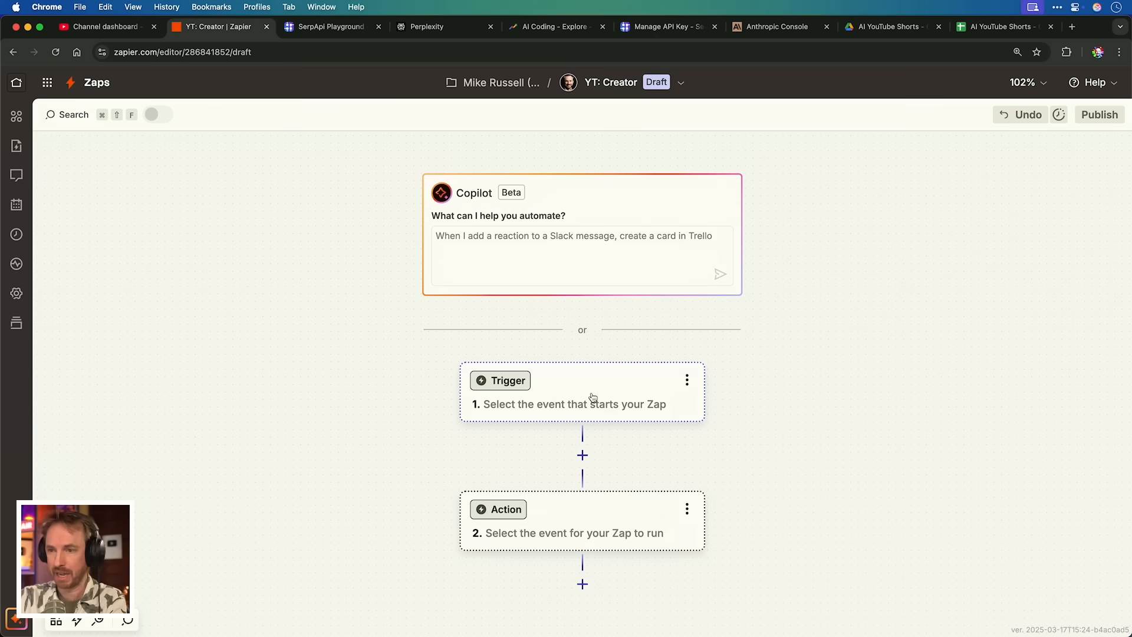
left_click(507, 381)
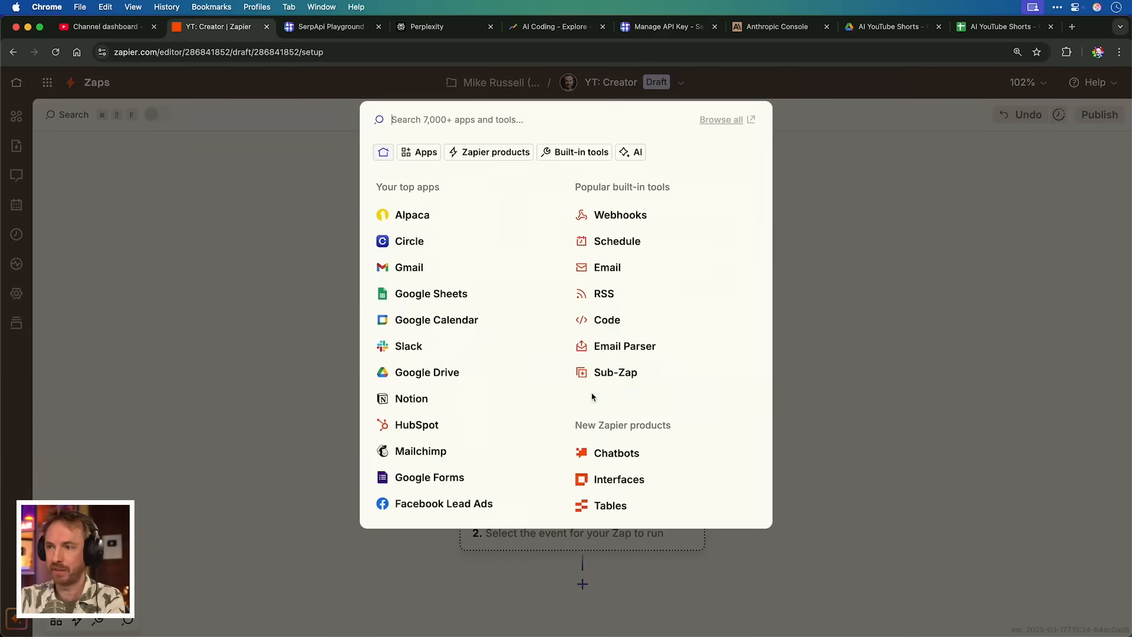
left_click(432, 293)
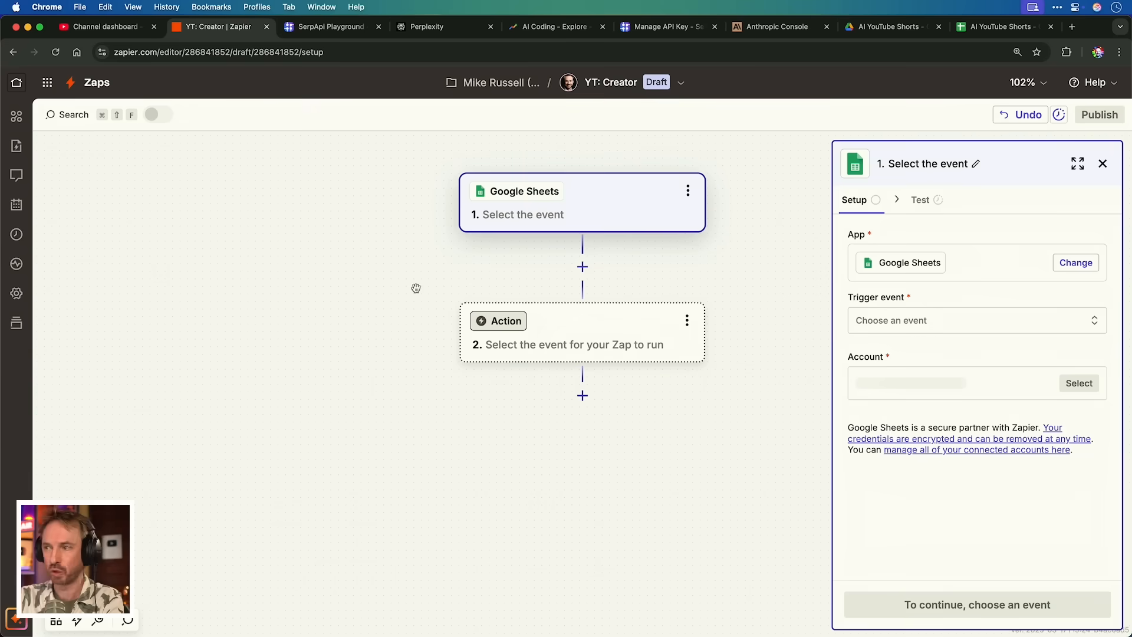
Trigger on a new or updated row in AI YouTube Shorts Sheet1 and test against Spreadsheet Row B
left_click(976, 320)
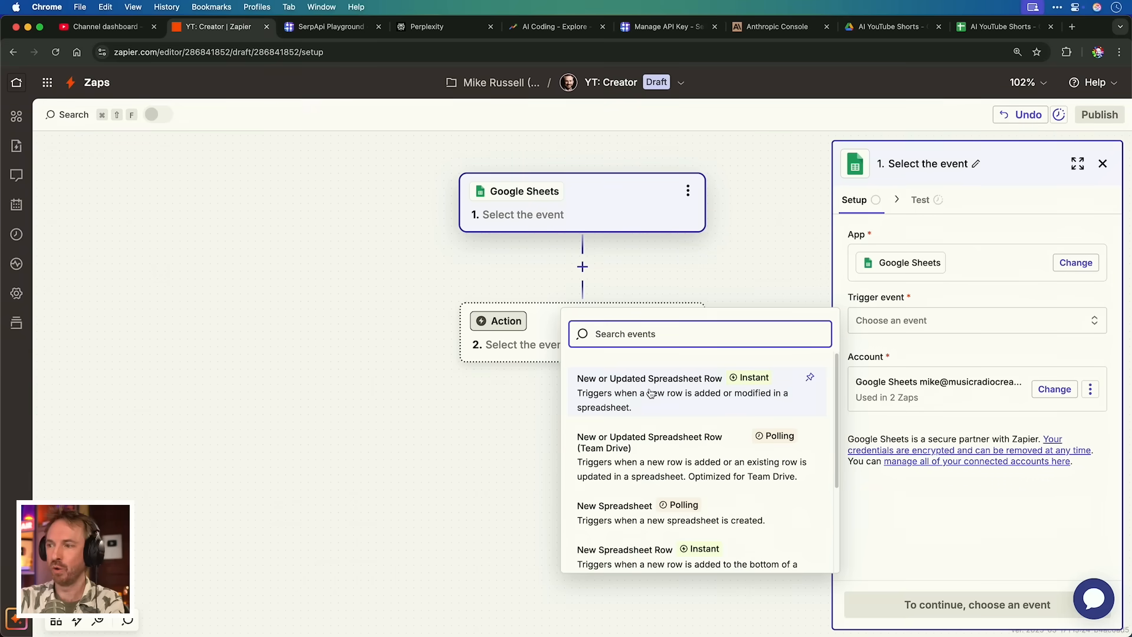
left_click(649, 391)
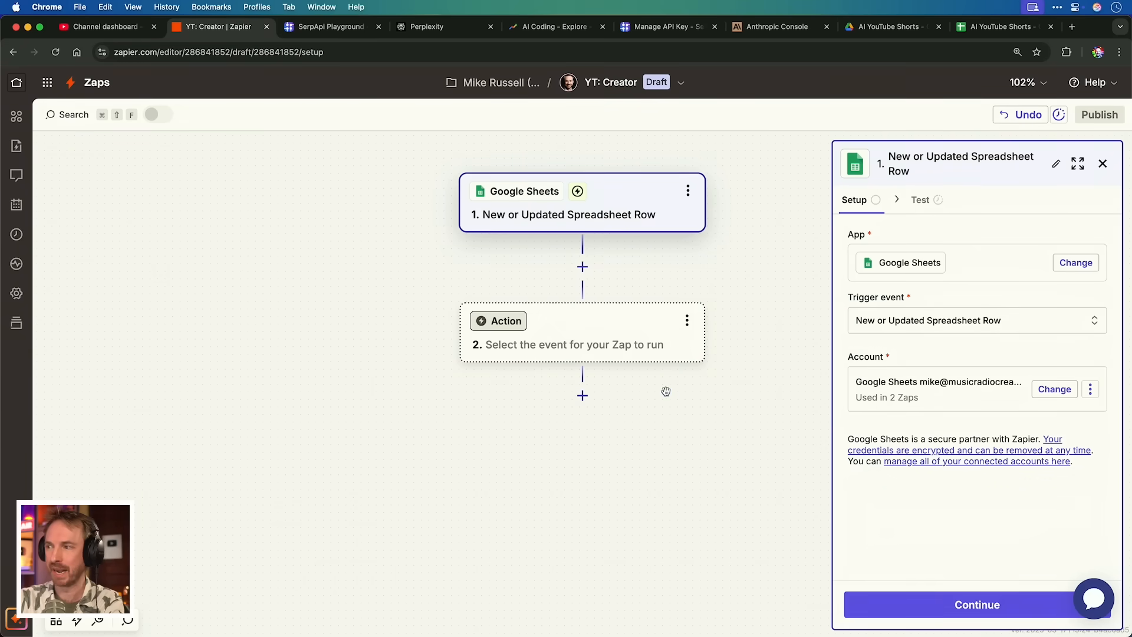
left_click(967, 435)
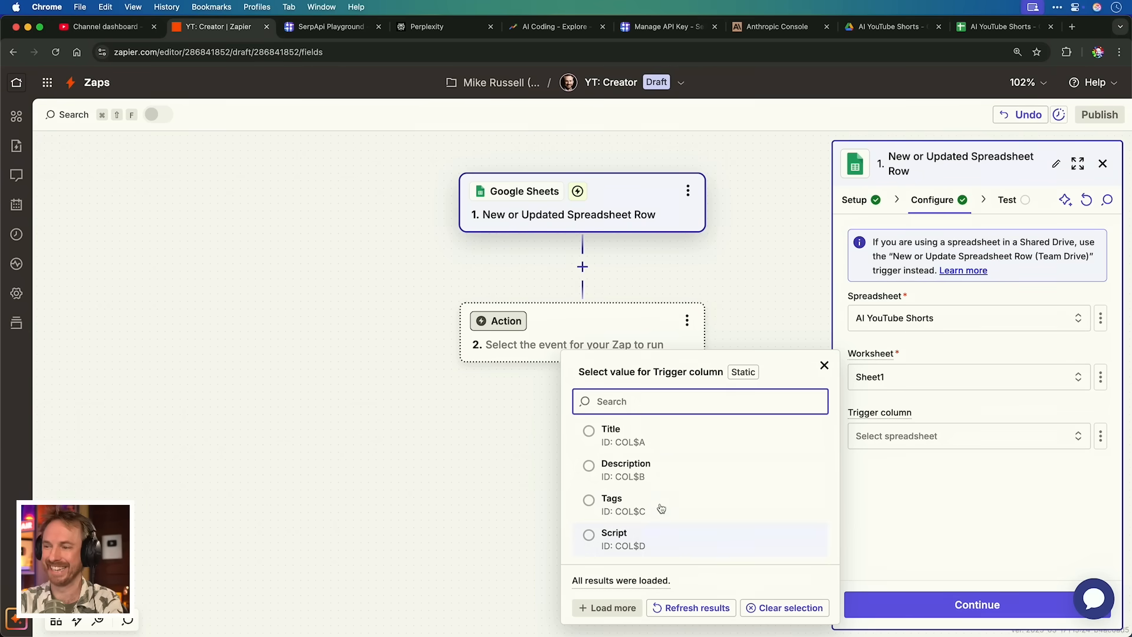
mouse_move(660, 453)
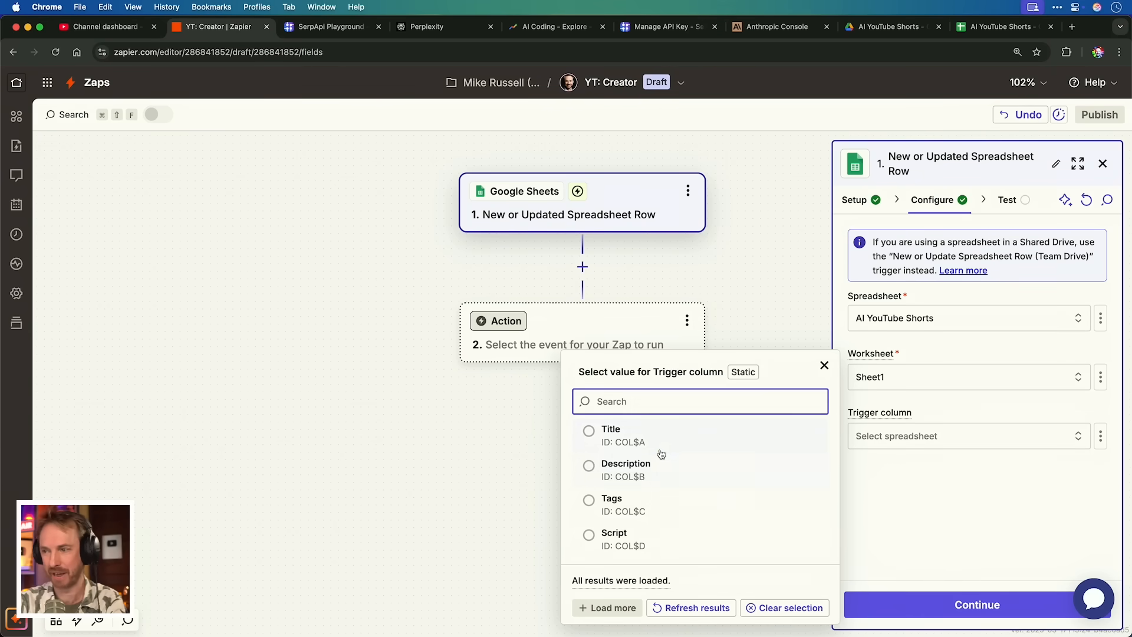
left_click(611, 430)
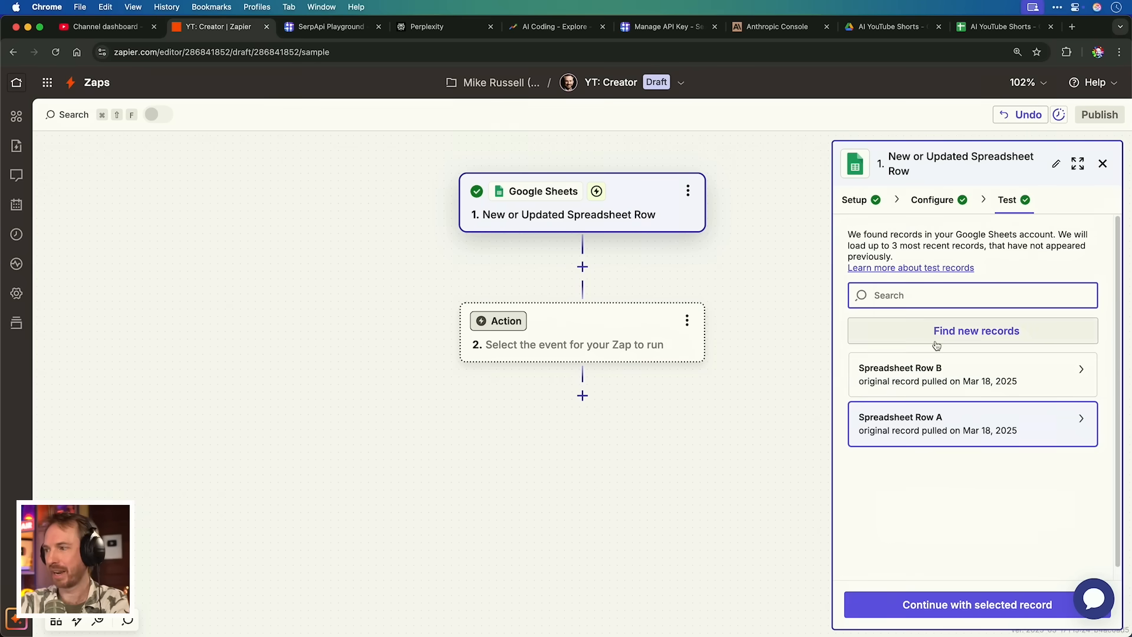
mouse_move(1011, 391)
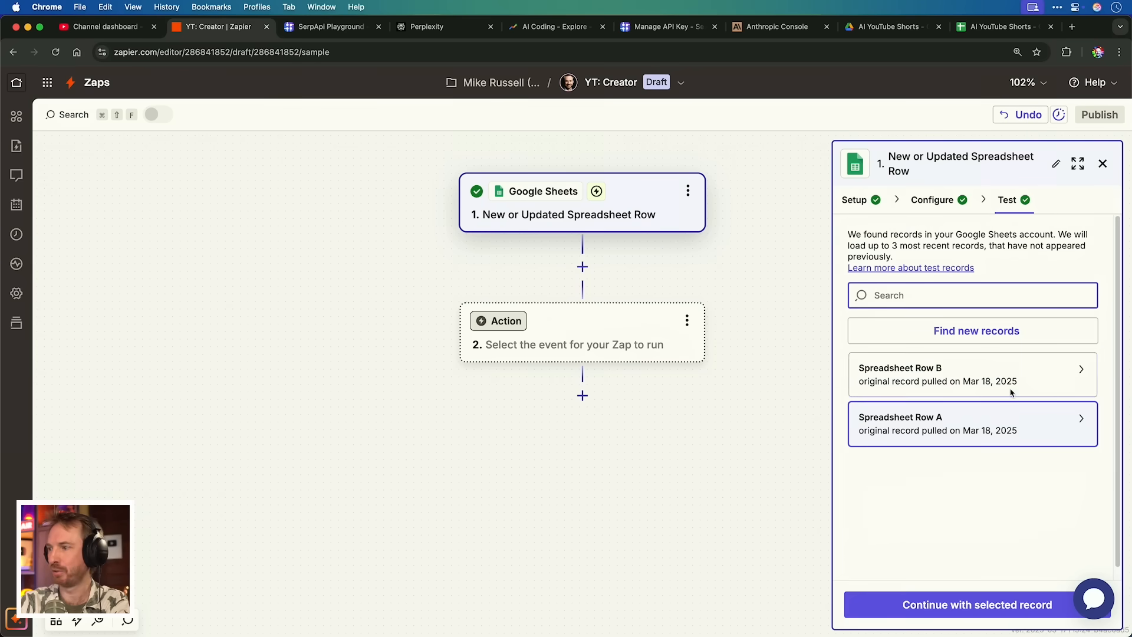
left_click(899, 374)
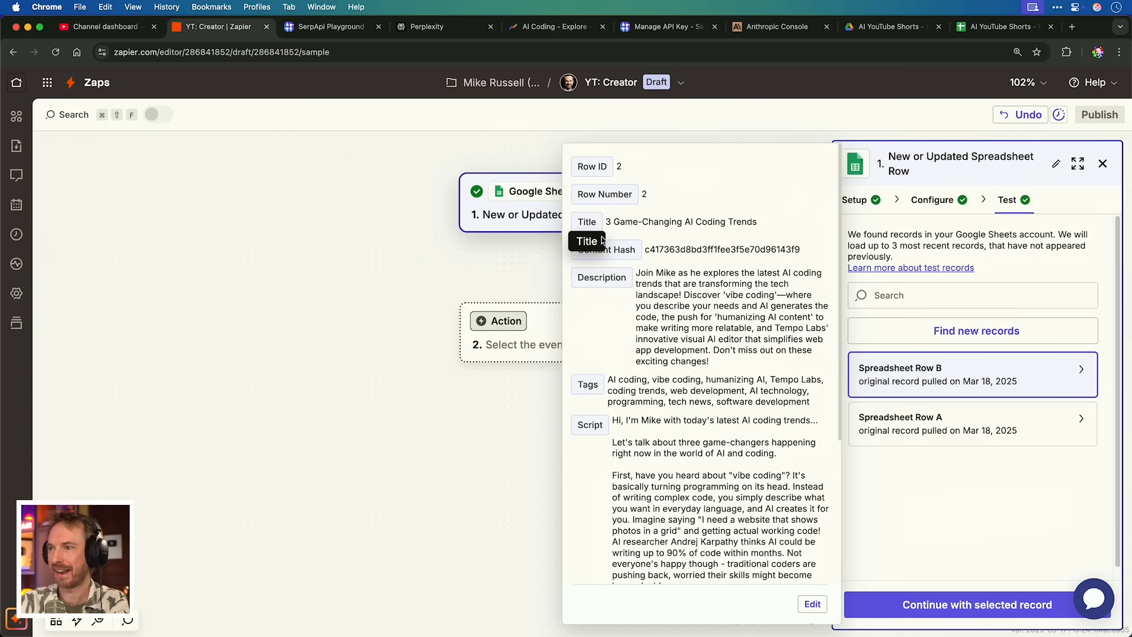
mouse_move(592, 439)
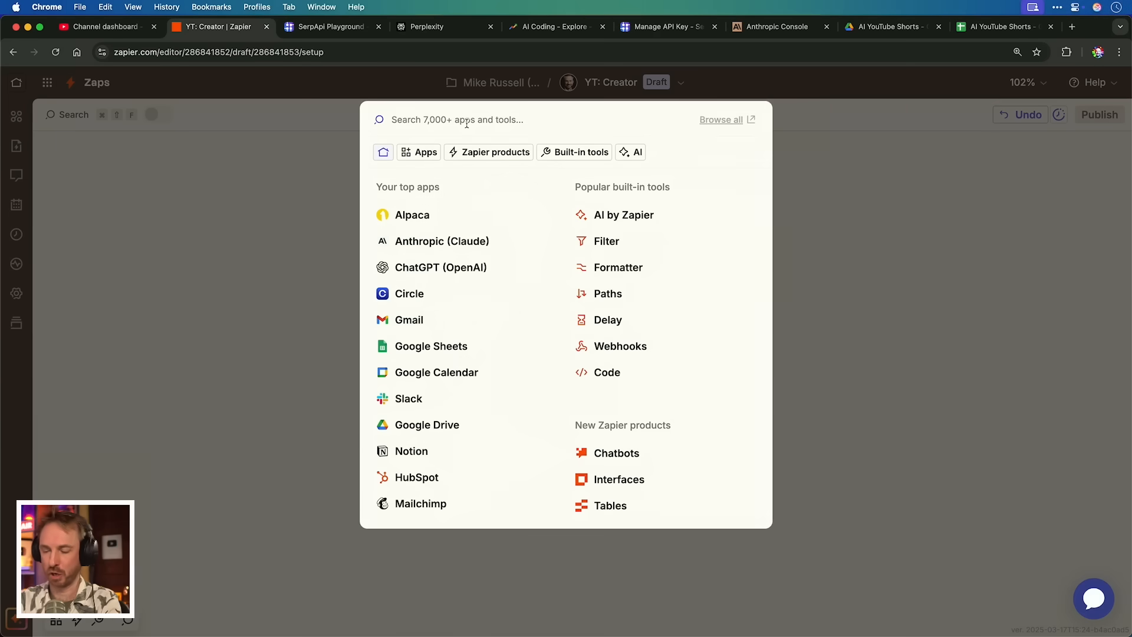
Add a HeyGen Create an Avatar Video (Generate) action with a connected HeyGen account
type("heygen")
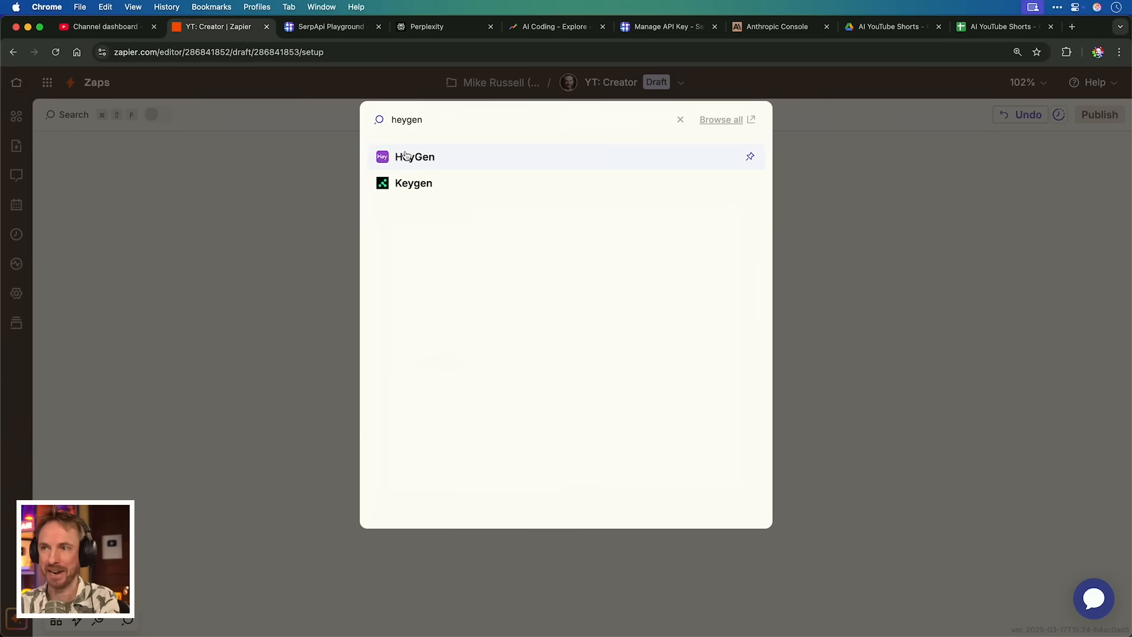
left_click(414, 157)
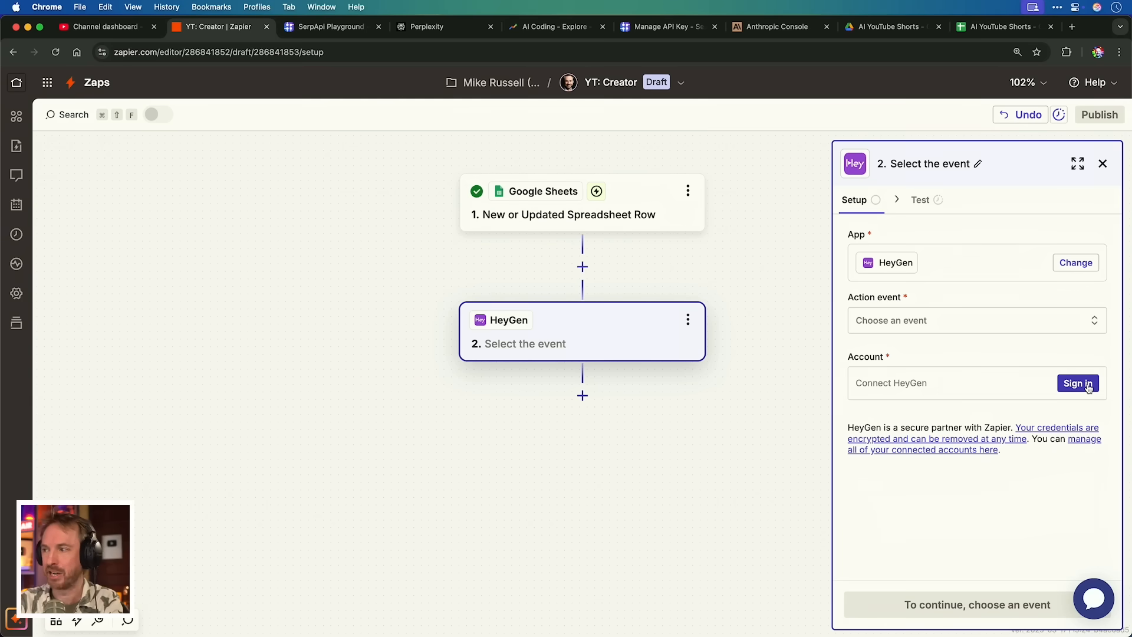
left_click(976, 319)
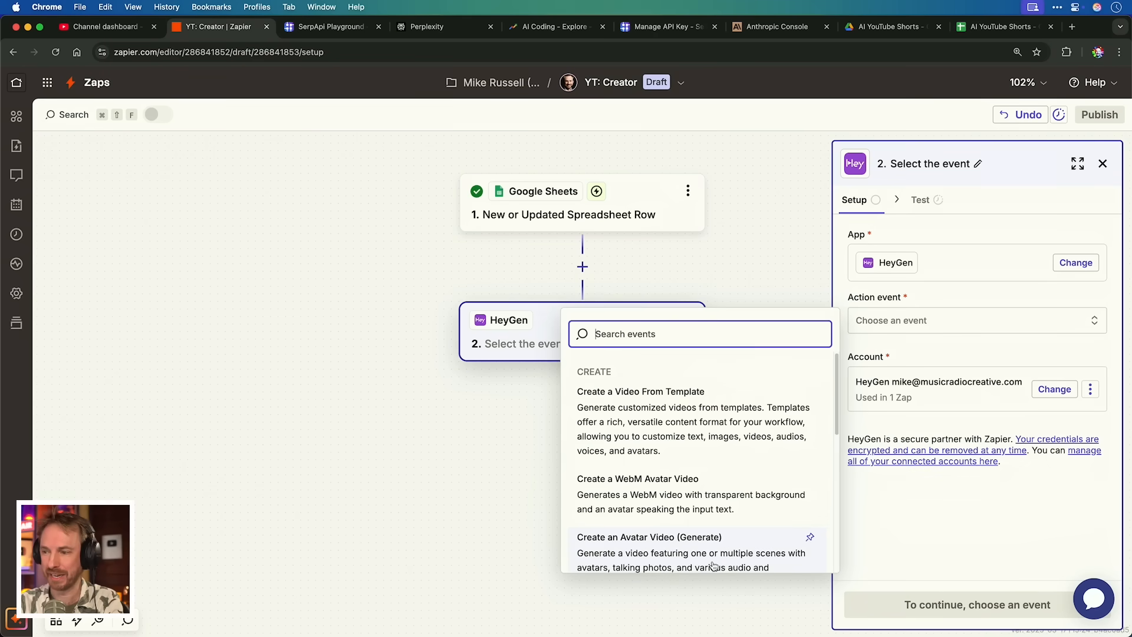
mouse_move(732, 564)
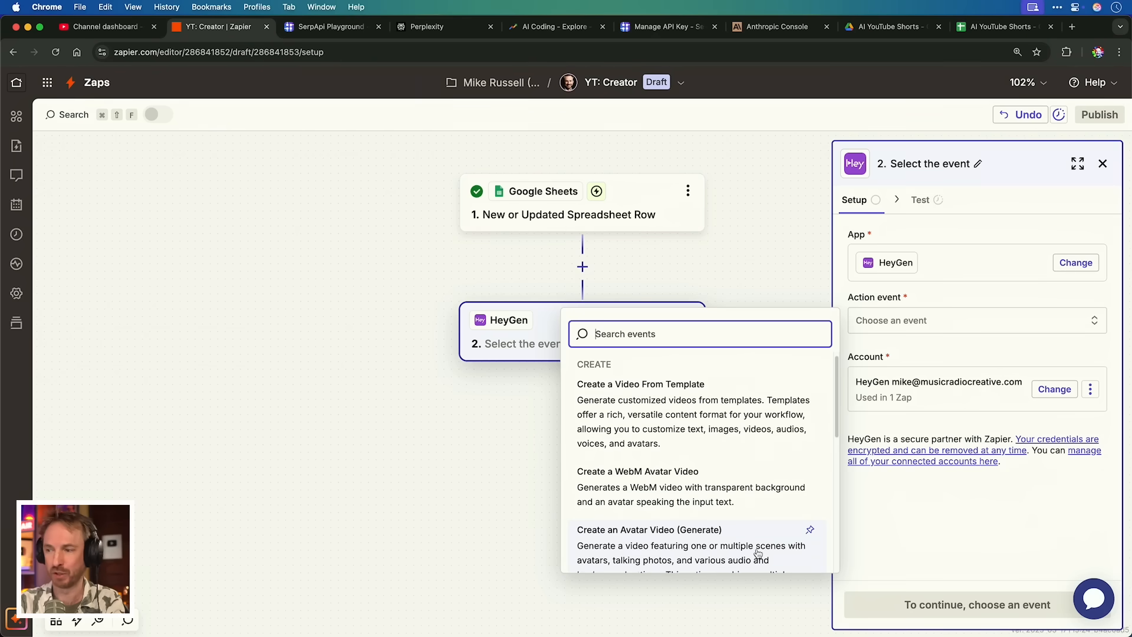
left_click(649, 529)
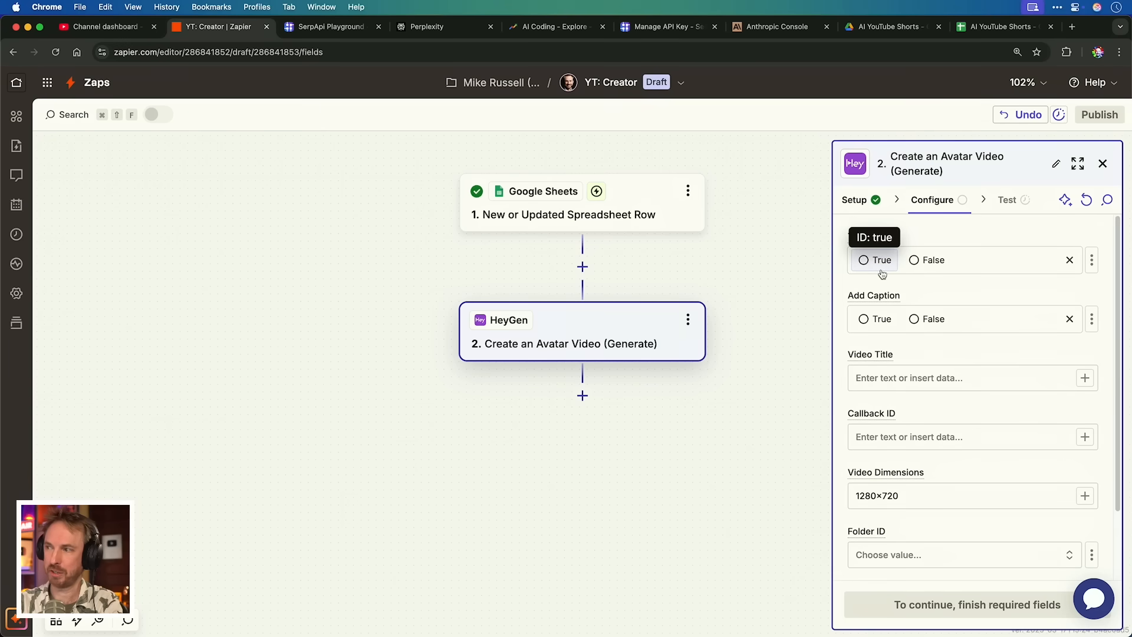
Set Test Mode True, no captions, video title from the sheet's Title and size 720×1280
left_click(863, 259)
type("/")
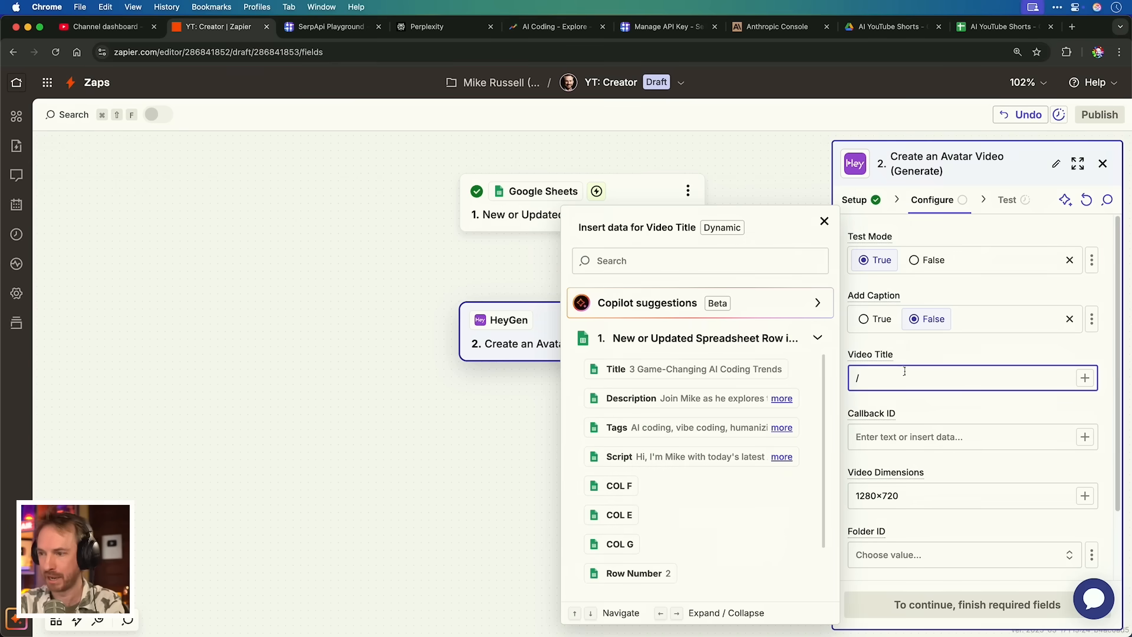
left_click(616, 369)
type("720x")
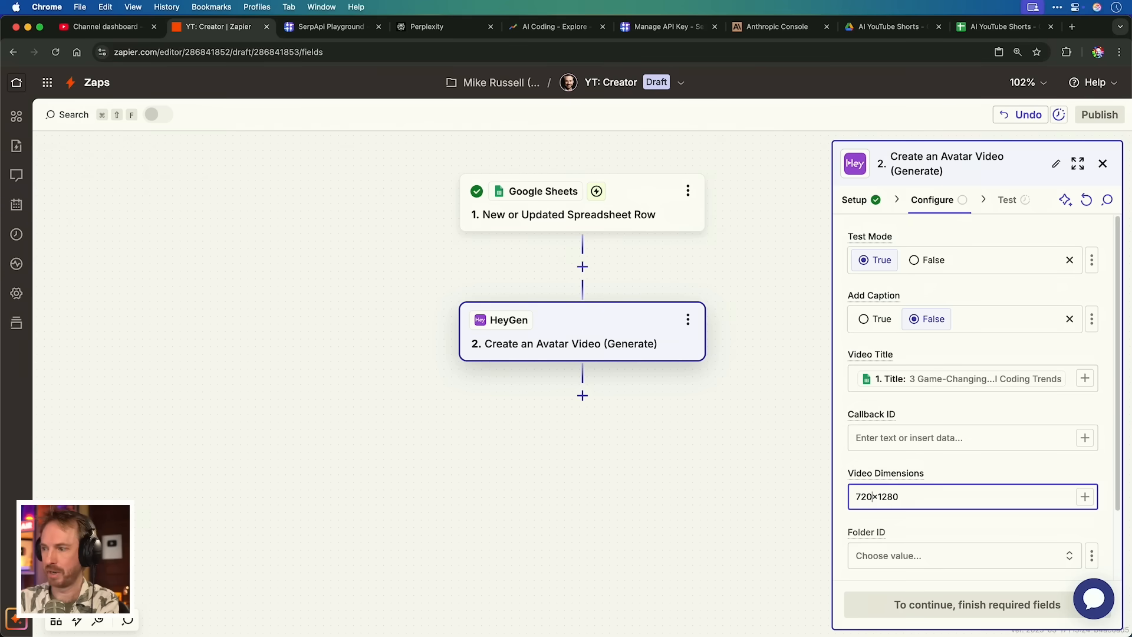
scroll("down", 3)
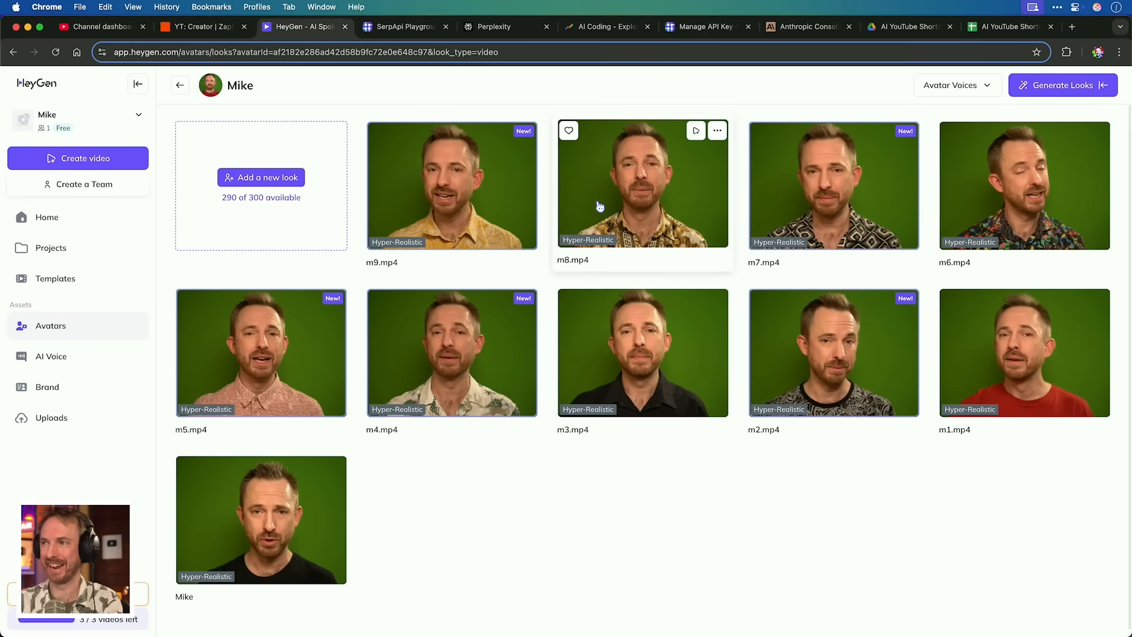
mouse_move(996, 320)
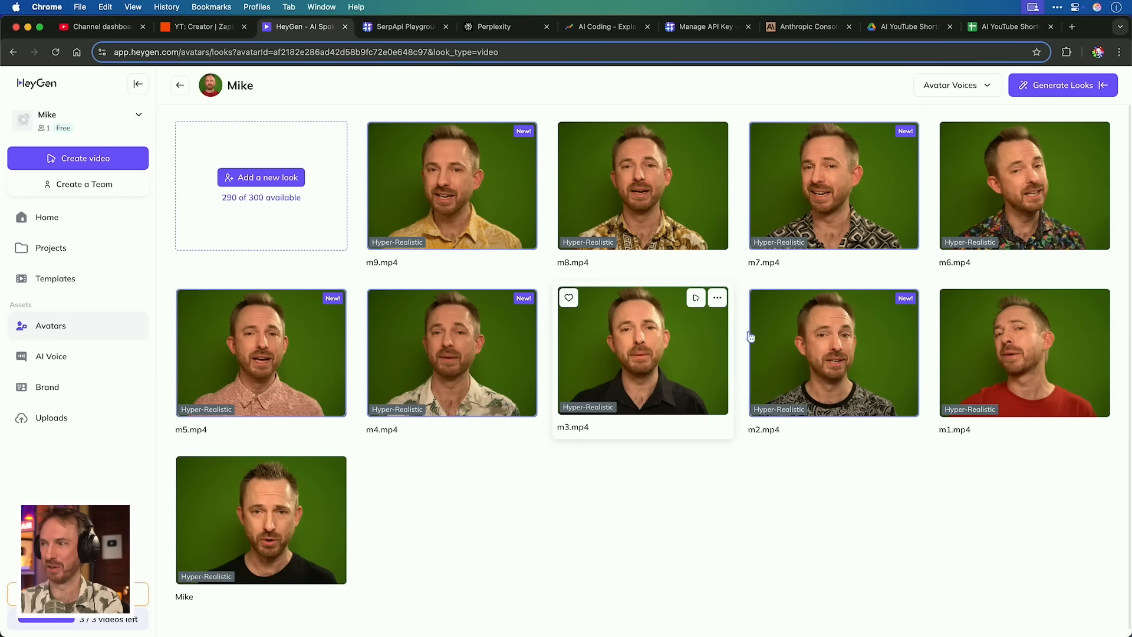
Preview the m6 avatar look and put its avatar ID into the scenes JSON in the Scenes field
left_click(1024, 184)
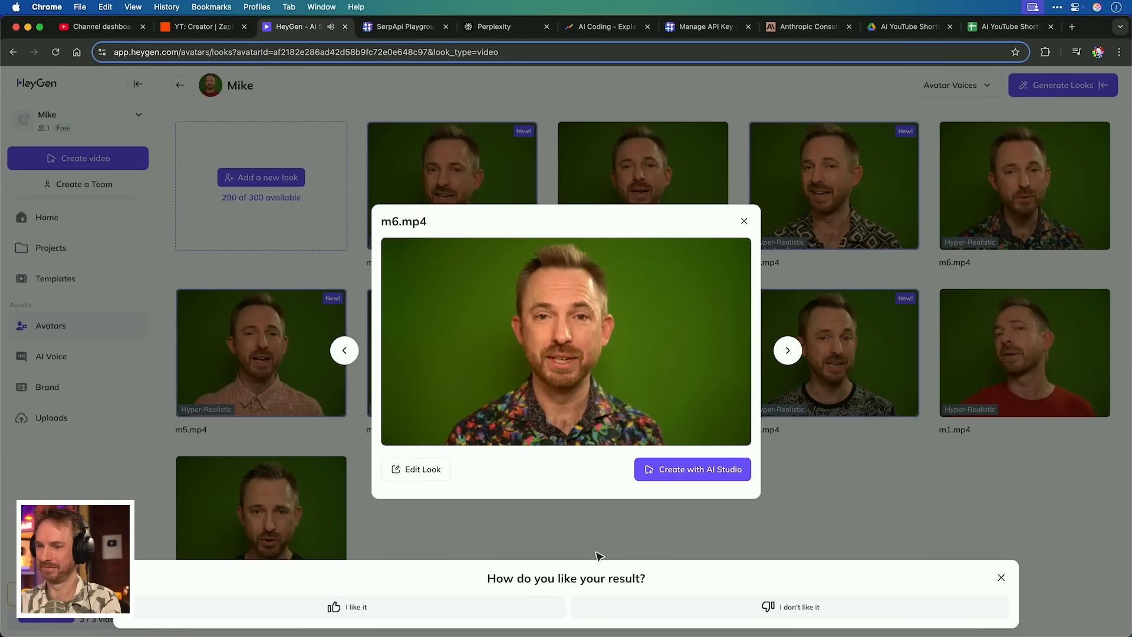
left_click(200, 27)
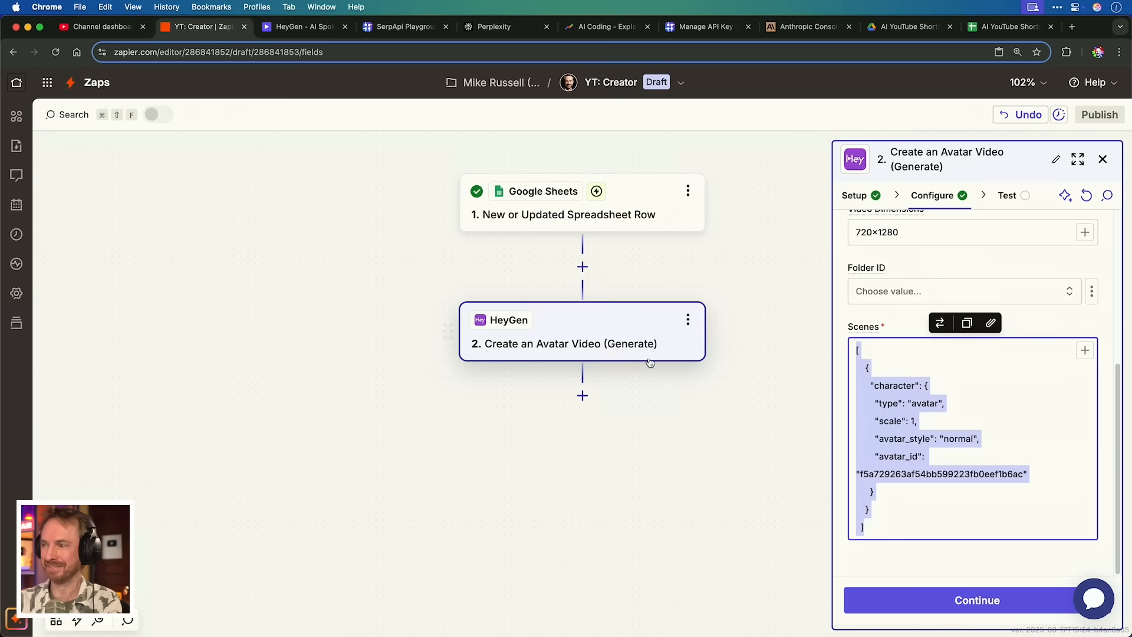
left_click(968, 439)
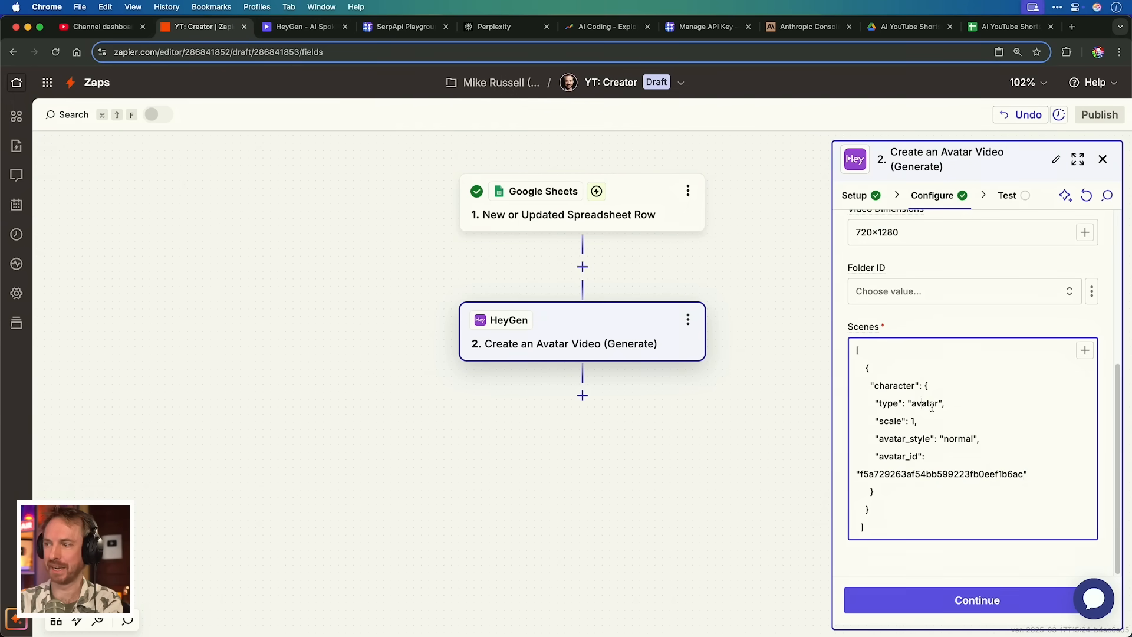
left_click(977, 601)
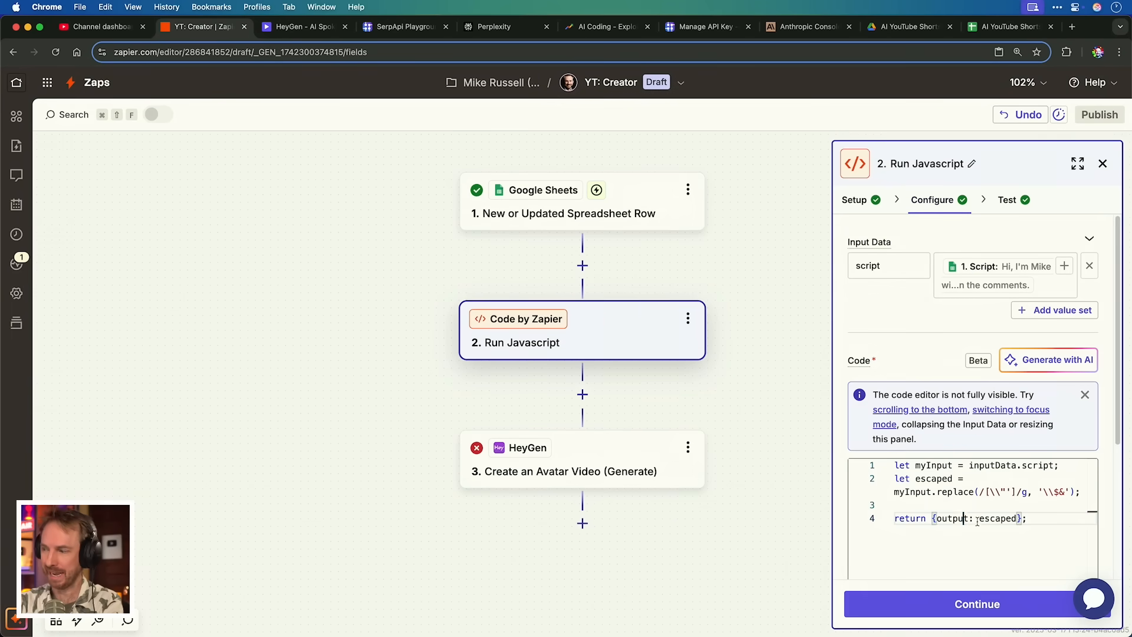
Test the Code by Zapier JavaScript step that escapes quotes in the script
left_click(1006, 200)
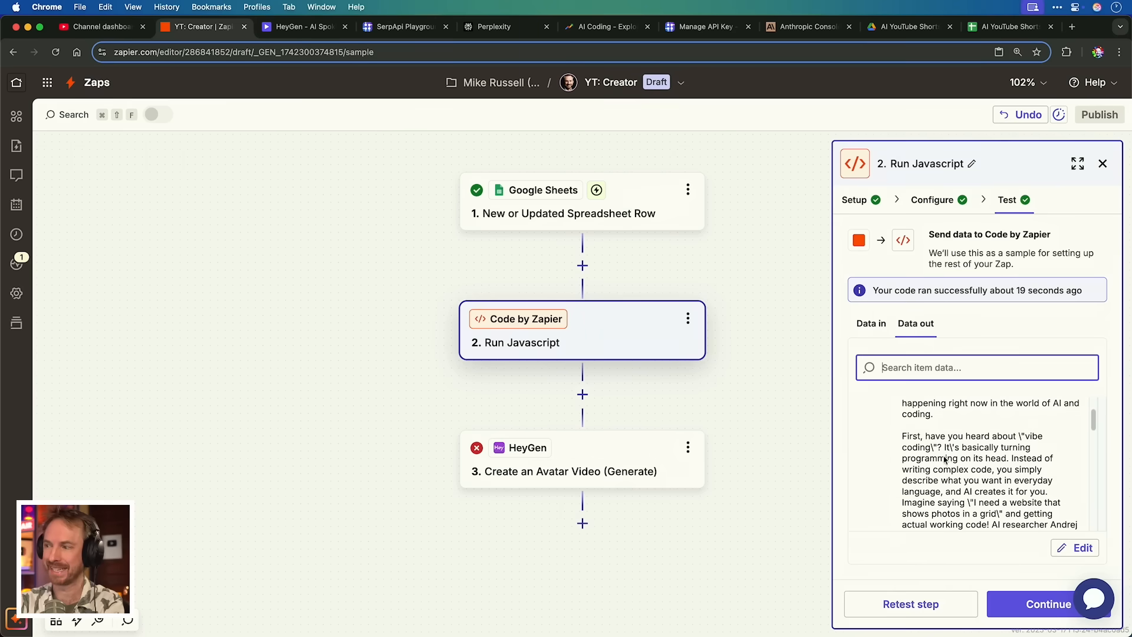
left_click(1047, 604)
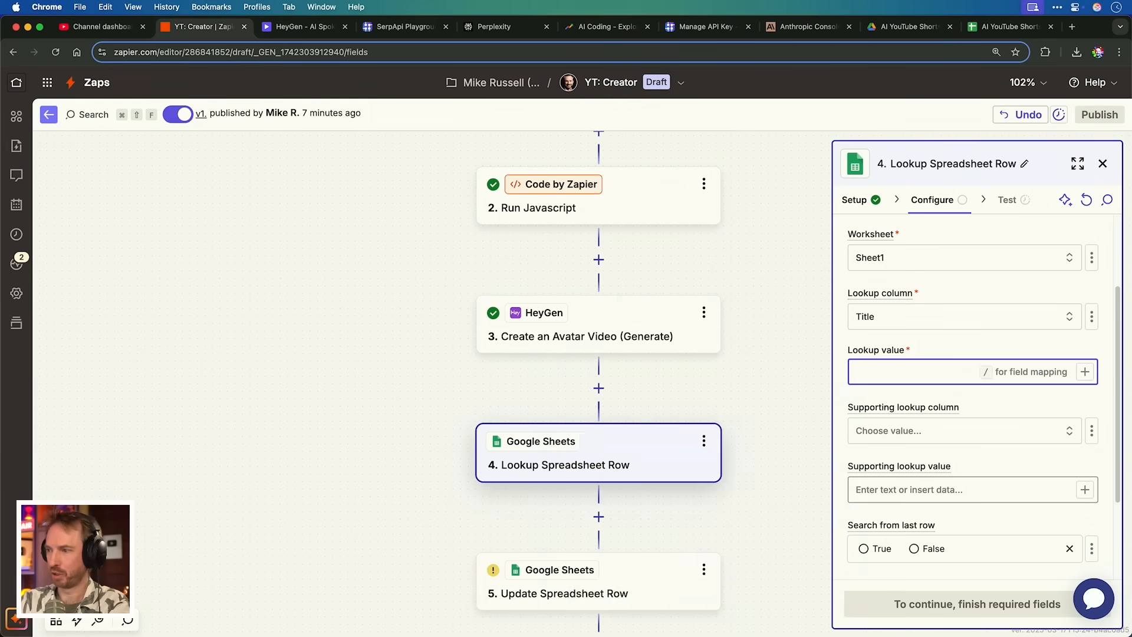
Look up the sheet row by Title and add a HeyGen ID header in E1
left_click(967, 372)
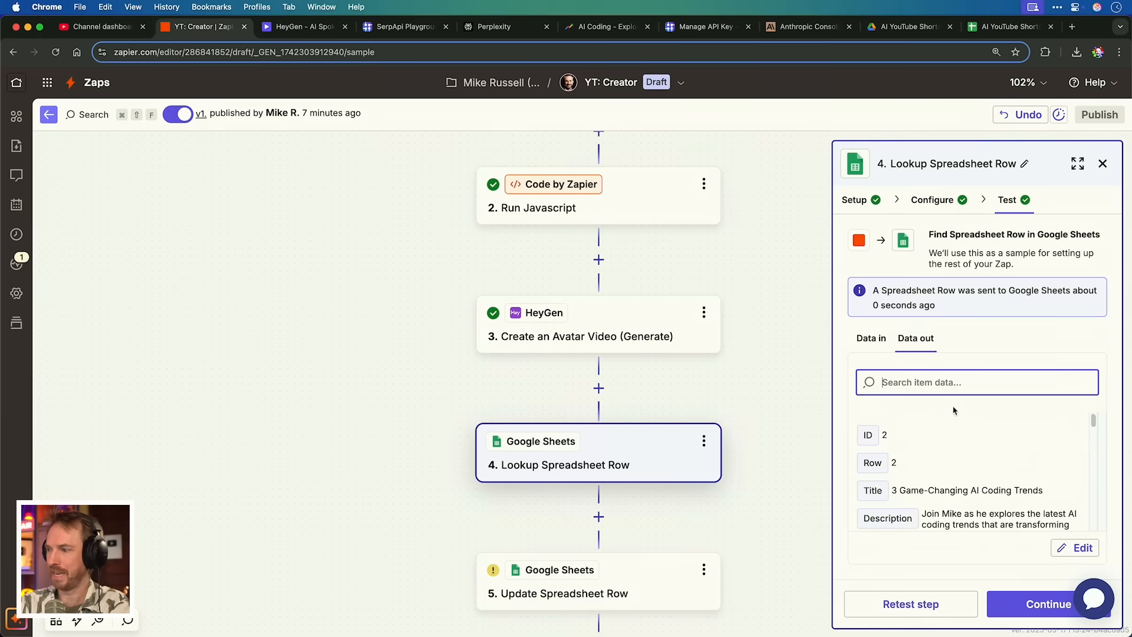
left_click(1006, 28)
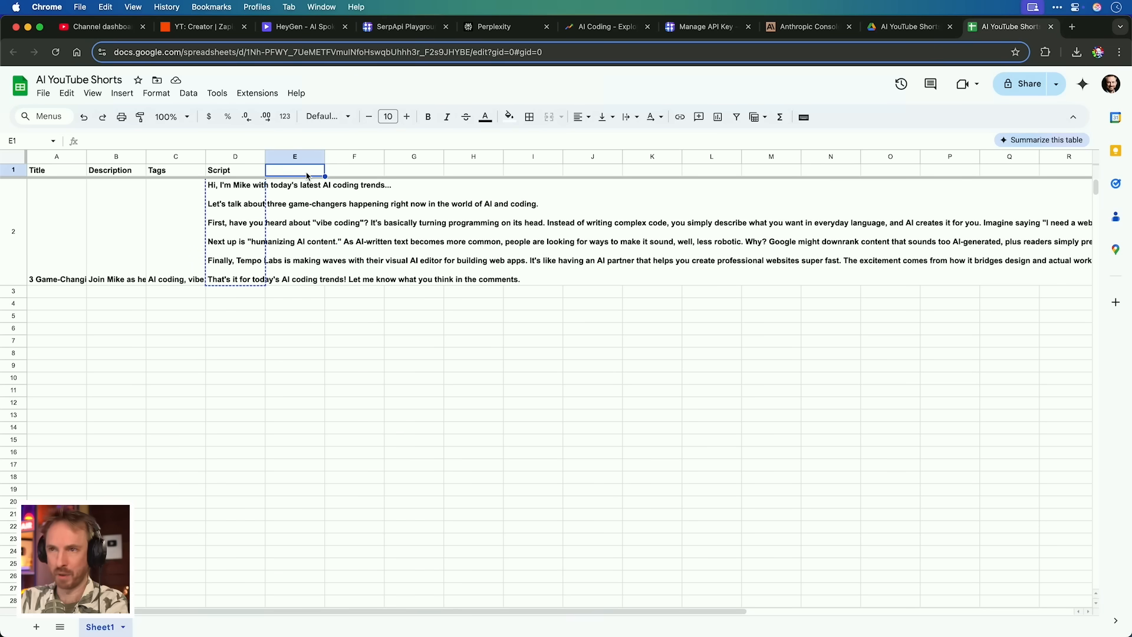
type("HeyGen")
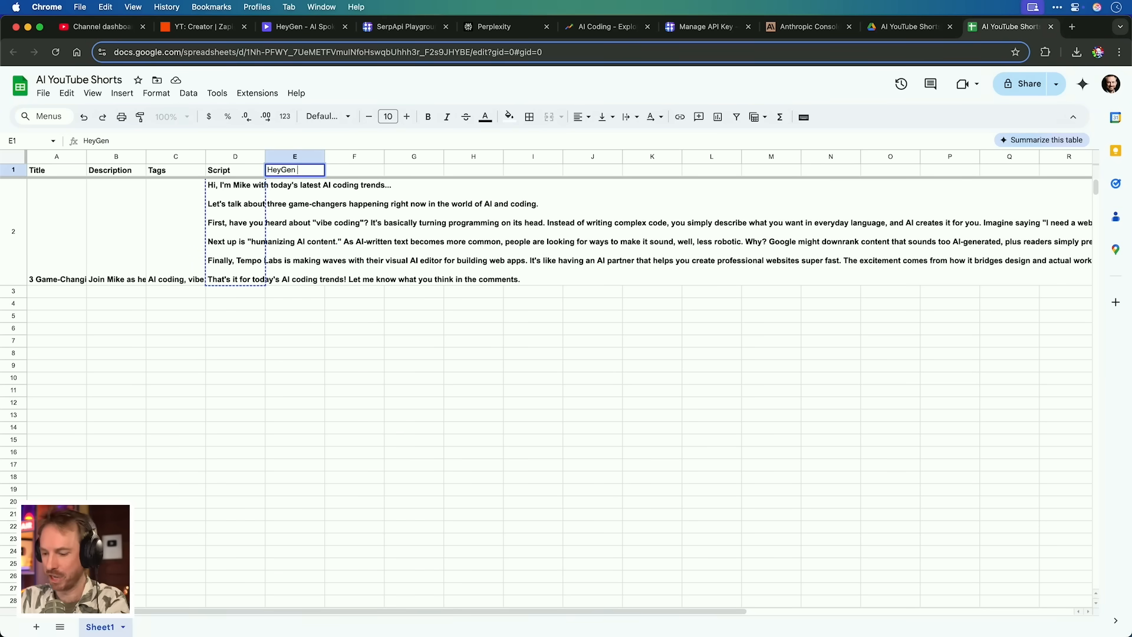
Write the video id into the HeyGen ID column via Update Spreadsheet Row, then start a new zap
left_click(202, 27)
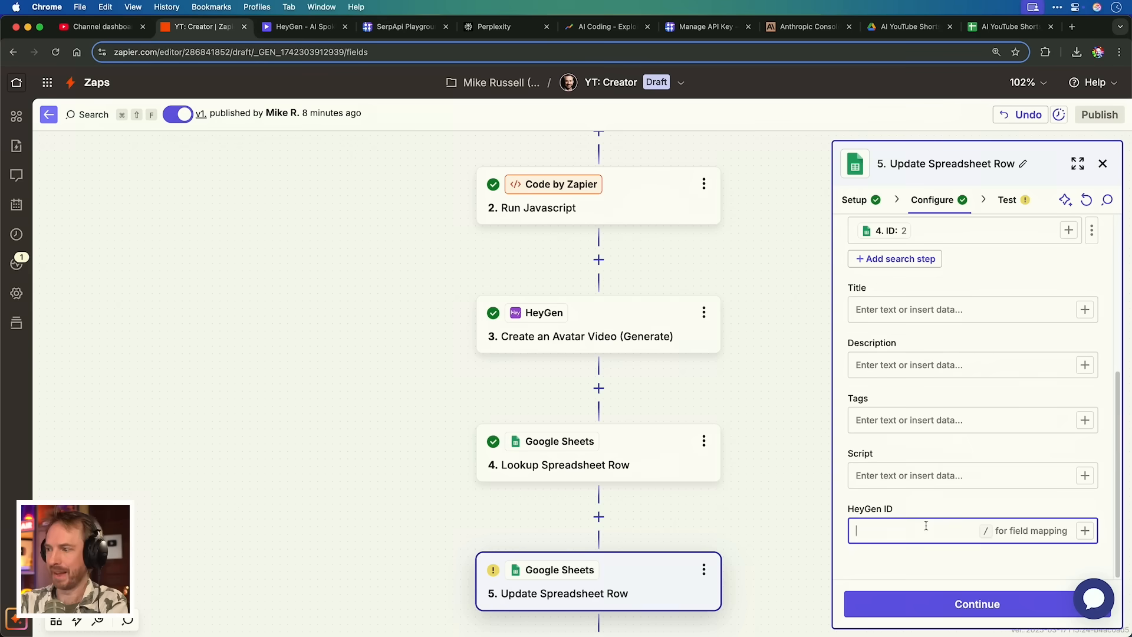
left_click(961, 529)
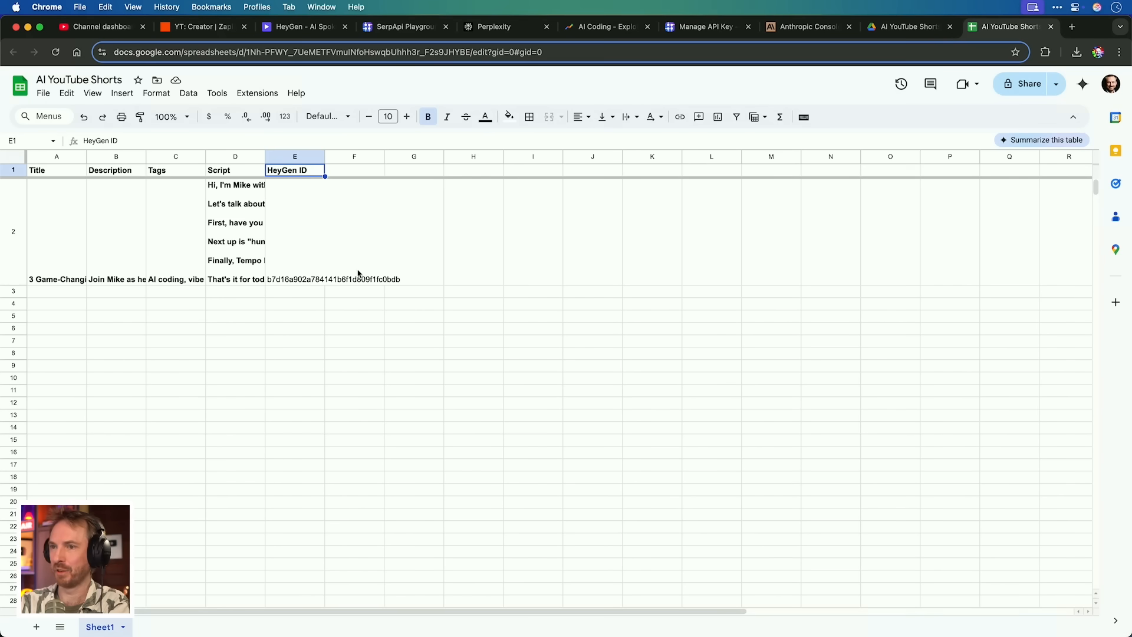
left_click(295, 280)
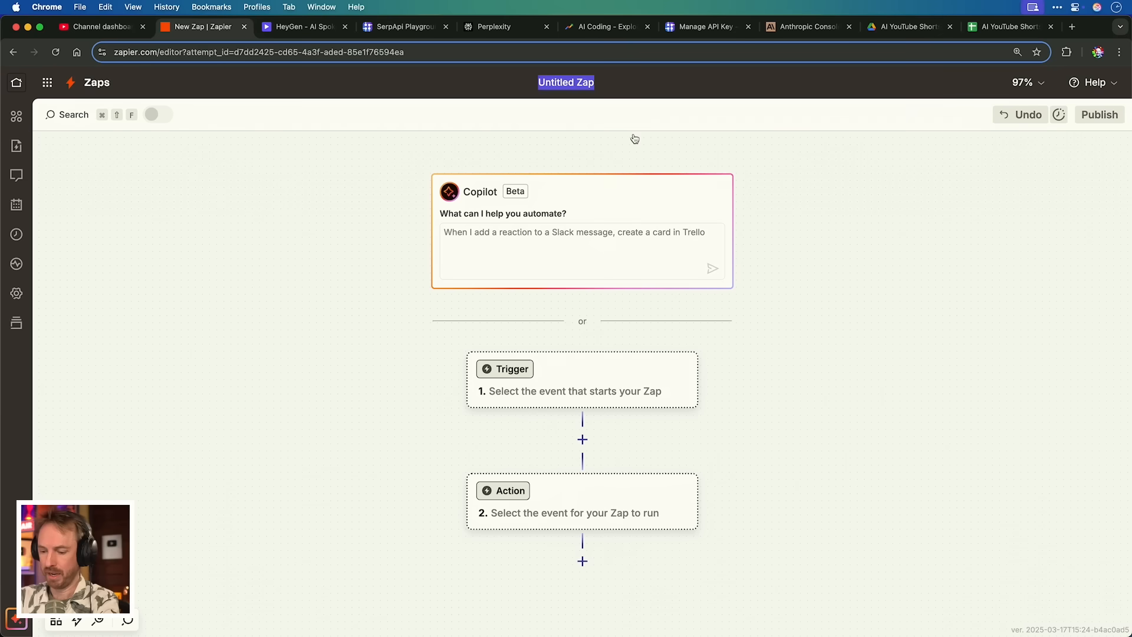
Name the zap 'YT: Publish', trigger on HeyGen New Avatar Video Event (Success), test and check a sample video link
type("YT: Publisher")
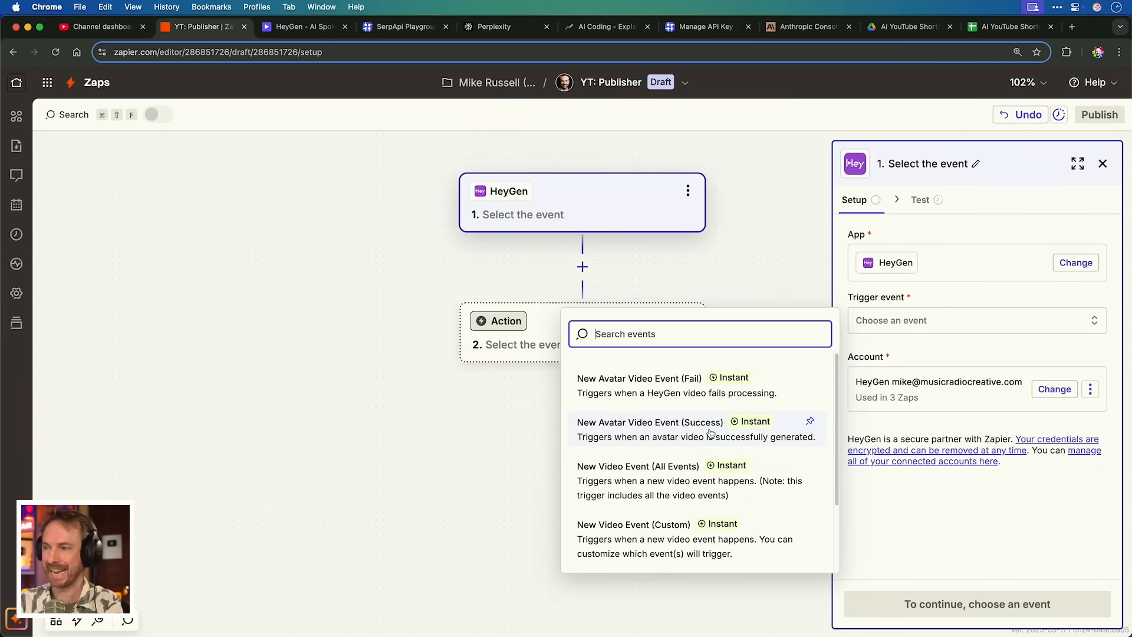
left_click(650, 422)
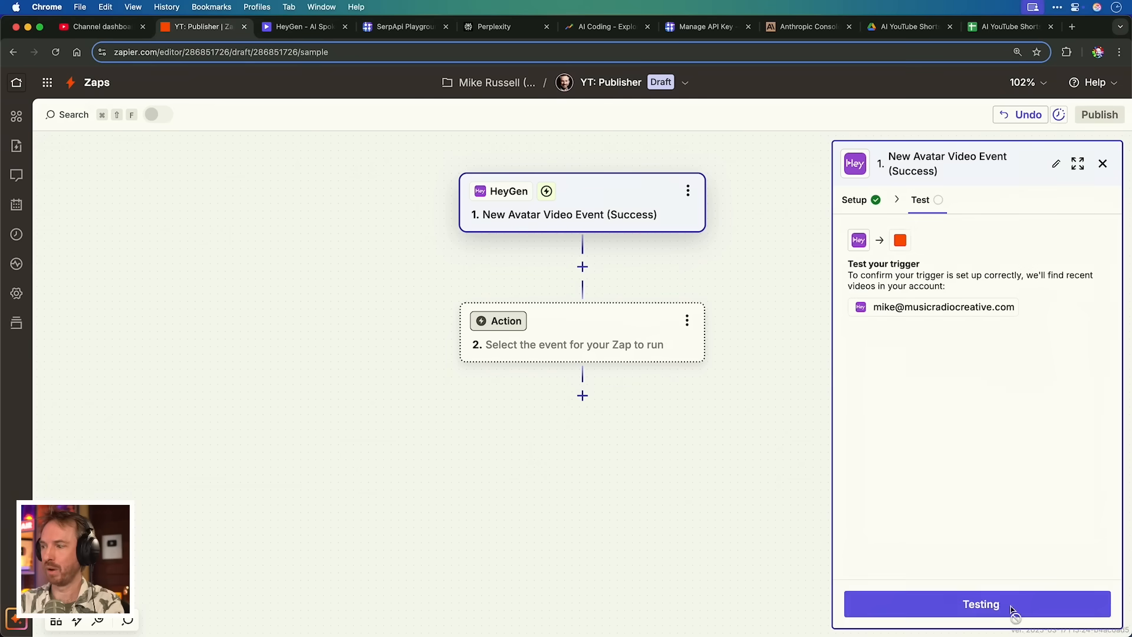
left_click(979, 604)
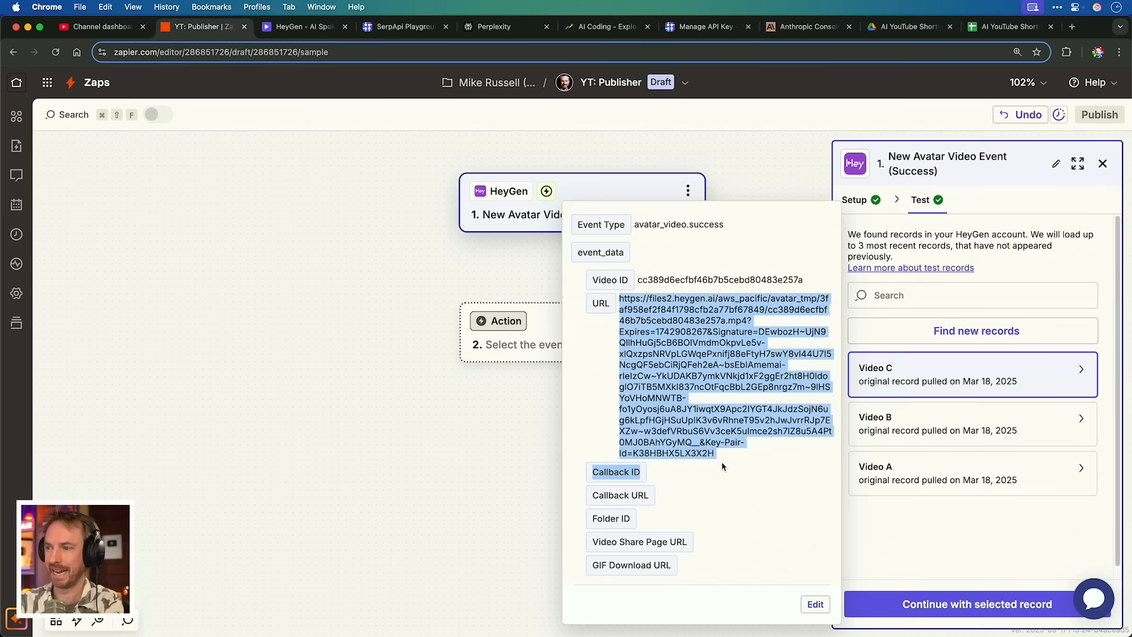
left_click(1073, 27)
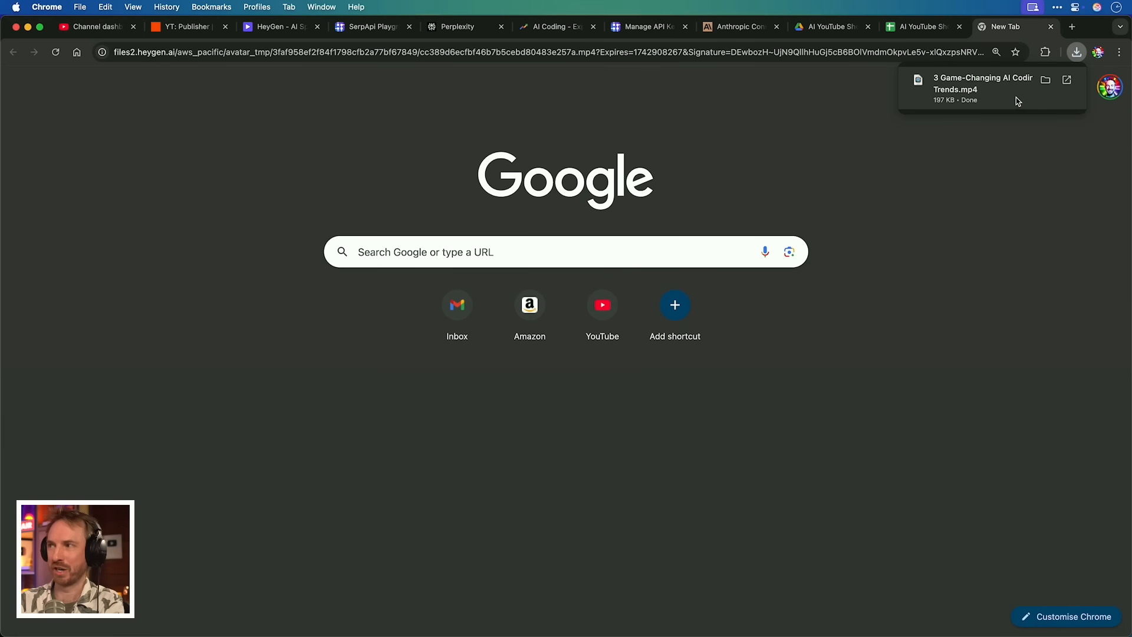
left_click(188, 27)
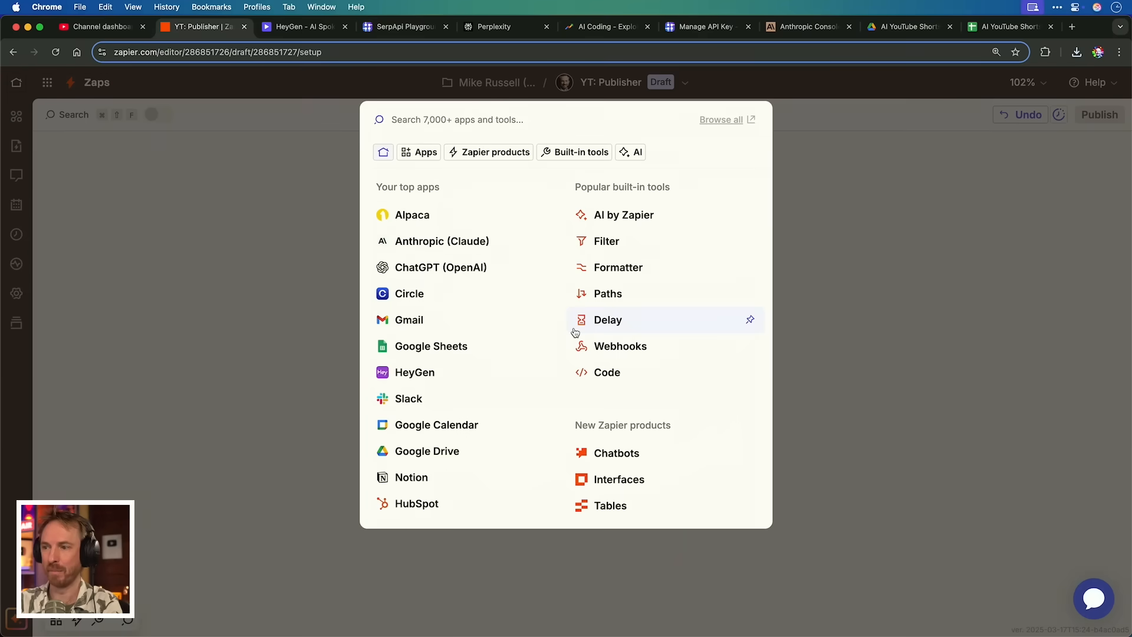
Add a YouTube Upload Video action with a connected account and a Google Sheets step before it
type("youtub")
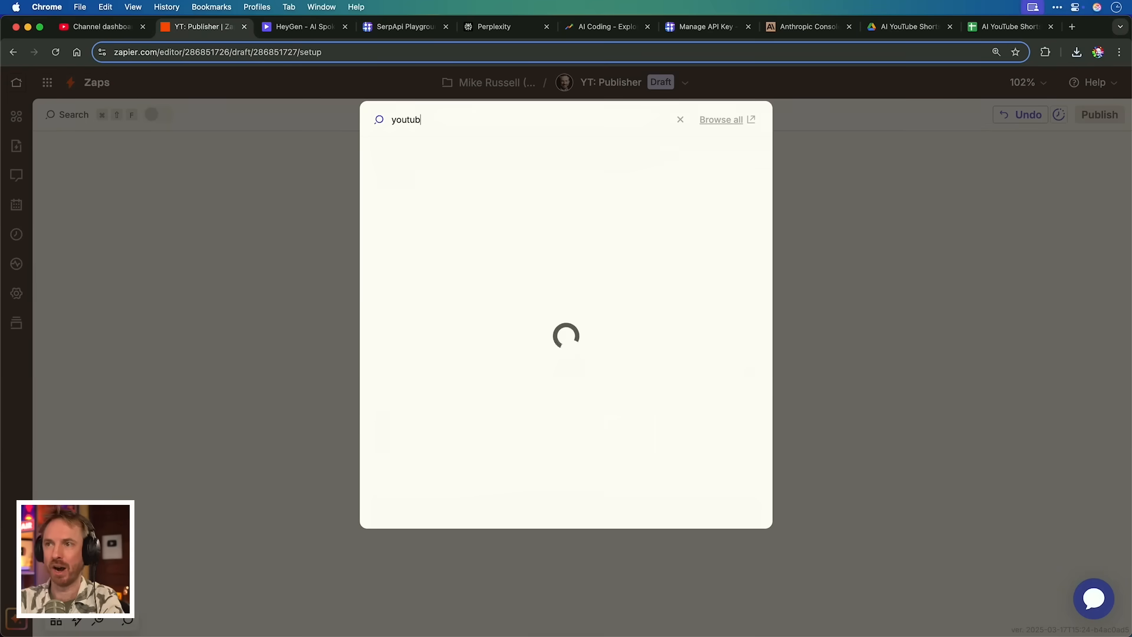
left_click(679, 119)
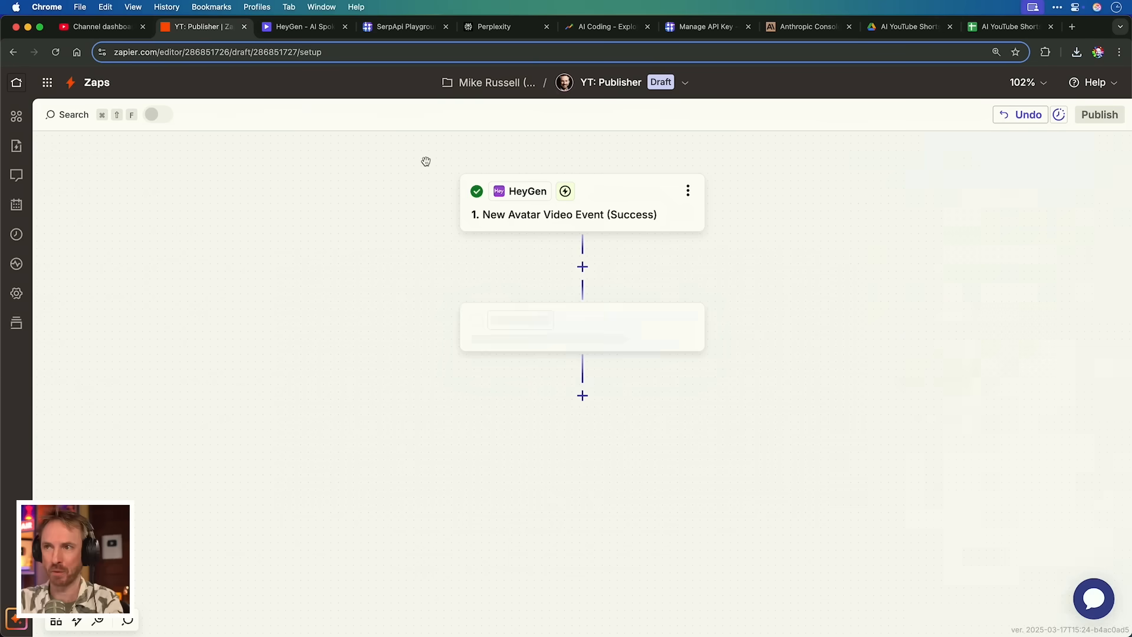
left_click(582, 327)
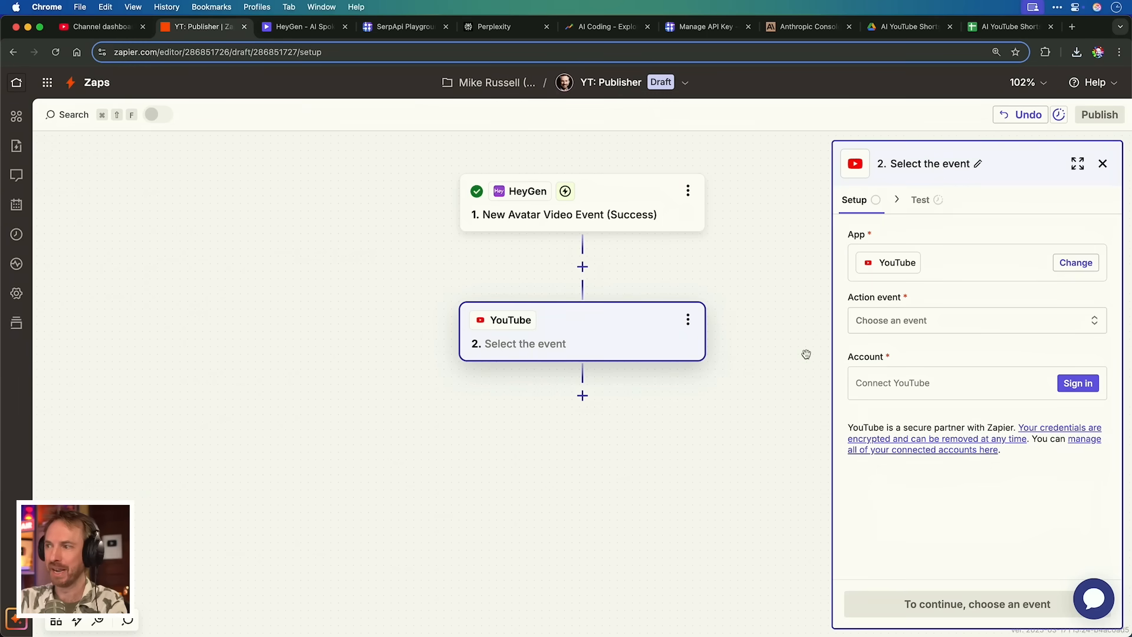
left_click(976, 319)
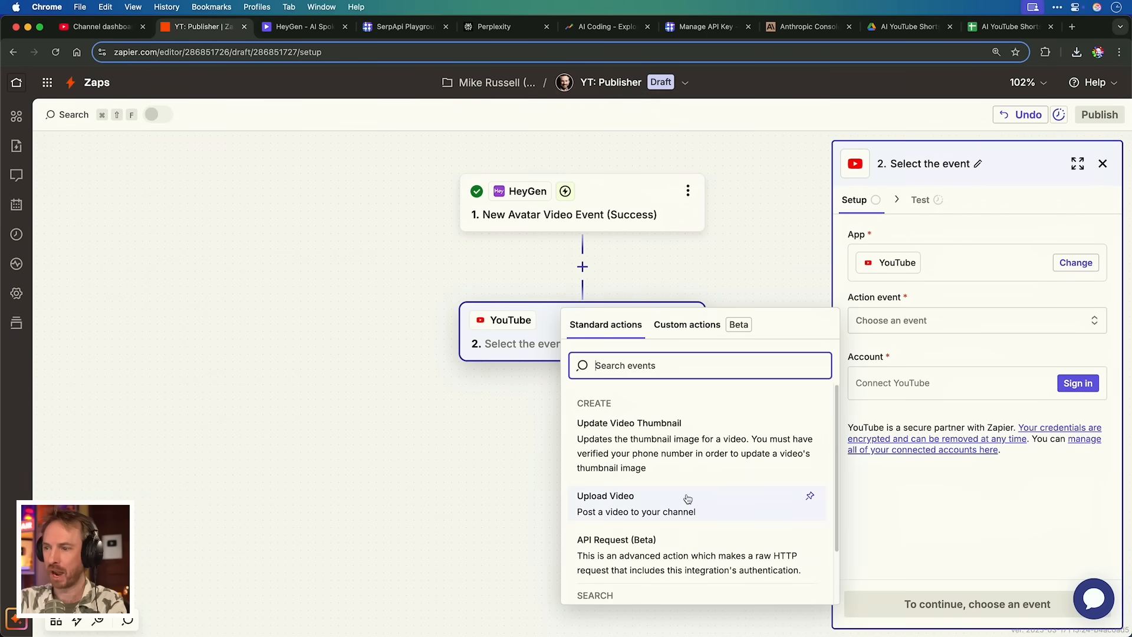
left_click(605, 497)
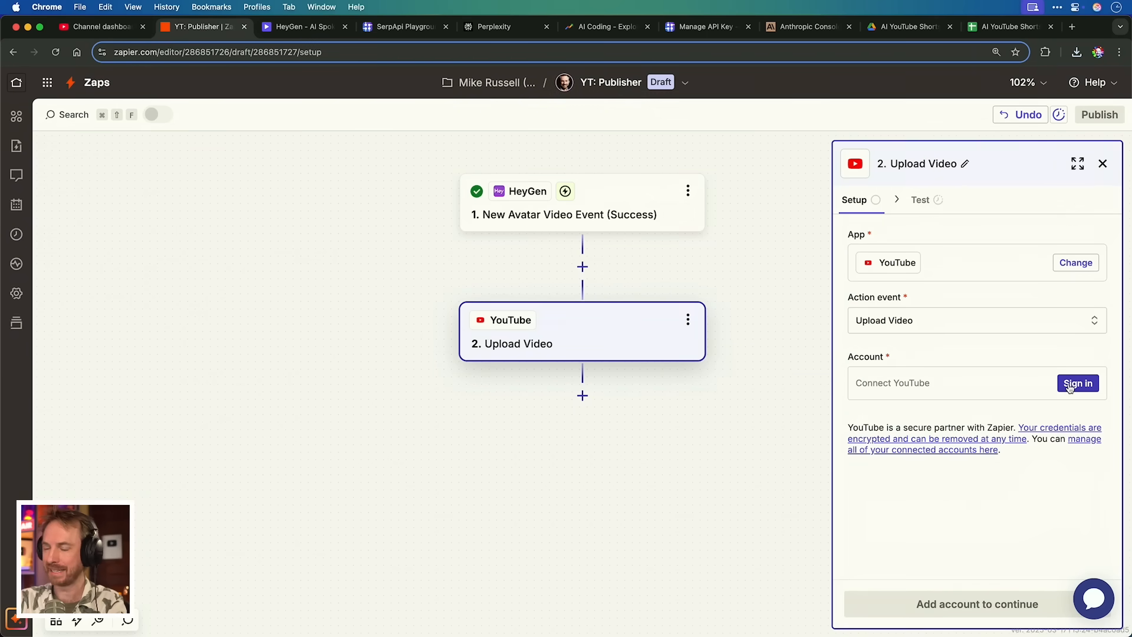
left_click(1077, 382)
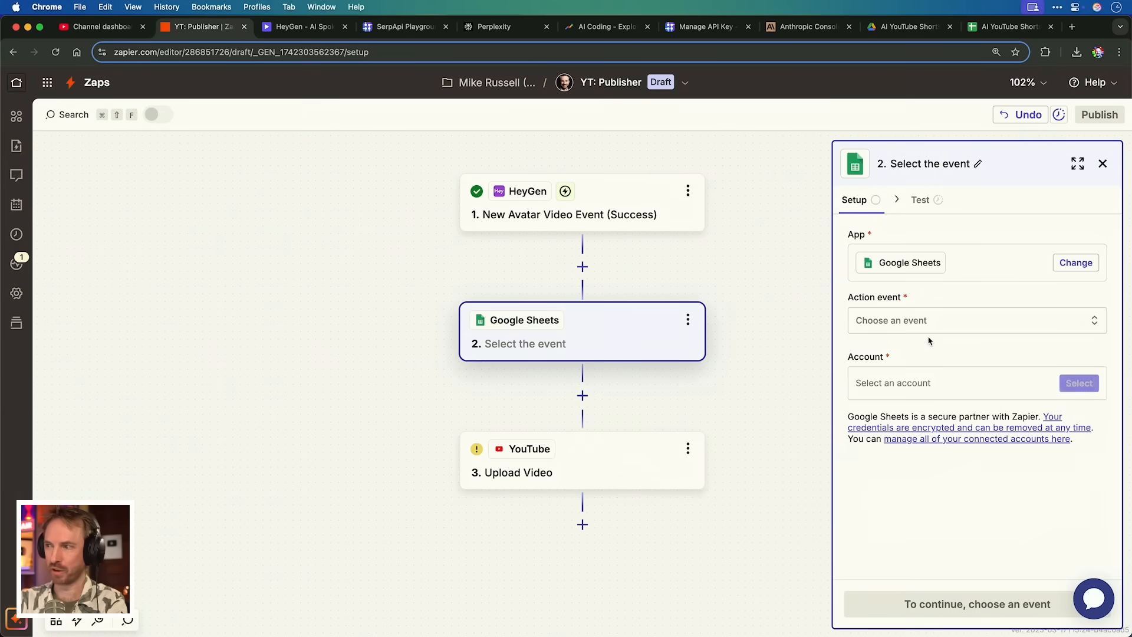
Look up the AI YouTube Shorts row whose HeyGen ID equals the trigger's Video ID, tested to row 2
left_click(976, 320)
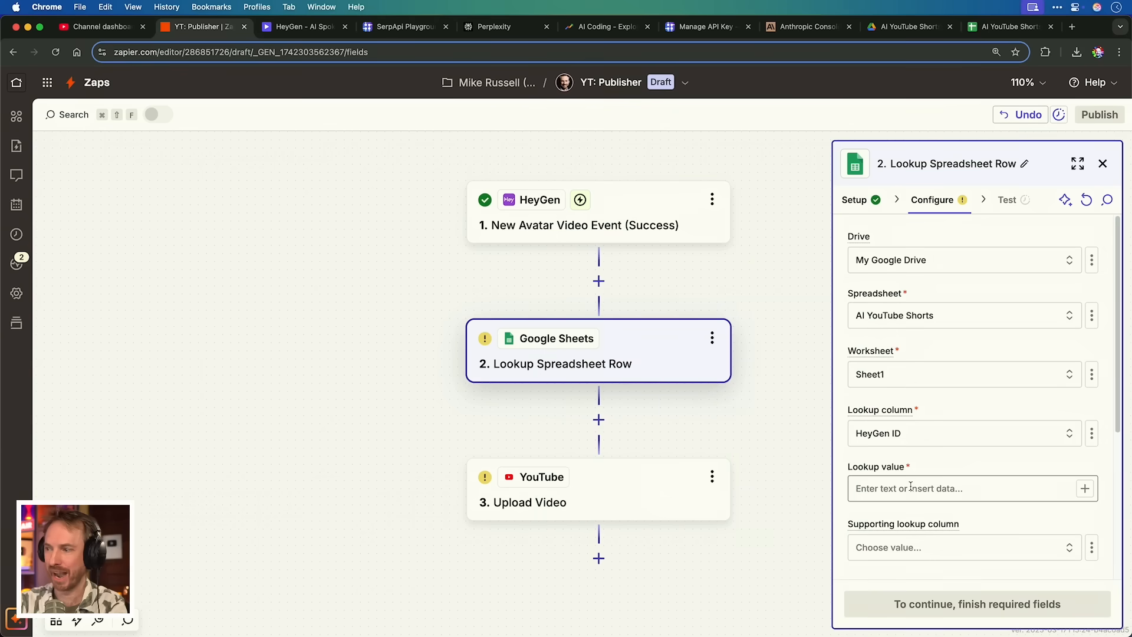
left_click(967, 488)
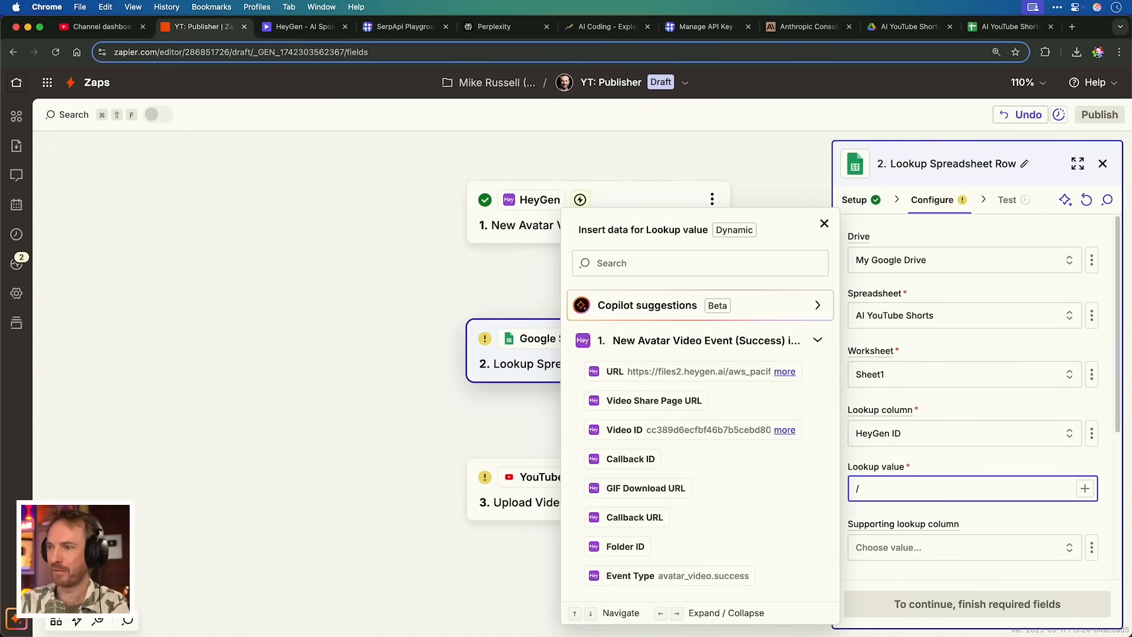
left_click(623, 429)
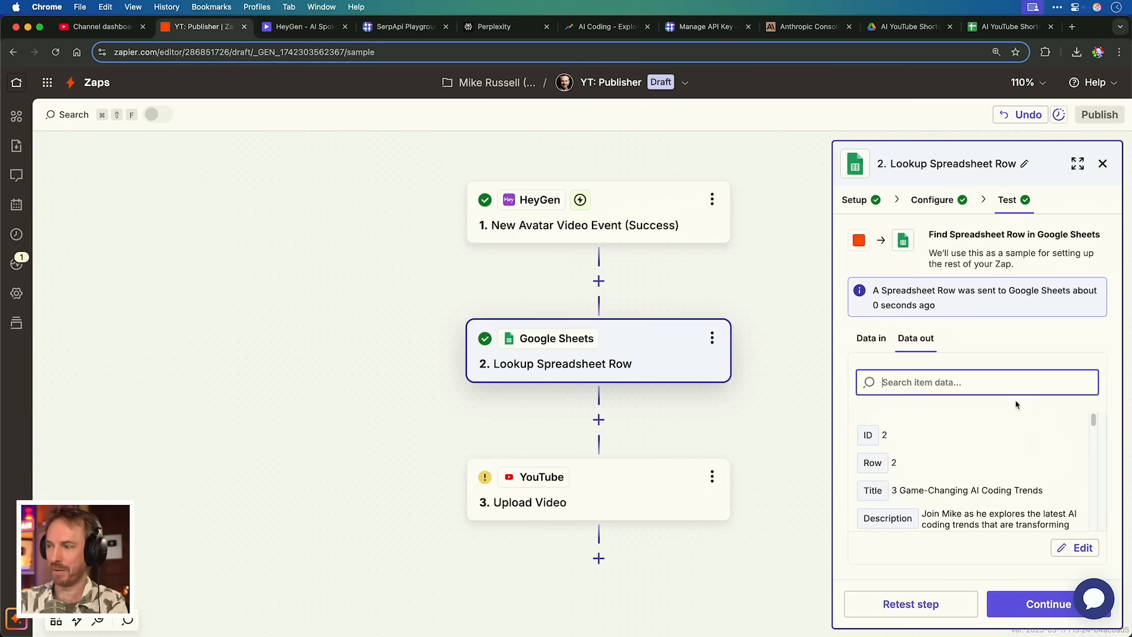
scroll("down", 3)
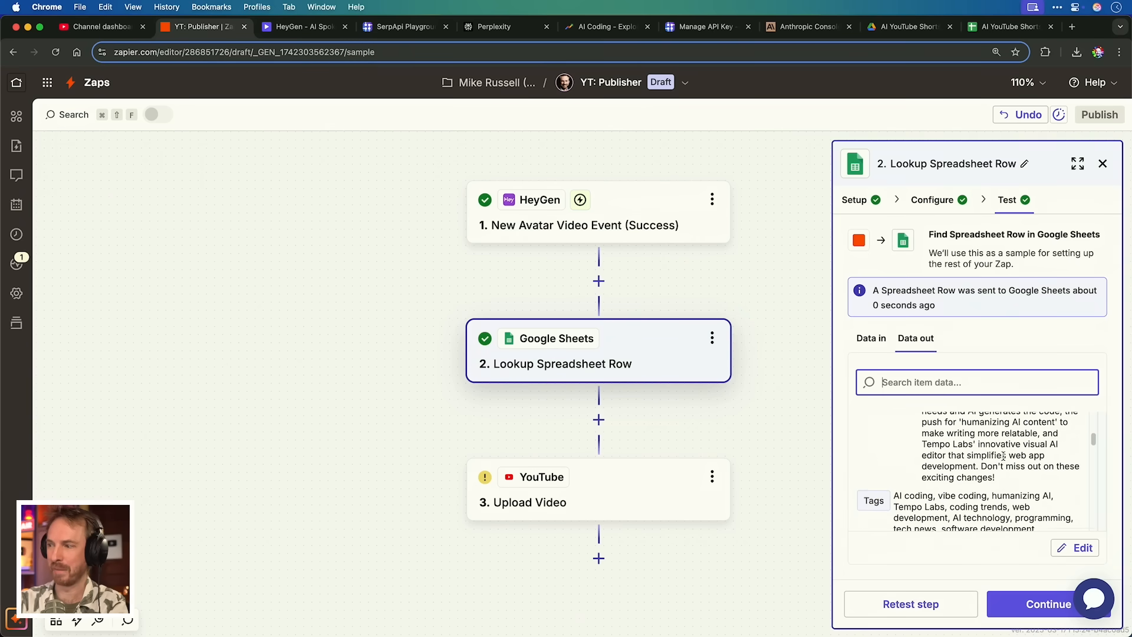
left_click(598, 488)
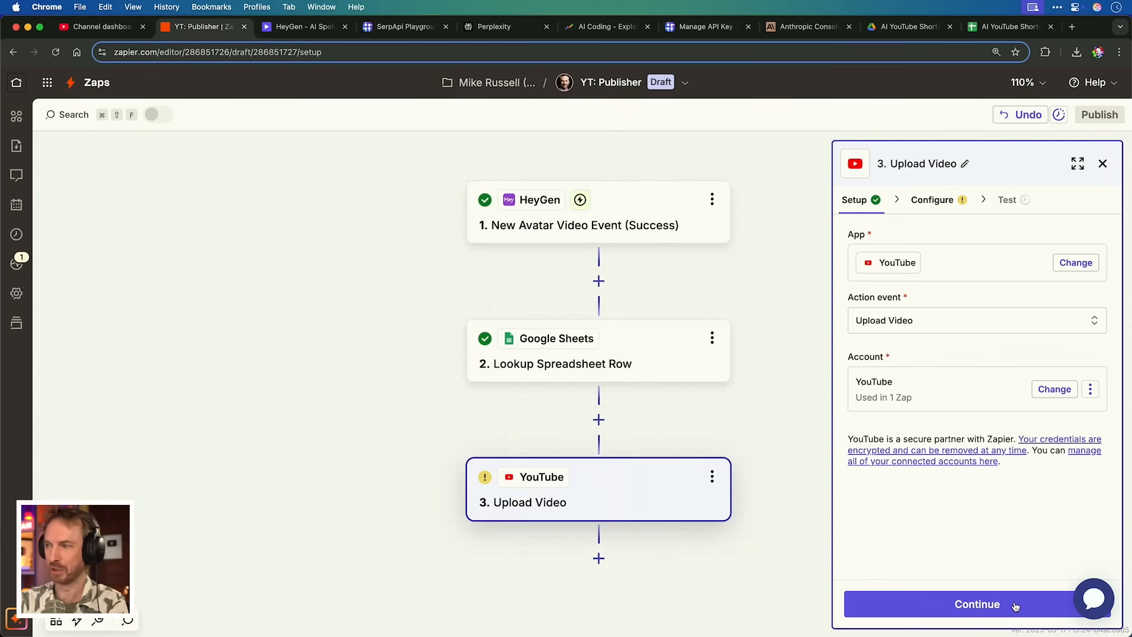
Map Title and Description from the sheet step and the Video field from the HeyGen video URL
left_click(976, 604)
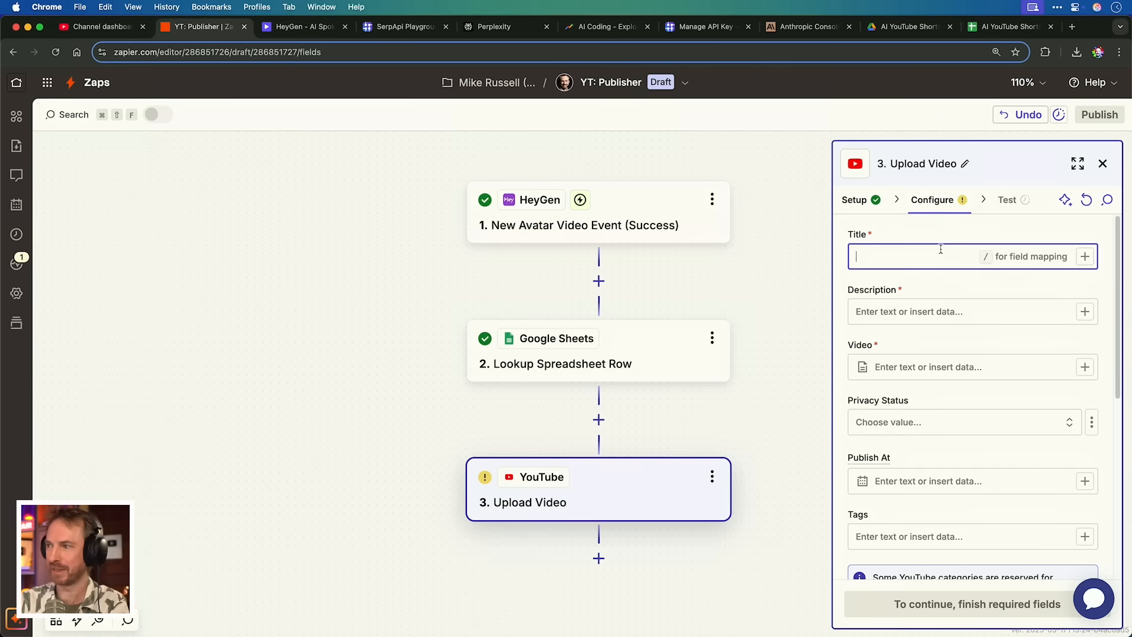
type("/")
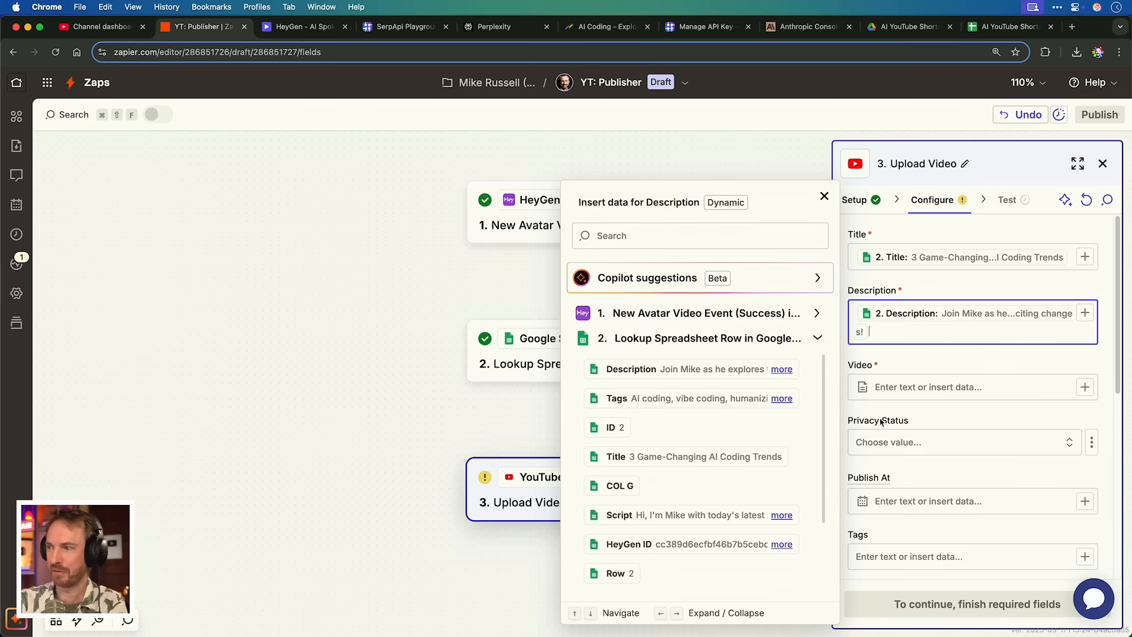
left_click(967, 387)
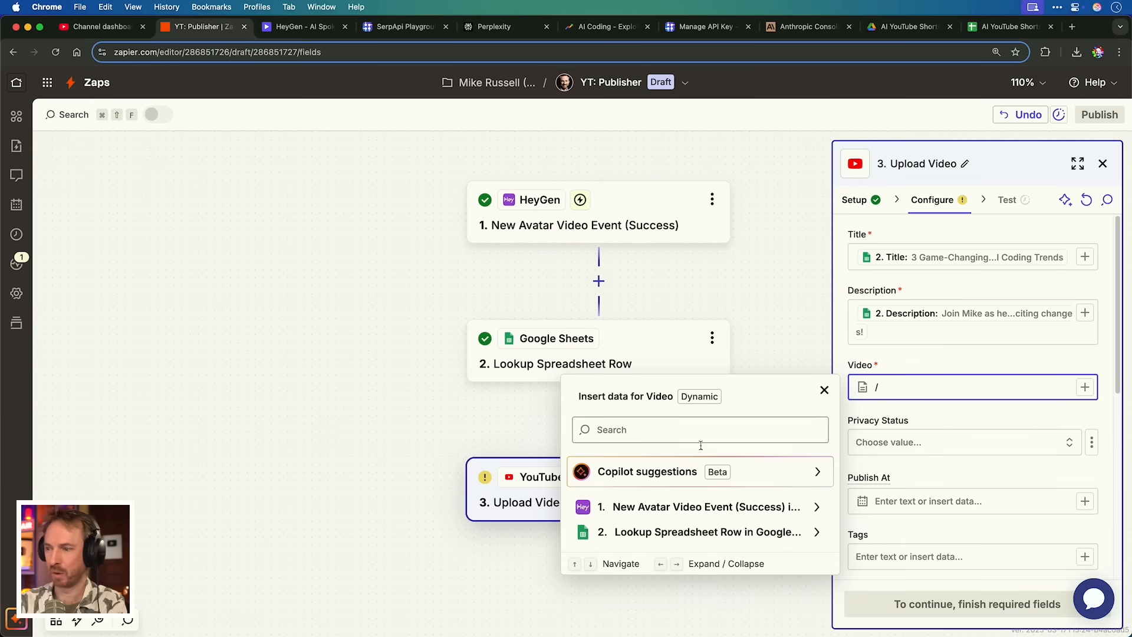
left_click(701, 506)
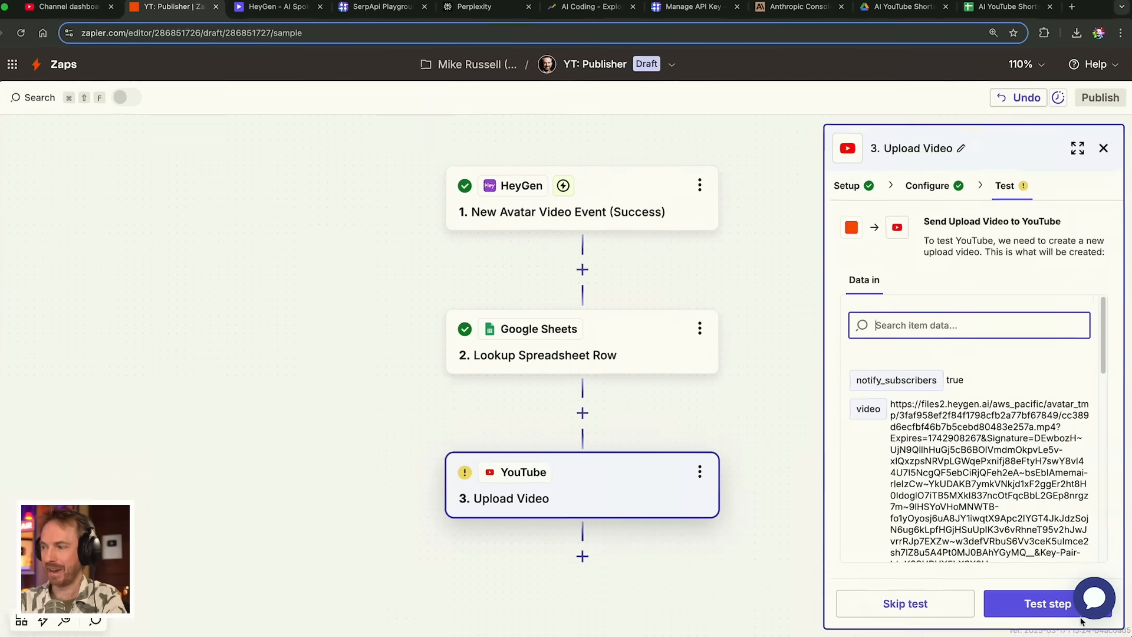
Send a test upload to YouTube and switch to the YouTube Studio dashboard tab
left_click(1048, 602)
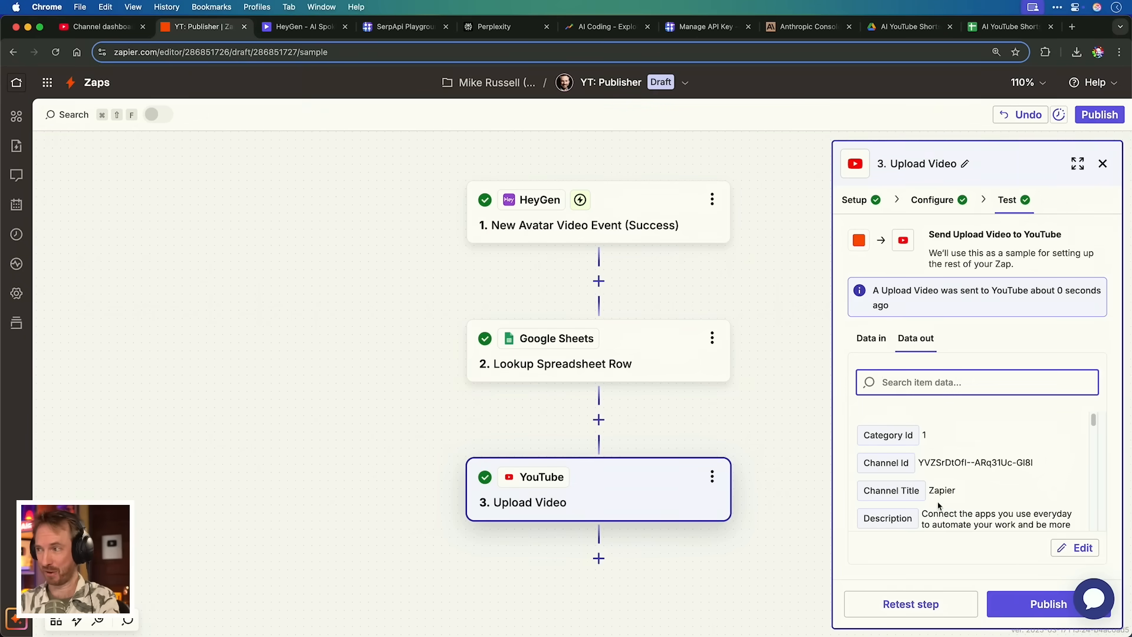
mouse_move(1099, 114)
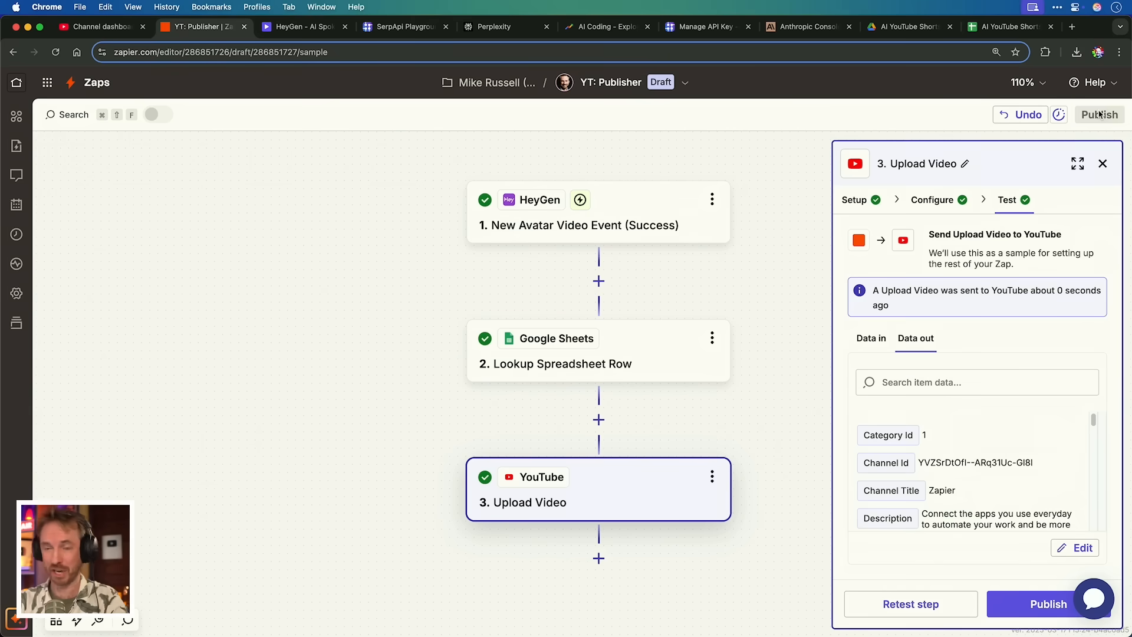
left_click(102, 27)
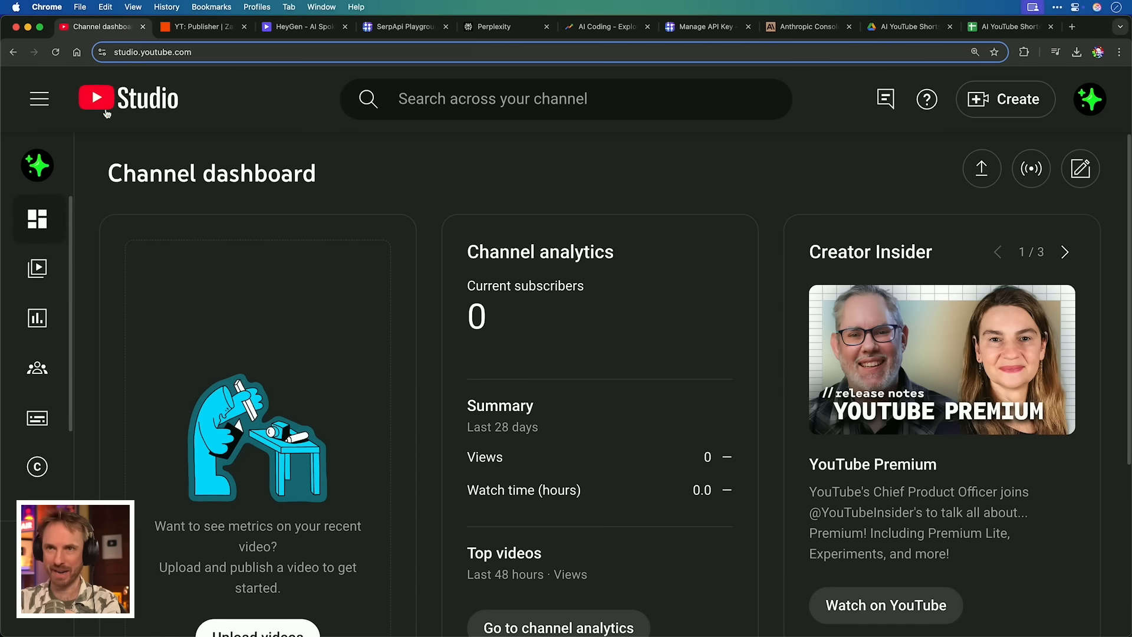
Reload the dashboard, confirm the Short '3 Game-Changing AI Coding Trends' appears, and view it on YouTube
left_click(55, 52)
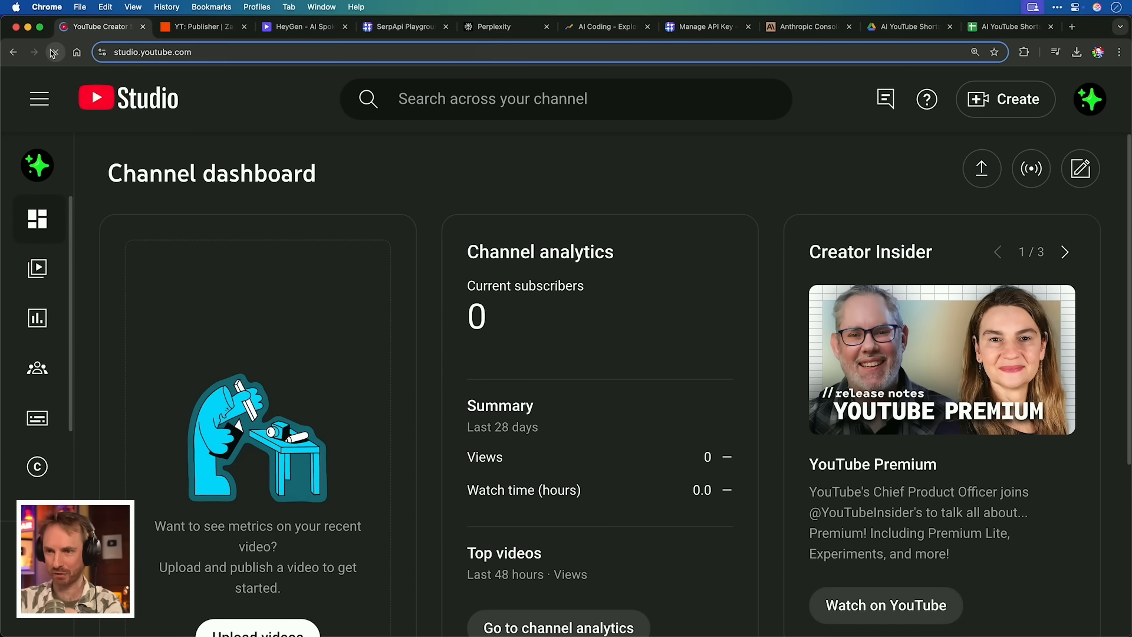
left_click(55, 52)
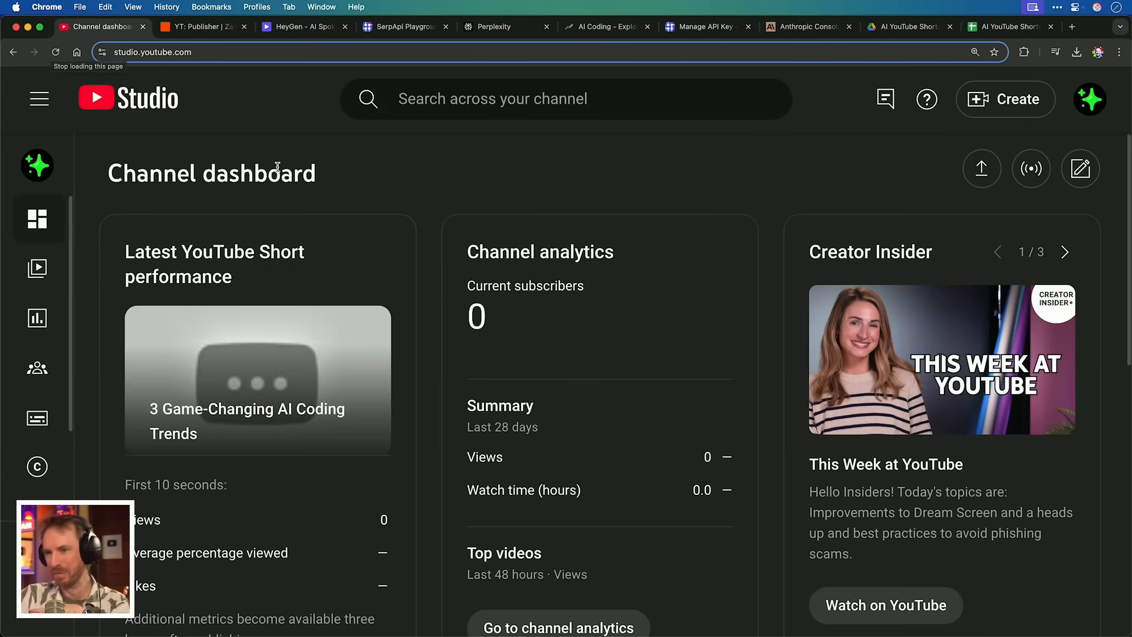
left_click(257, 381)
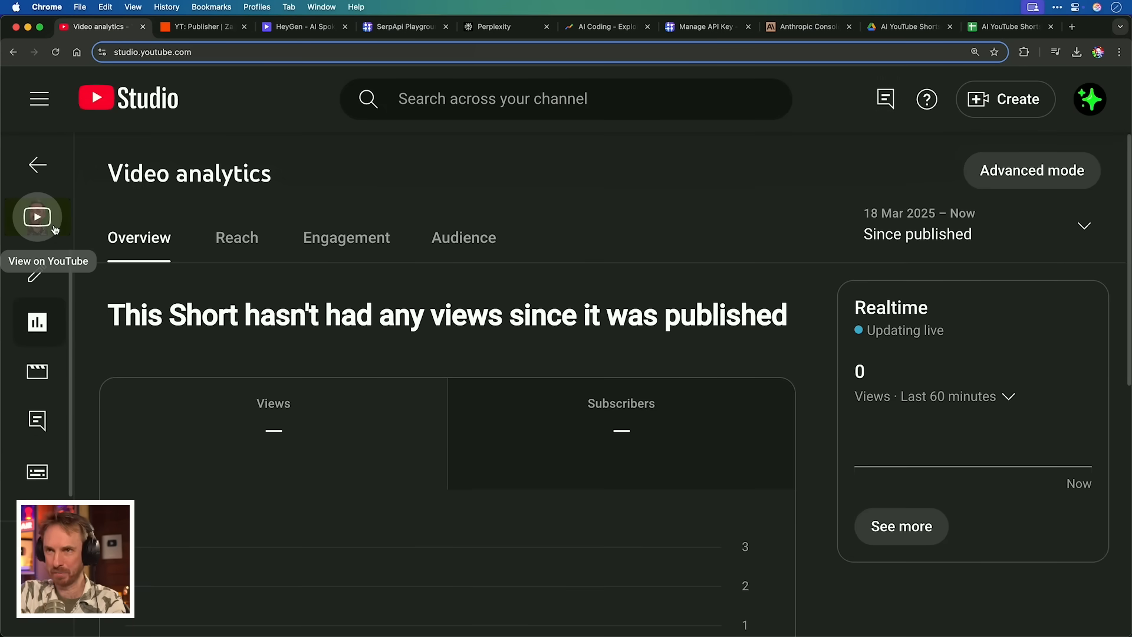
left_click(37, 217)
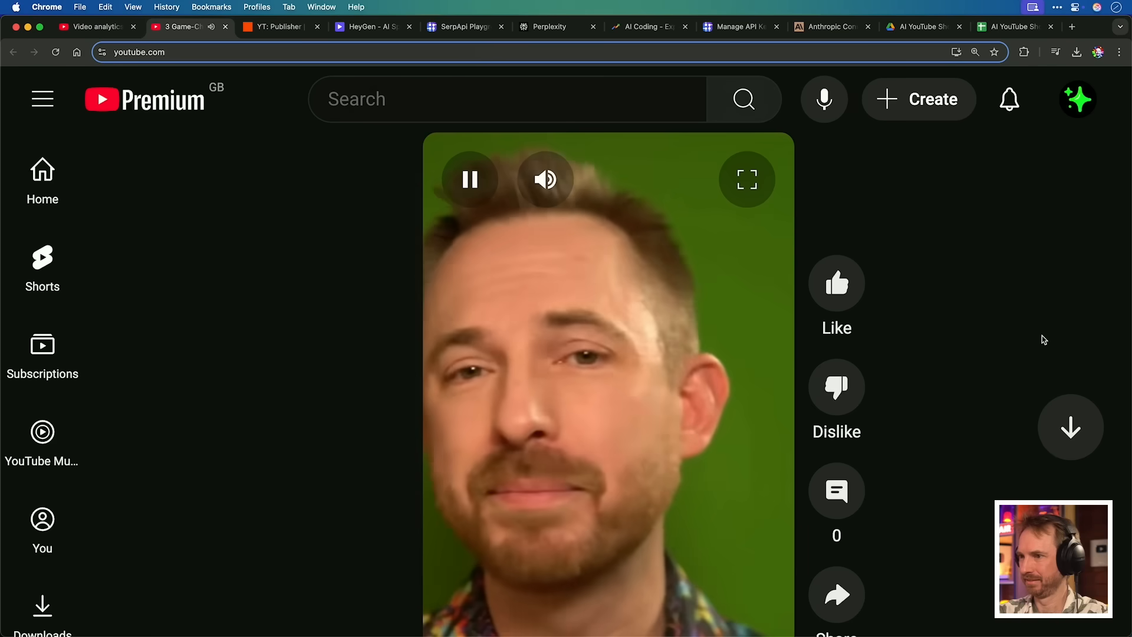